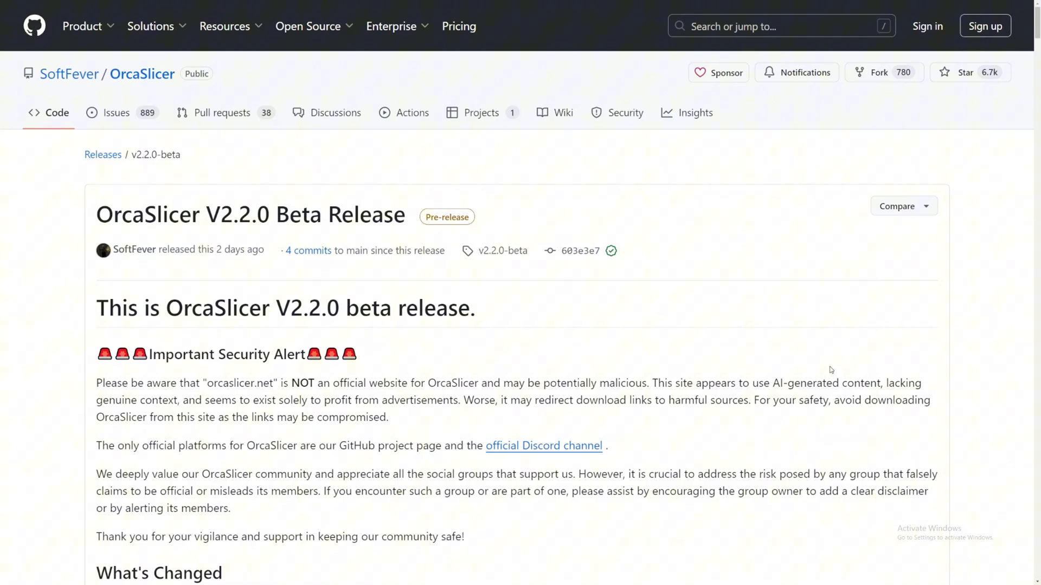
{"action": "mouse_move", "coordinate": [833, 373]}
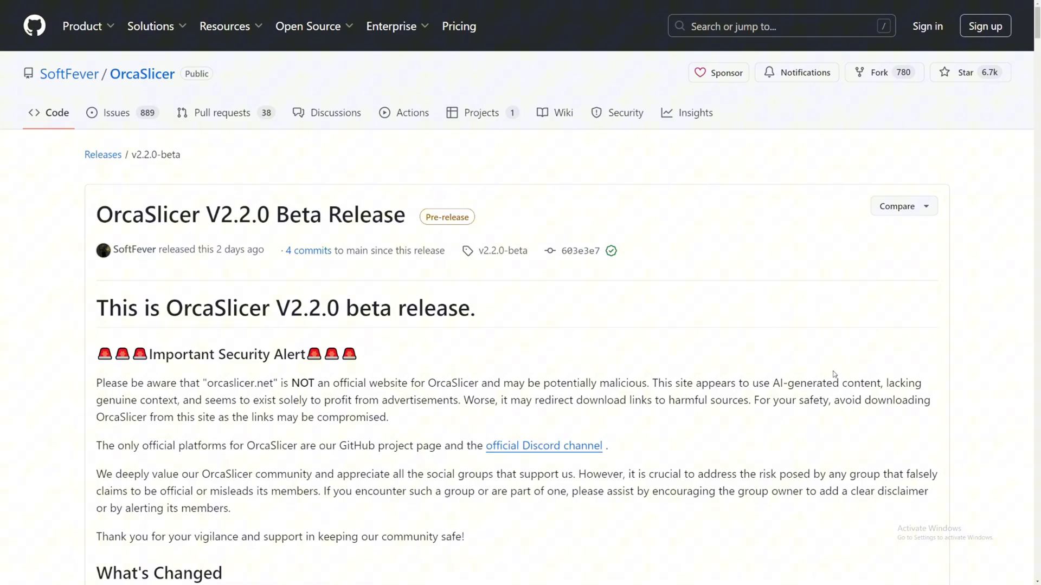
- Read through the start of the multi-tool printer feature list in the release notes
{"action": "scroll", "scroll_direction": "down", "scroll_amount": 3}
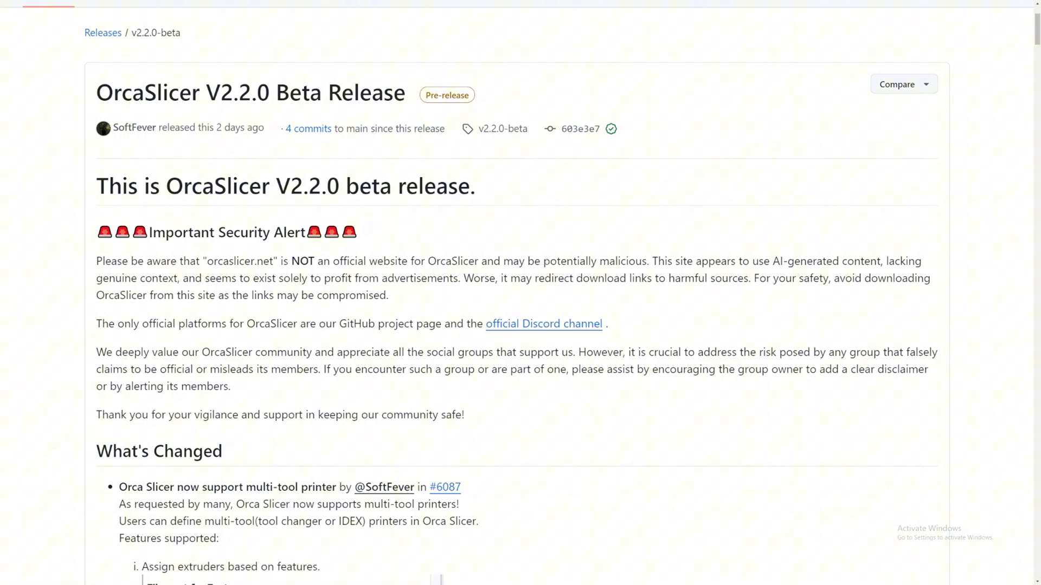
{"action": "double_click", "coordinate": [610, 261]}
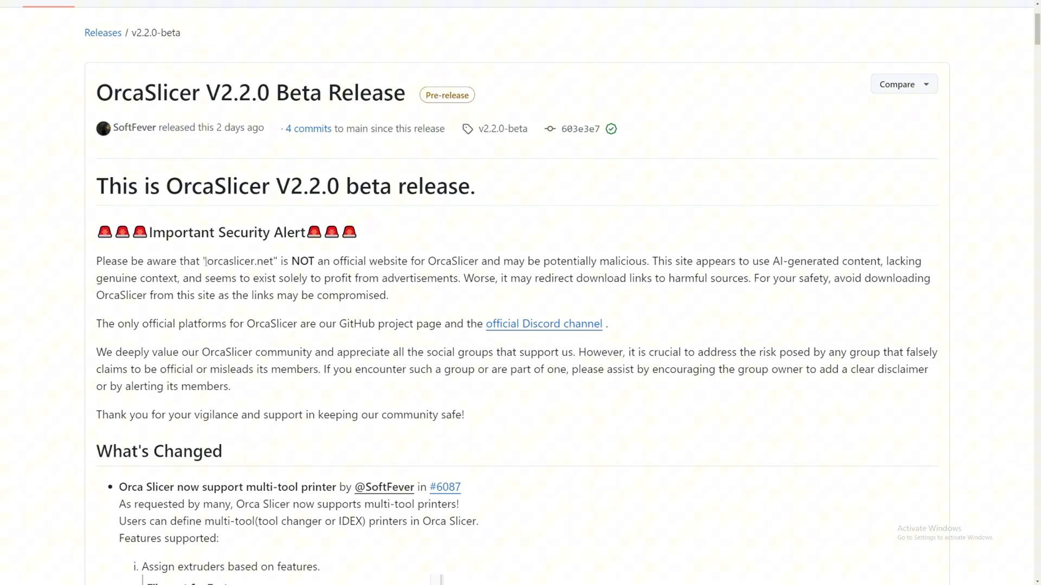
{"action": "double_click", "coordinate": [239, 261]}
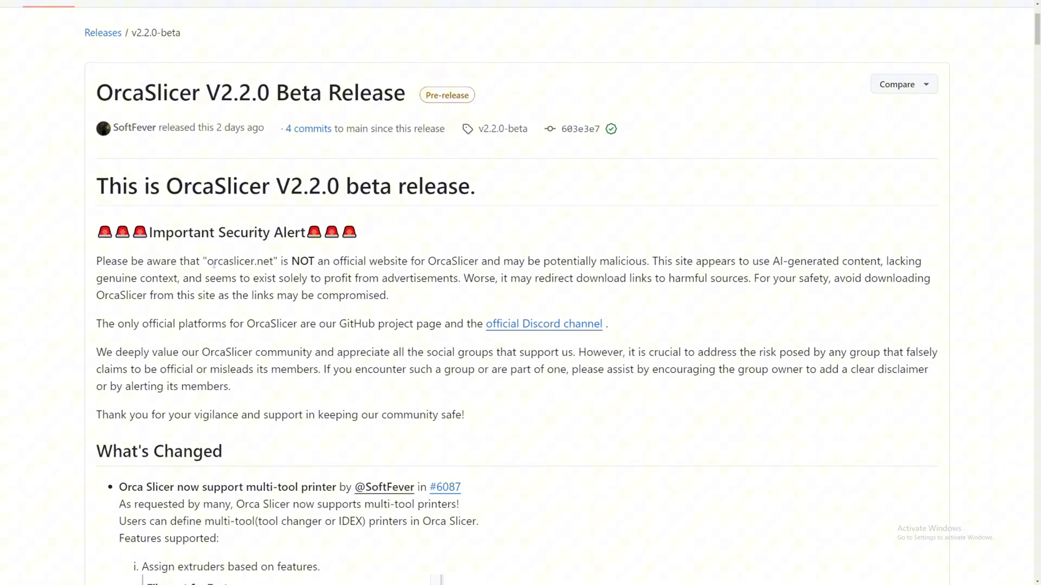
{"action": "mouse_move", "coordinate": [130, 334]}
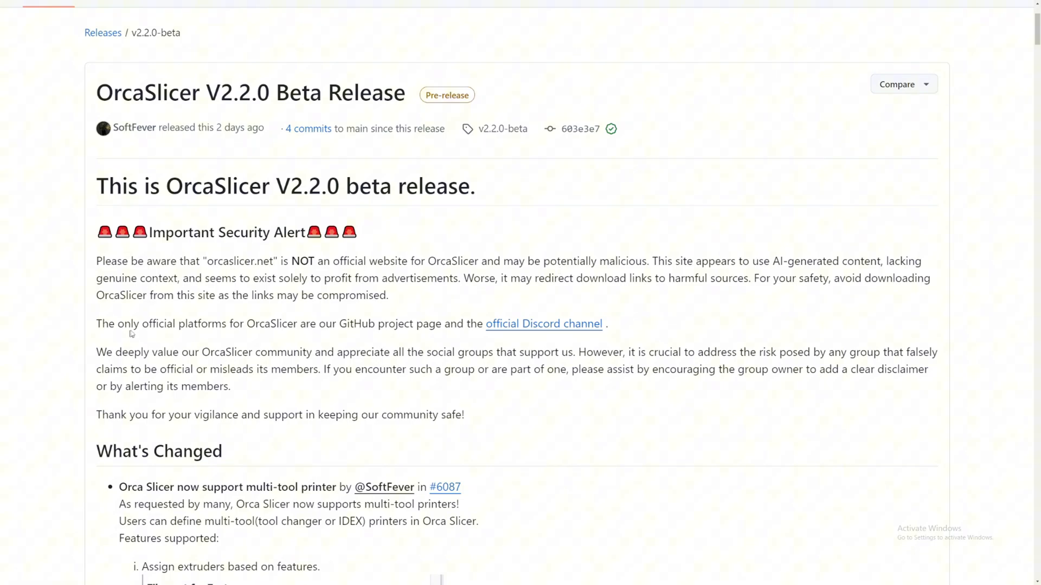
{"action": "mouse_move", "coordinate": [310, 326]}
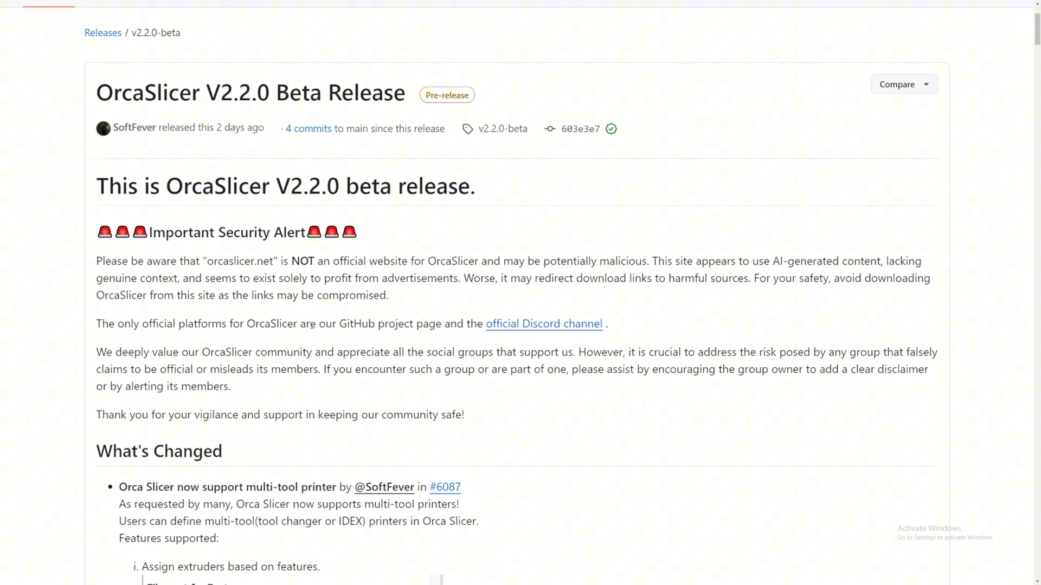
{"action": "scroll", "scroll_direction": "up", "scroll_amount": 3}
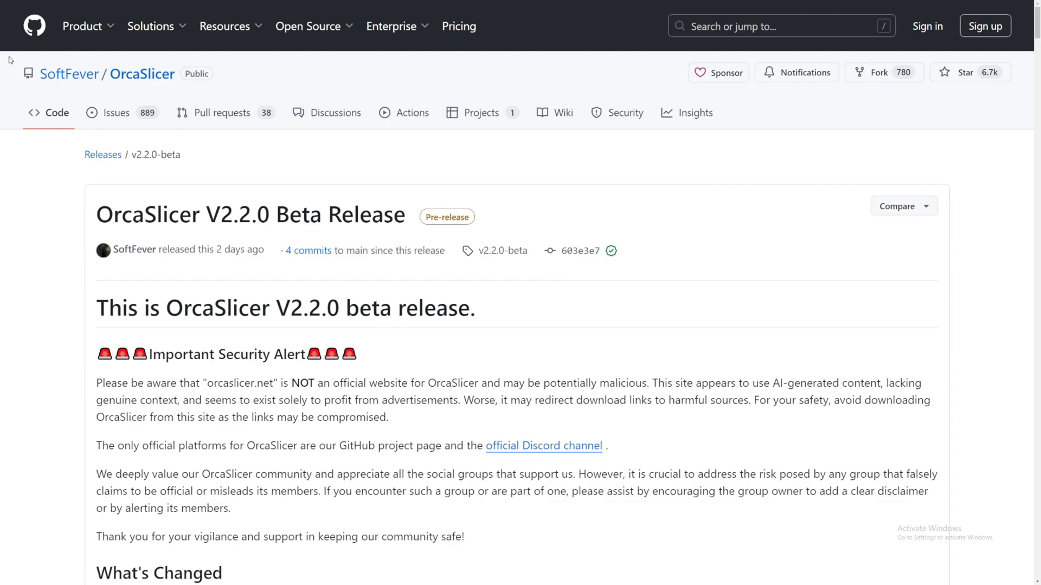
{"action": "mouse_move", "coordinate": [69, 74]}
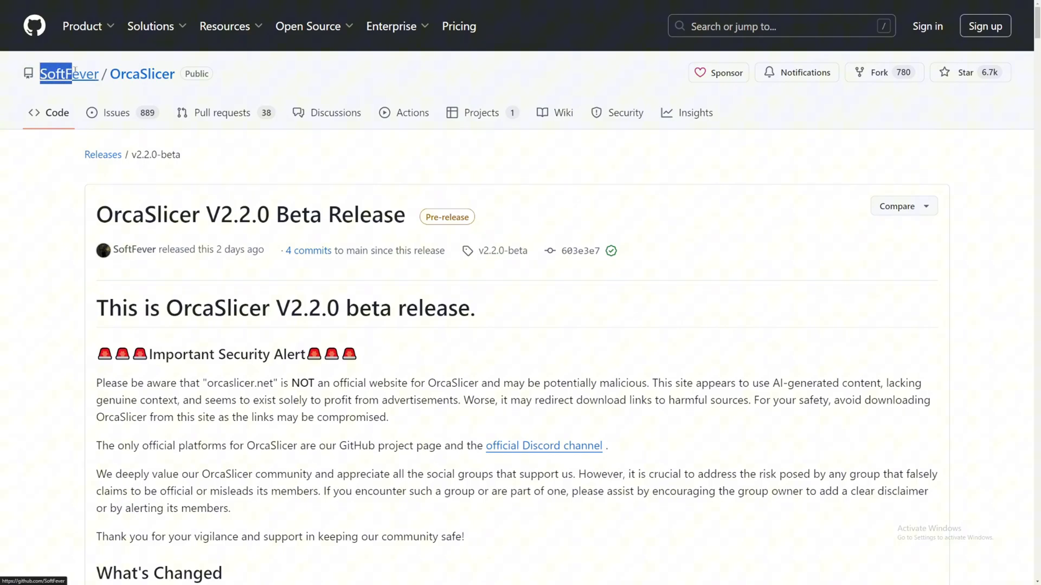
{"action": "mouse_move", "coordinate": [69, 73]}
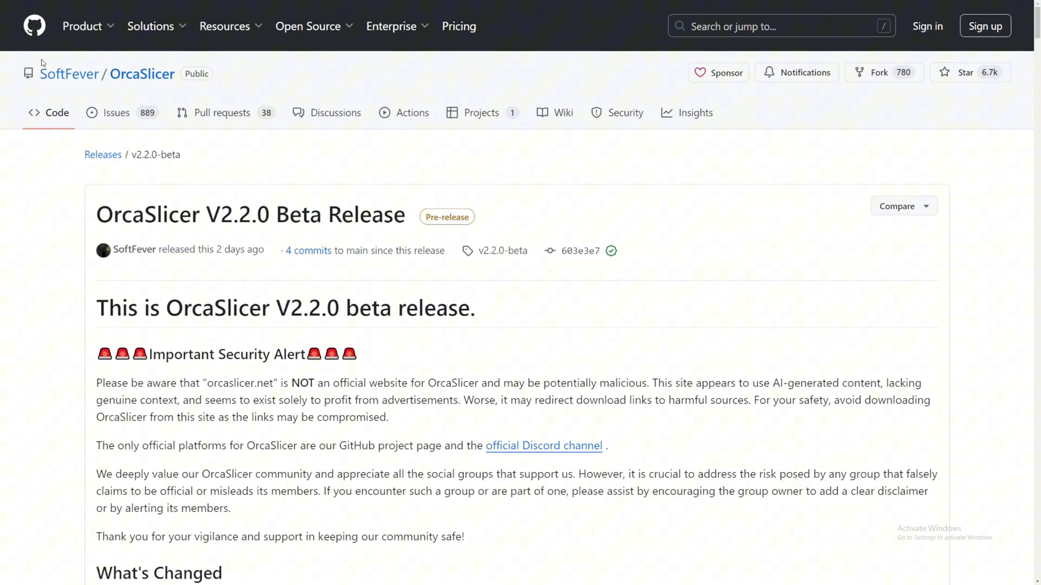
{"action": "mouse_move", "coordinate": [239, 60]}
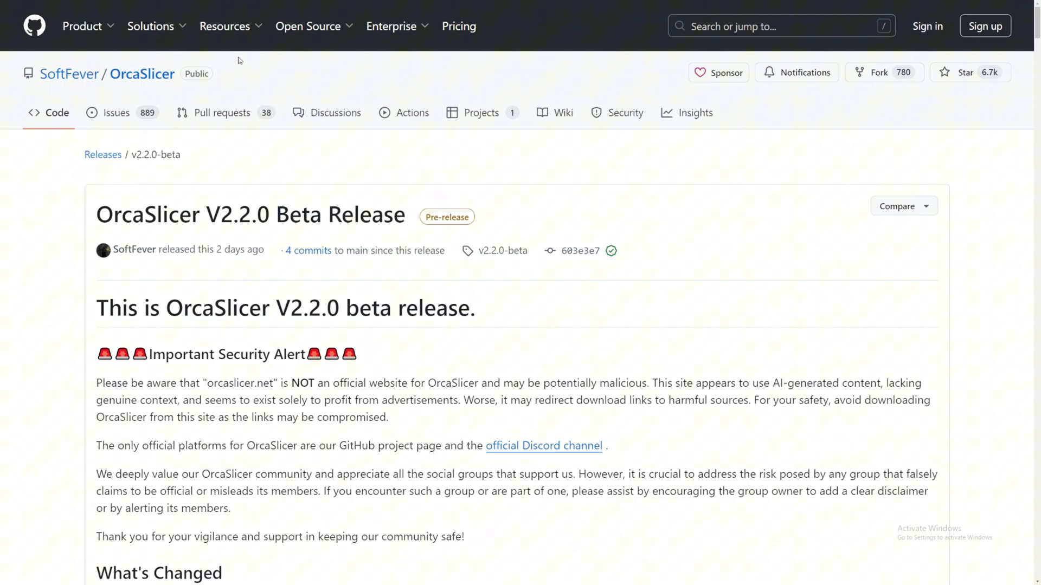
{"action": "mouse_move", "coordinate": [275, 70]}
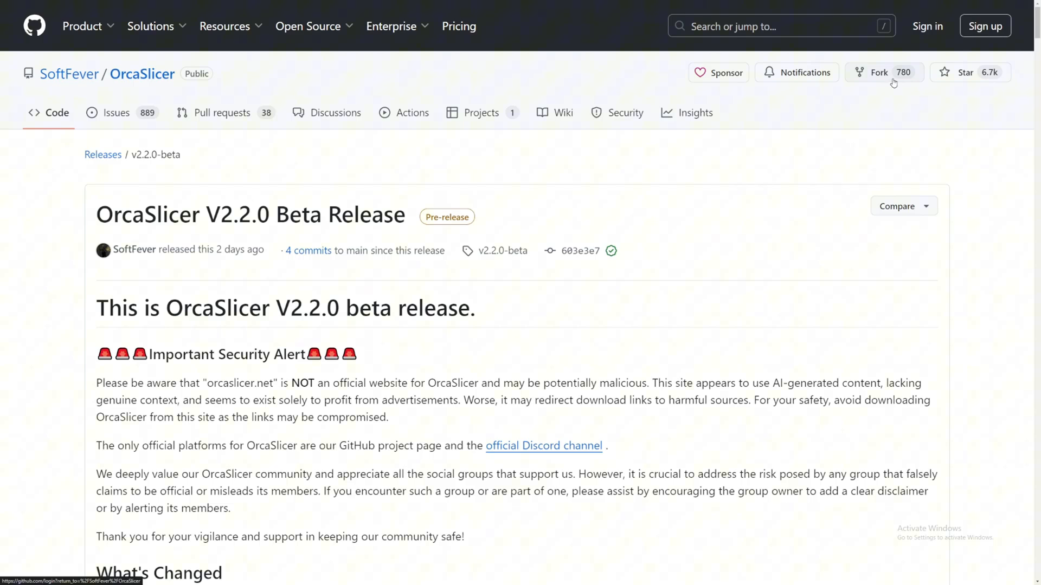
{"action": "mouse_move", "coordinate": [981, 79]}
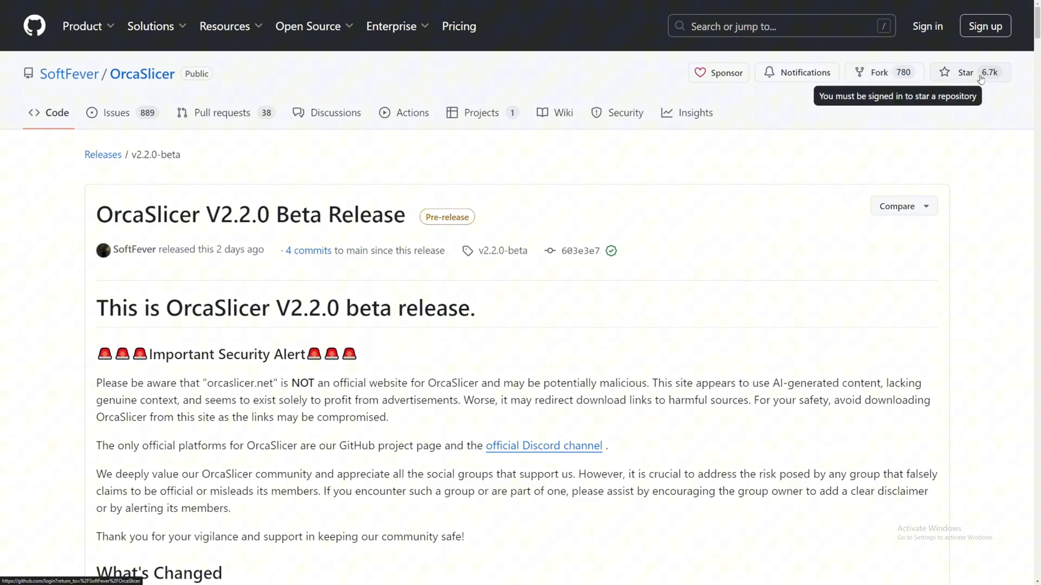
{"action": "mouse_move", "coordinate": [989, 78]}
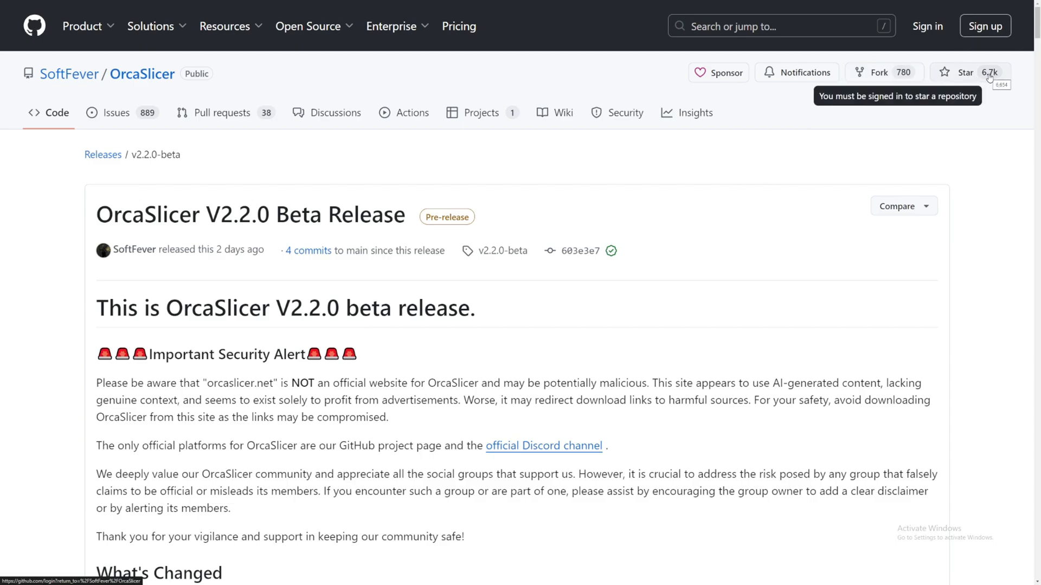
{"action": "mouse_move", "coordinate": [952, 80]}
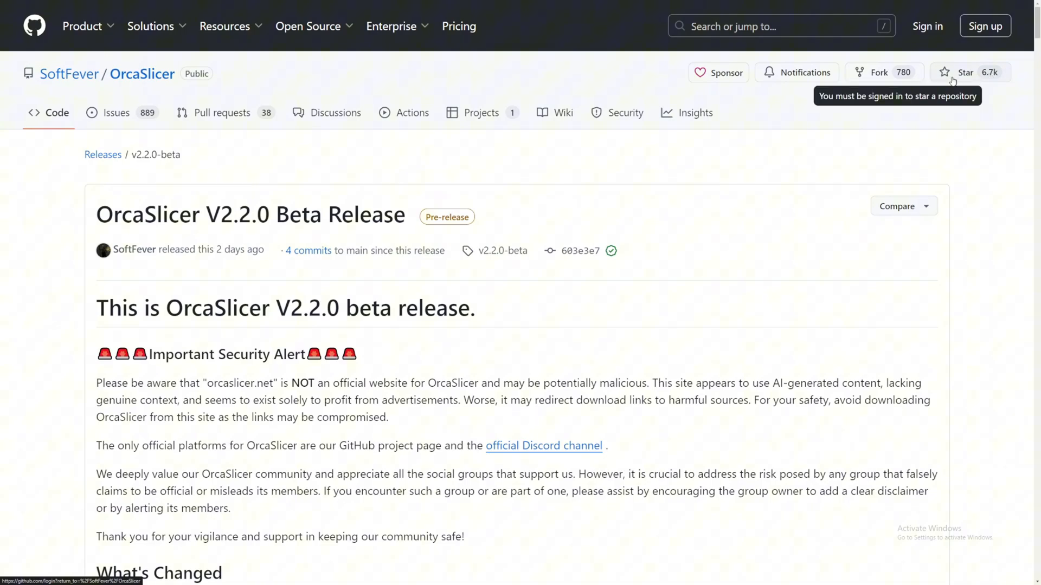
{"action": "mouse_move", "coordinate": [224, 147]}
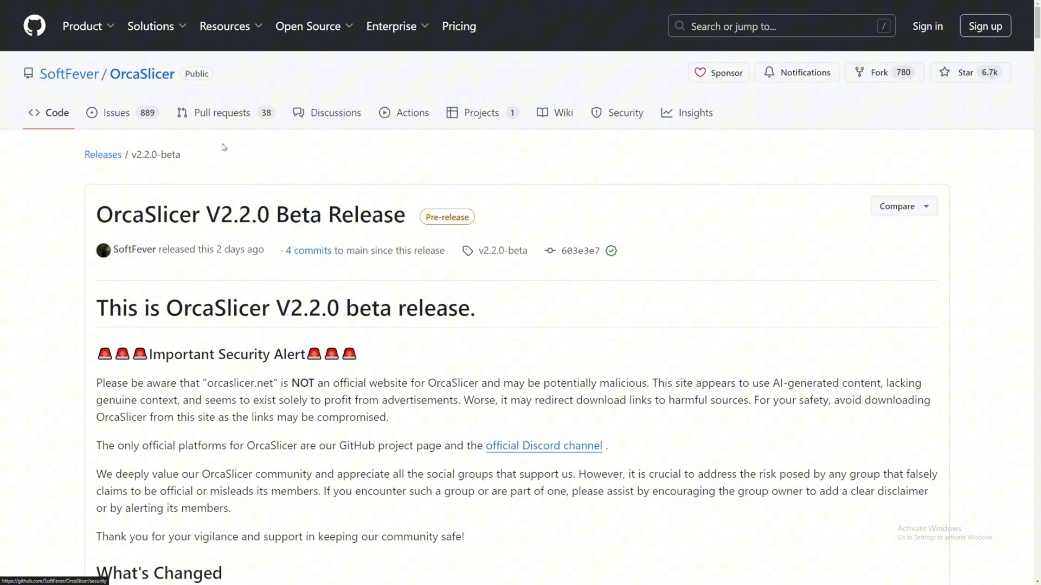
{"action": "mouse_move", "coordinate": [116, 112]}
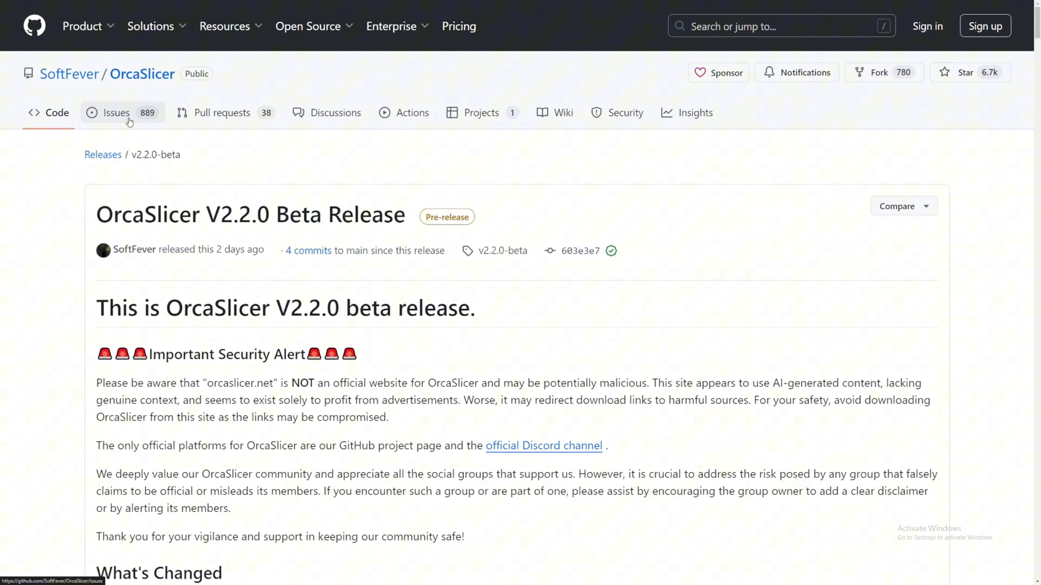
{"action": "mouse_move", "coordinate": [206, 112]}
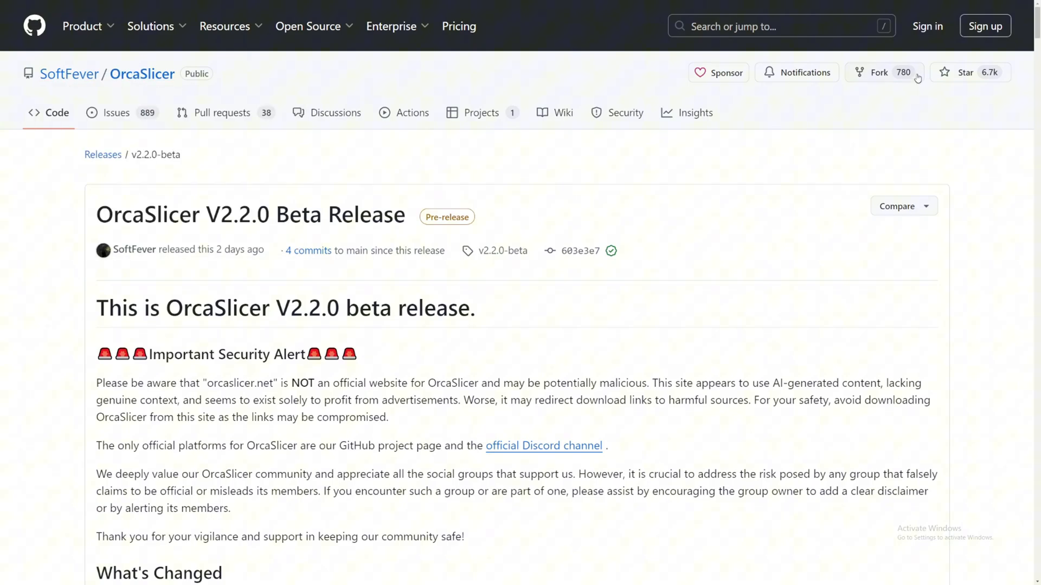
{"action": "mouse_move", "coordinate": [78, 148]}
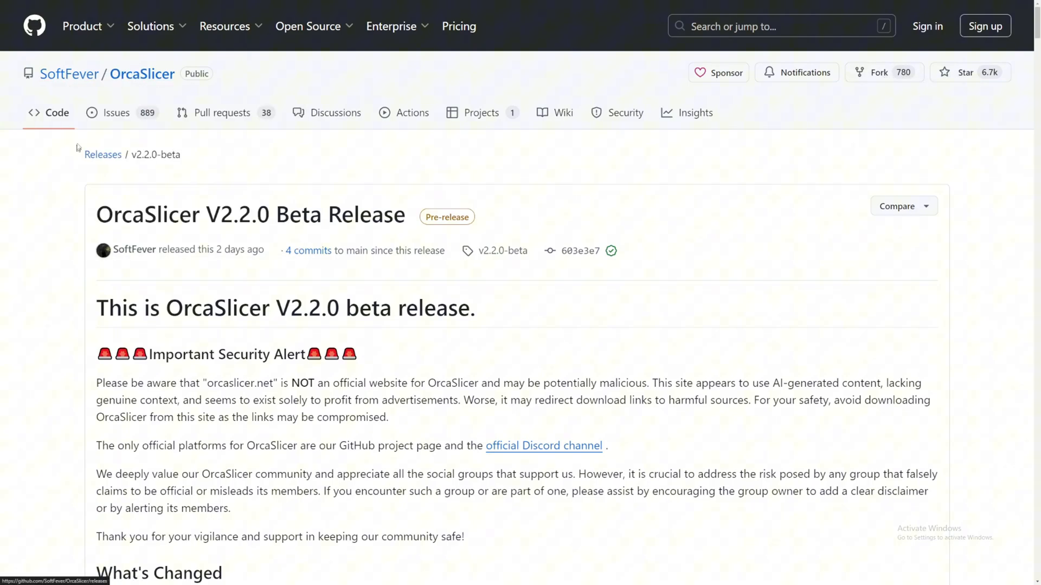
{"action": "mouse_move", "coordinate": [499, 134]}
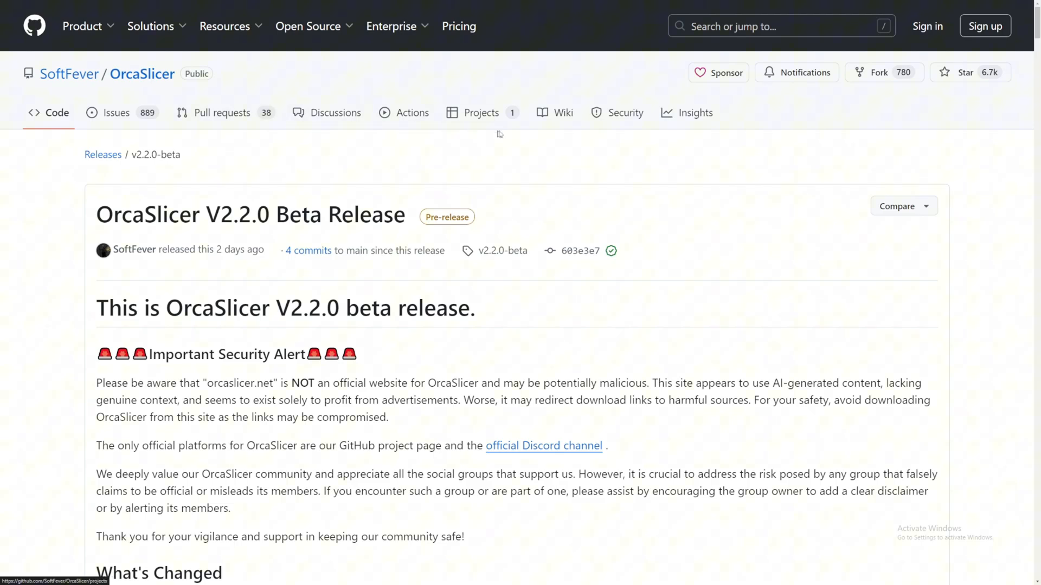
{"action": "mouse_move", "coordinate": [498, 161]}
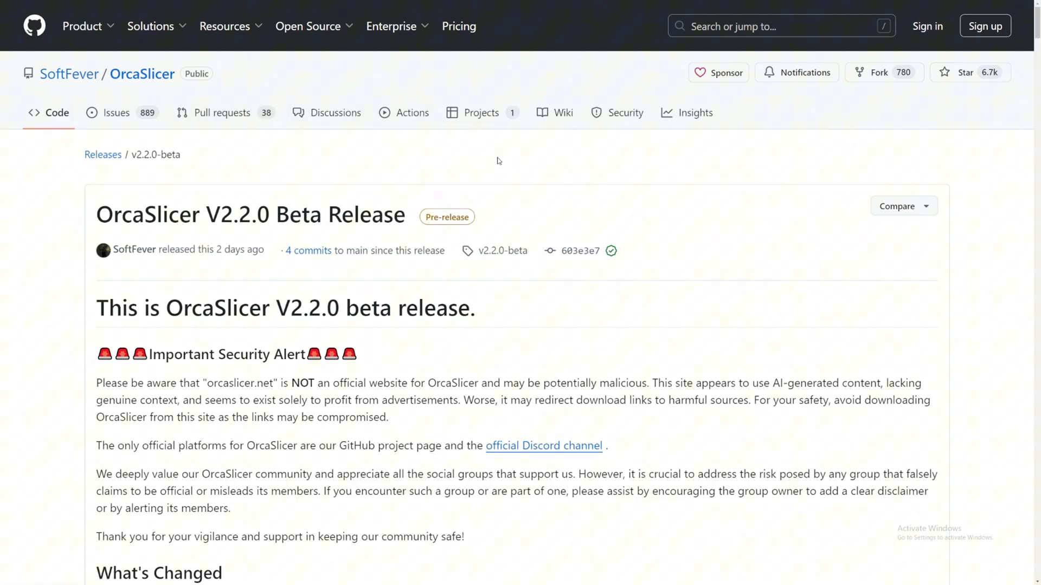
{"action": "mouse_move", "coordinate": [98, 136]}
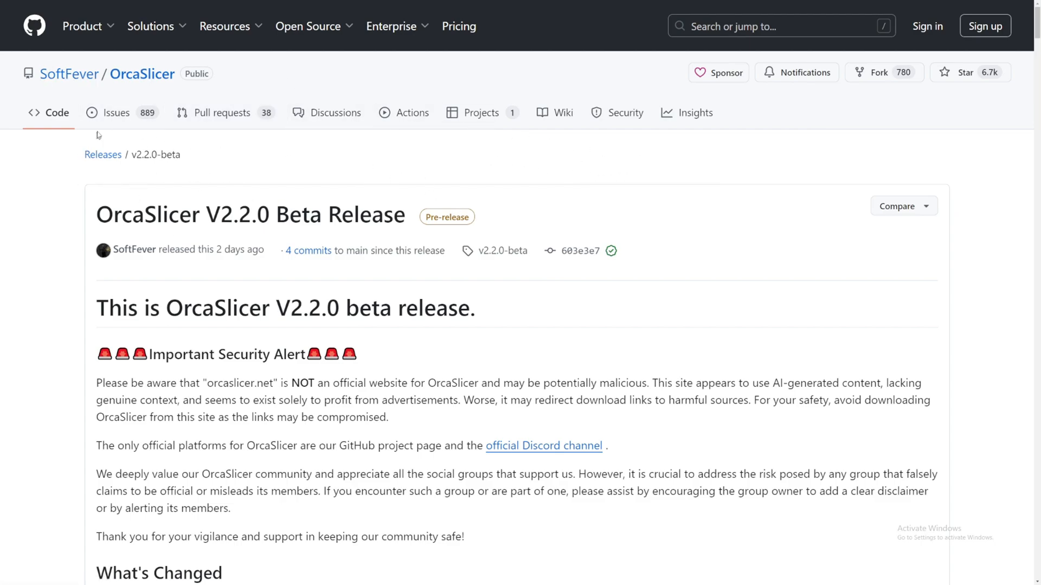
{"action": "scroll", "scroll_direction": "down", "scroll_amount": 3}
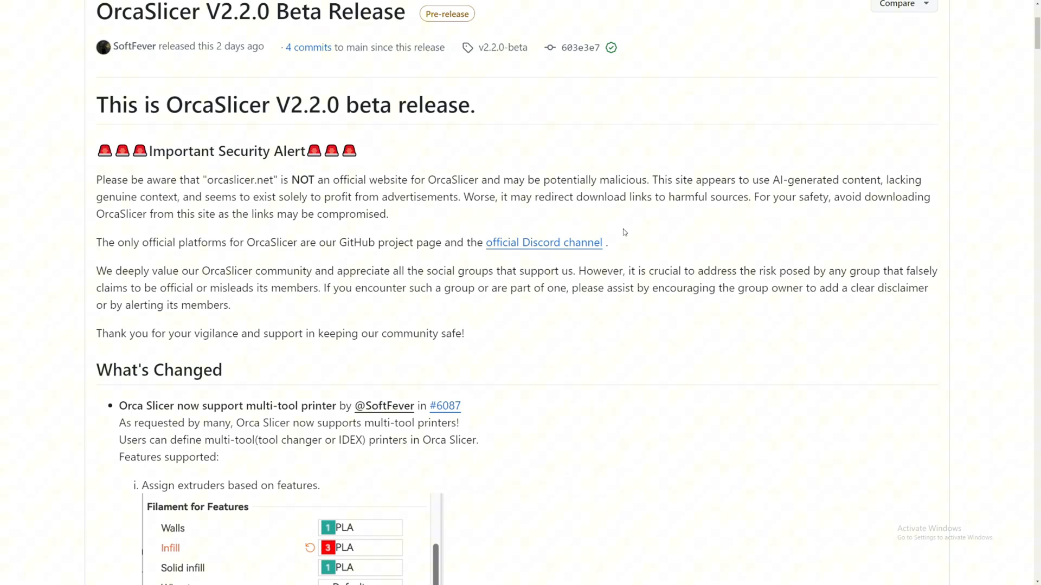
{"action": "scroll", "scroll_direction": "up", "scroll_amount": 3}
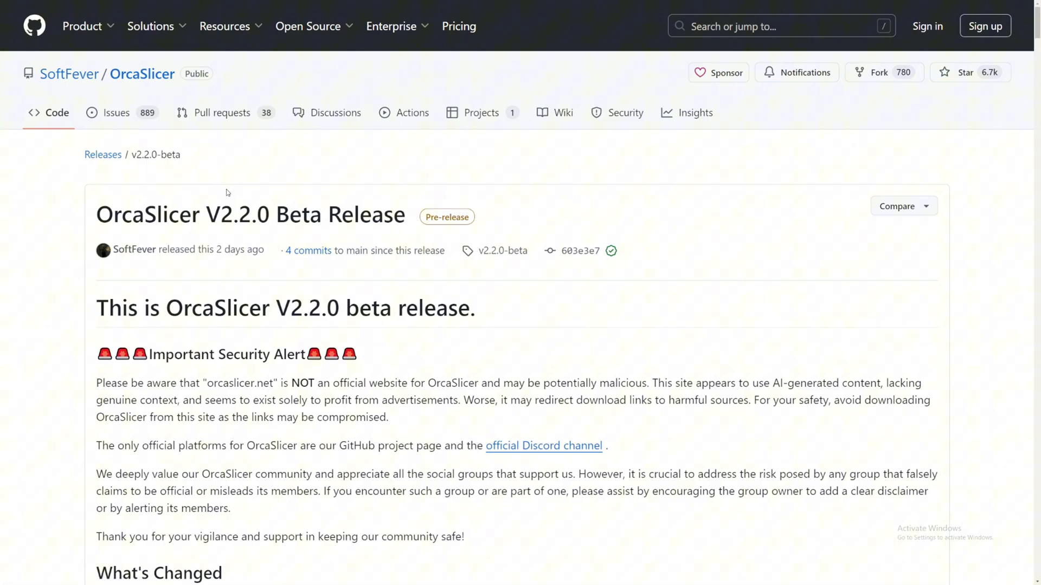
{"action": "mouse_move", "coordinate": [520, 180]}
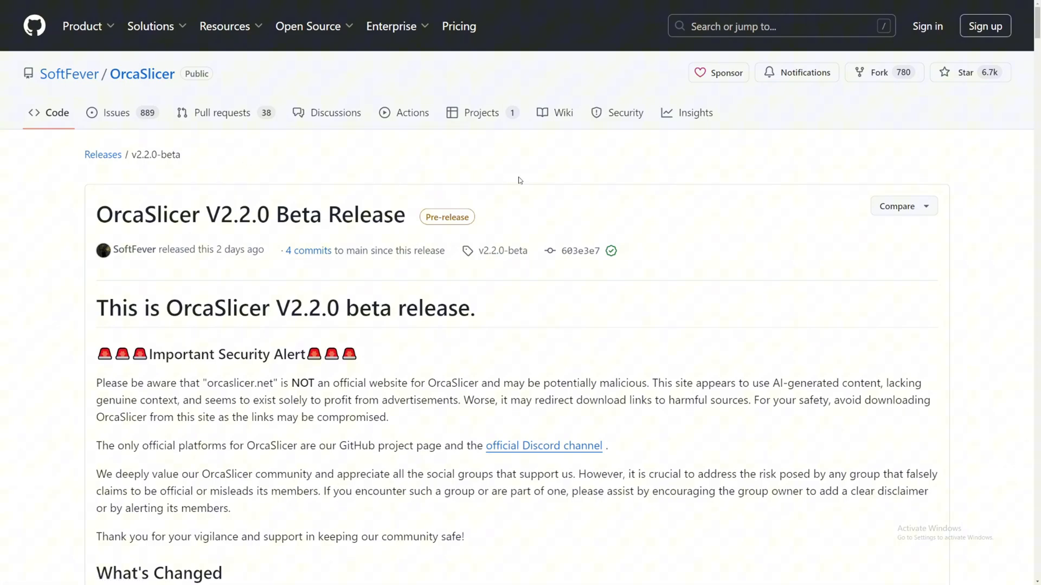
{"action": "scroll", "scroll_direction": "down", "scroll_amount": 3}
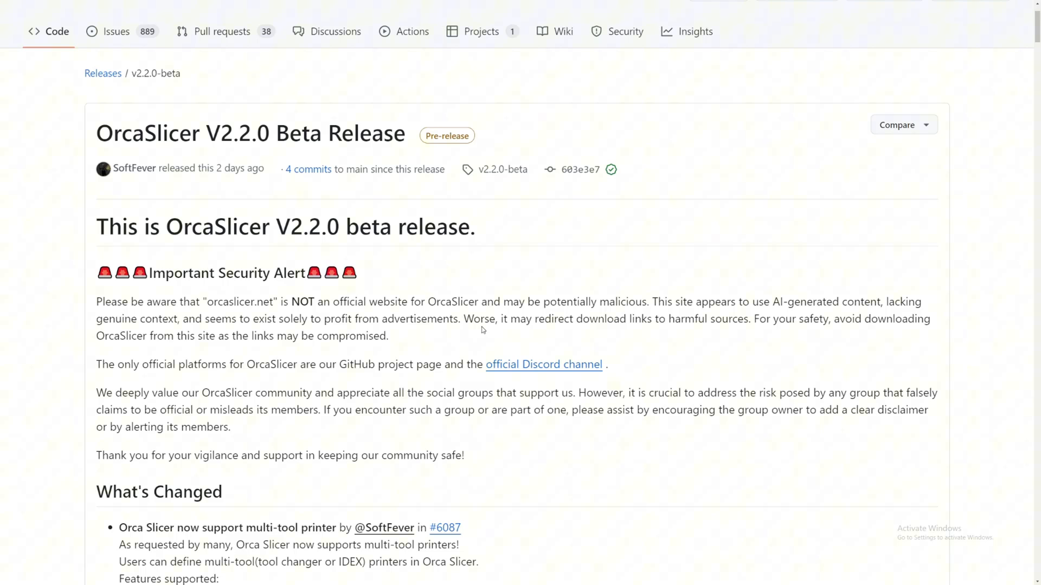
- Continue down to the mixed line-width example image labelled 0.4mm and 1.2mm
{"action": "scroll", "scroll_direction": "down", "scroll_amount": 3}
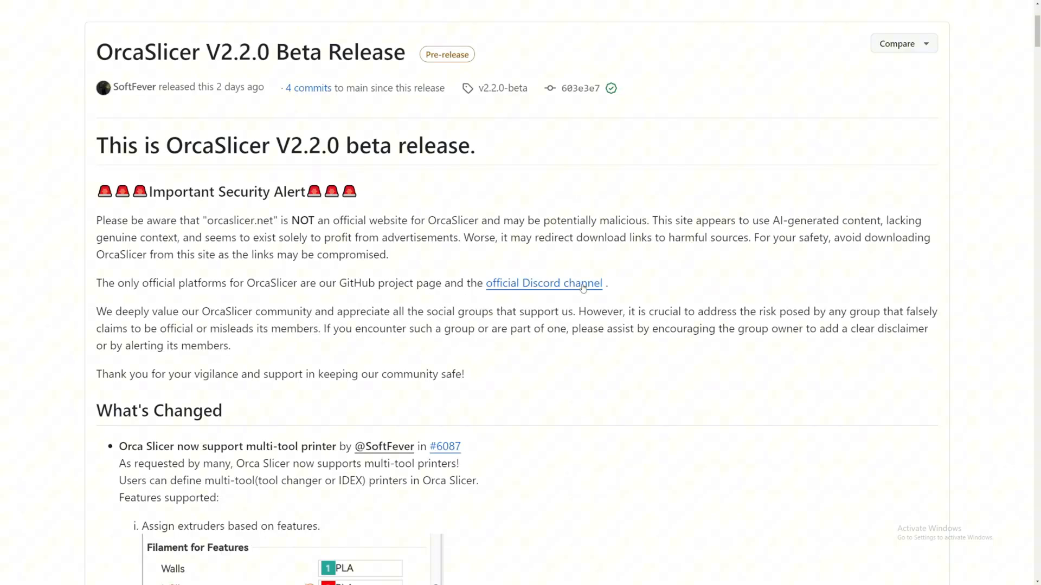
{"action": "mouse_move", "coordinate": [781, 311]}
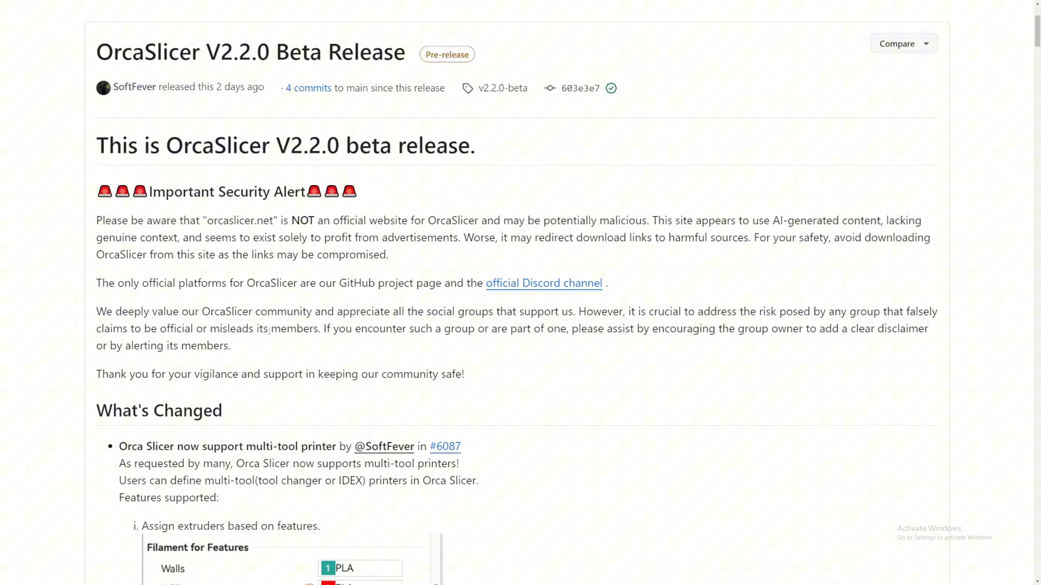
{"action": "mouse_move", "coordinate": [360, 321]}
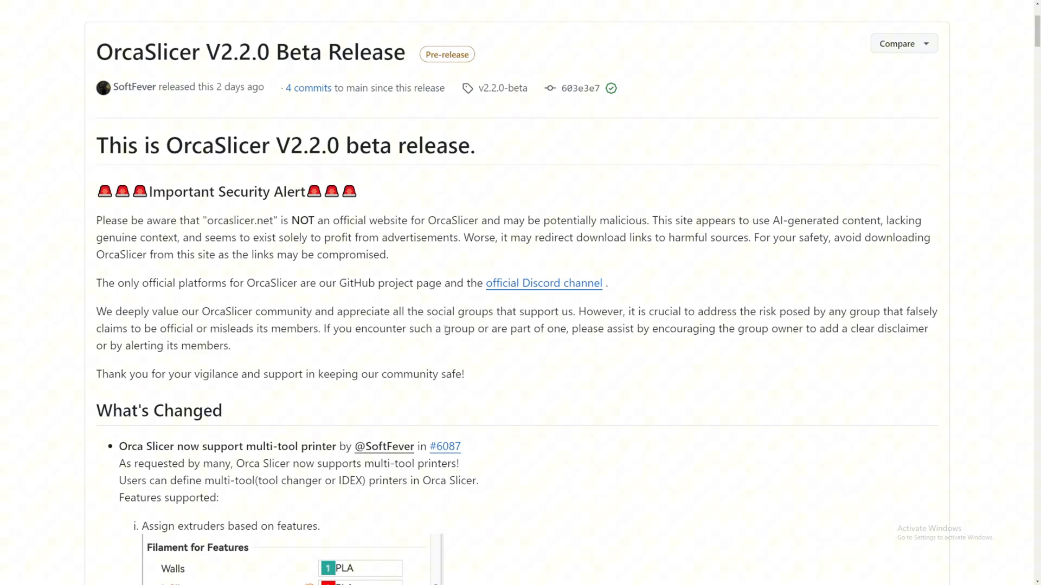
{"action": "scroll", "scroll_direction": "down", "scroll_amount": 3}
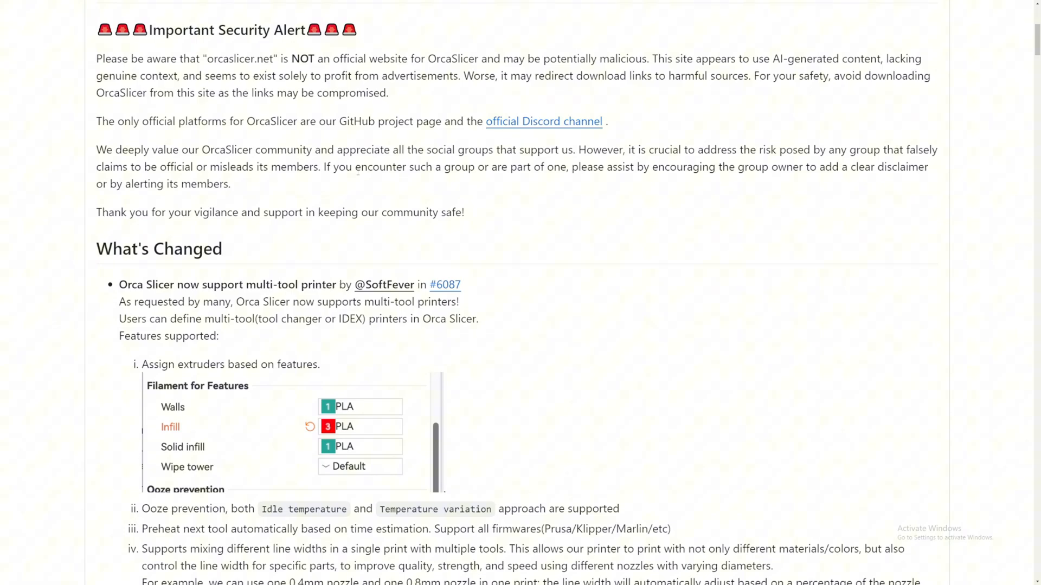
{"action": "scroll", "scroll_direction": "down", "scroll_amount": 3}
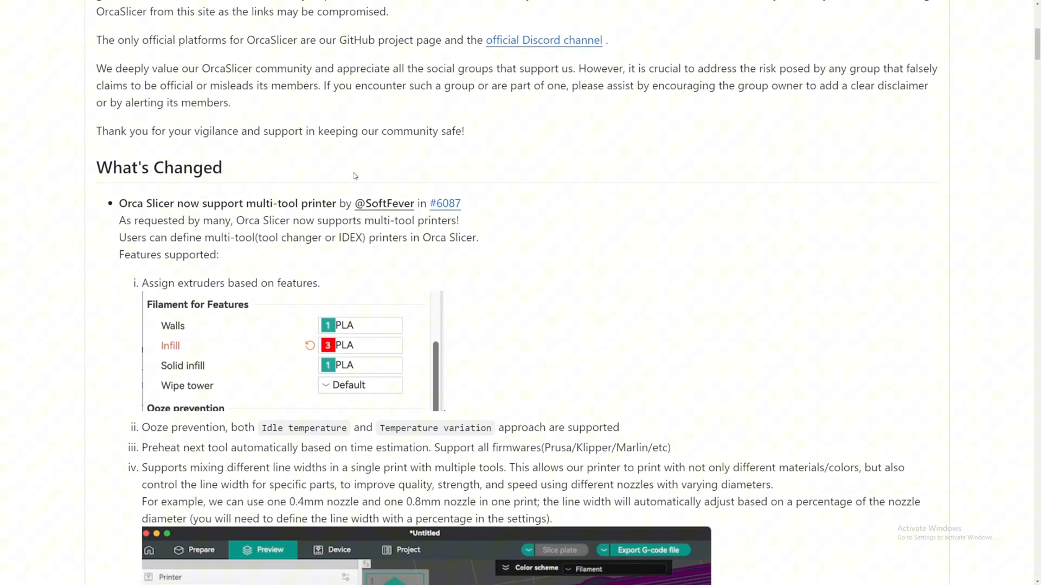
{"action": "mouse_move", "coordinate": [238, 171]}
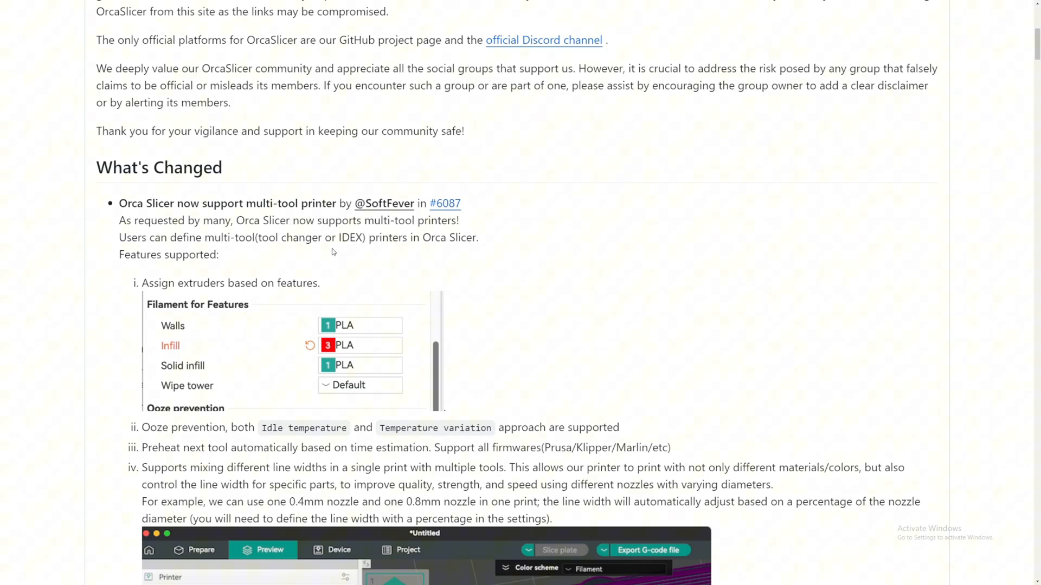
{"action": "mouse_move", "coordinate": [338, 253]}
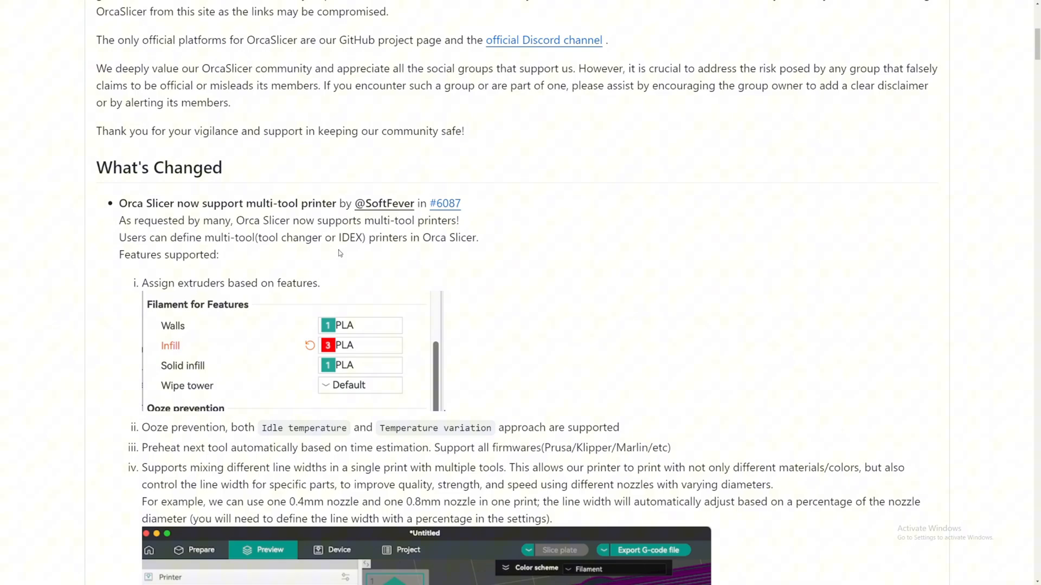
{"action": "scroll", "scroll_direction": "down", "scroll_amount": 3}
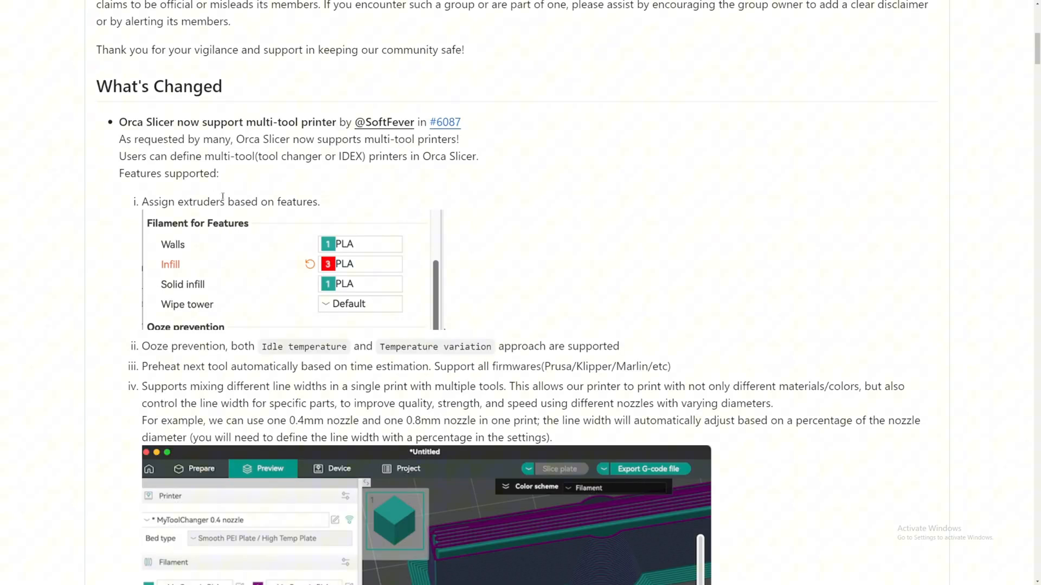
{"action": "mouse_move", "coordinate": [251, 241]}
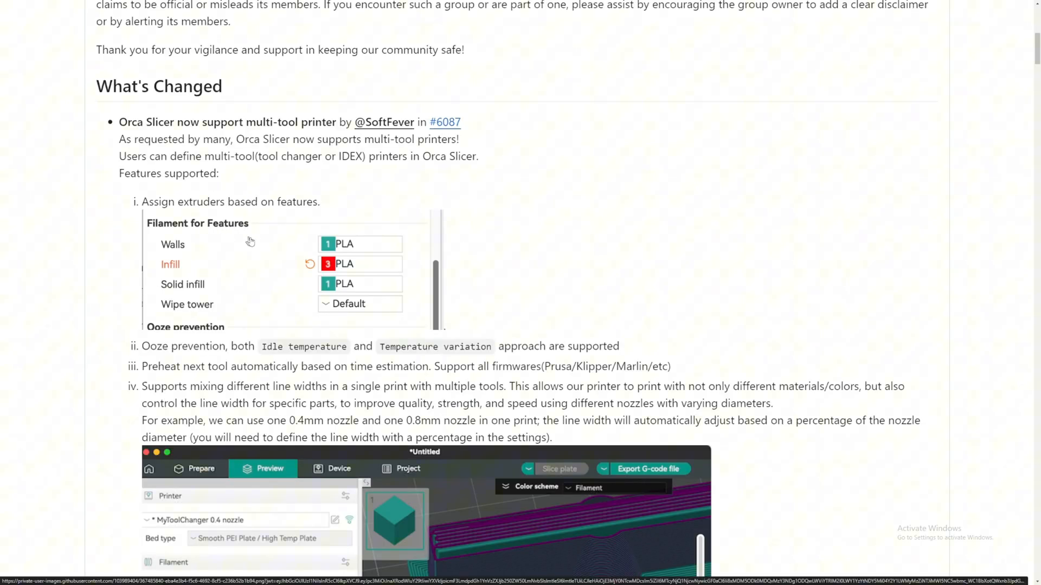
{"action": "mouse_move", "coordinate": [174, 240]}
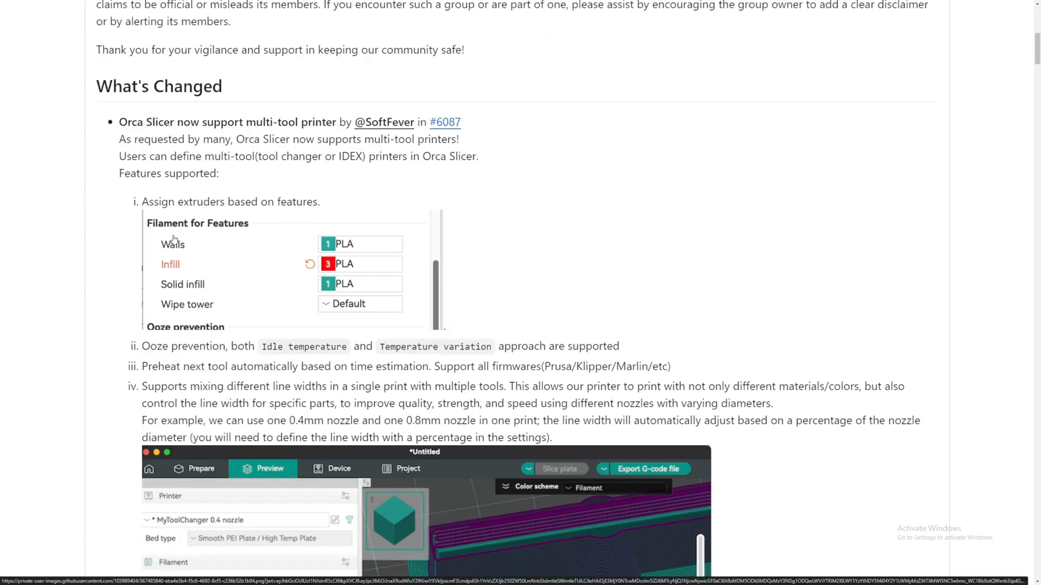
{"action": "mouse_move", "coordinate": [183, 252]}
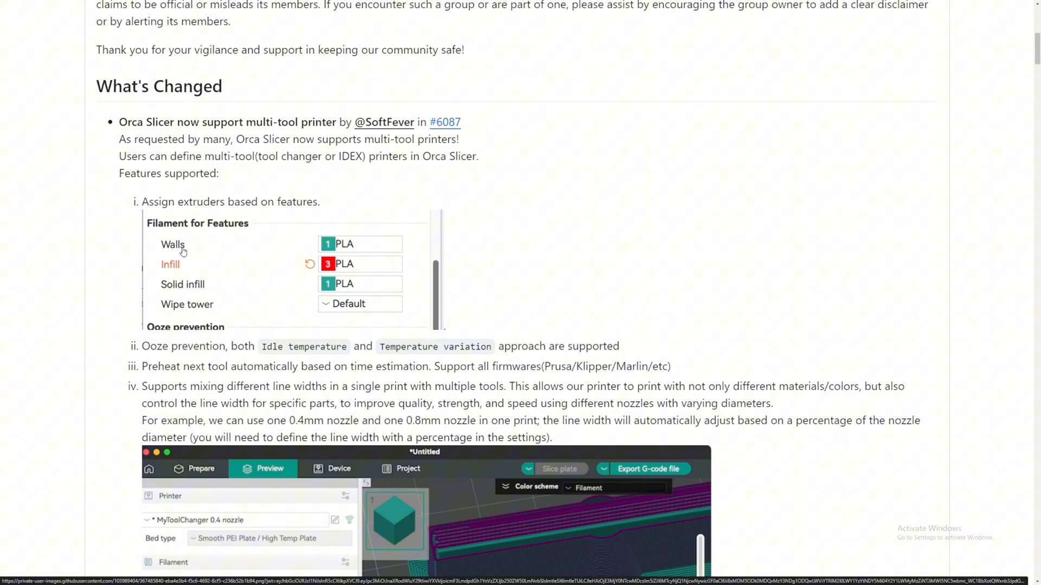
{"action": "mouse_move", "coordinate": [292, 258]}
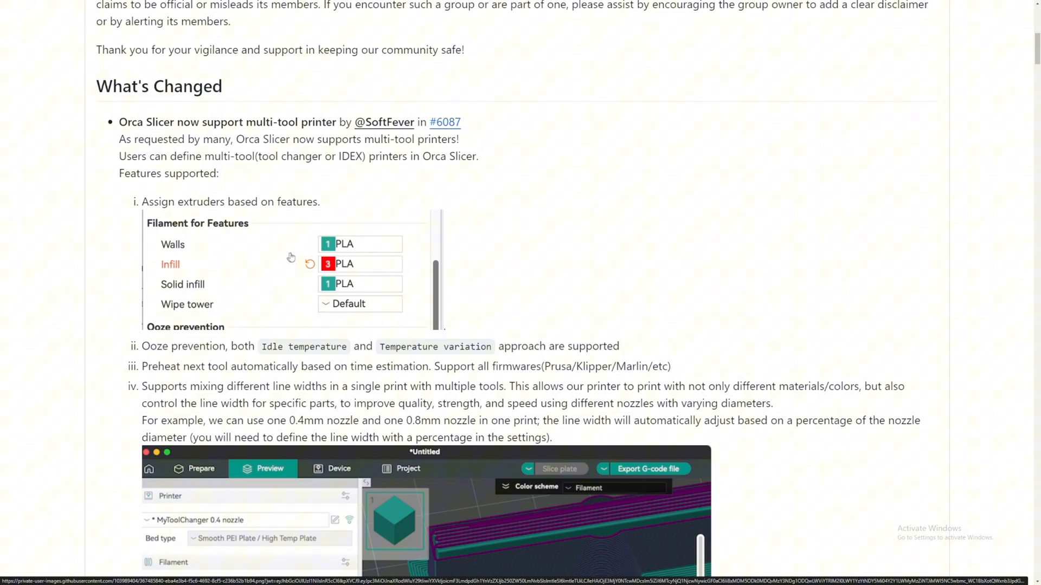
{"action": "mouse_move", "coordinate": [343, 270]}
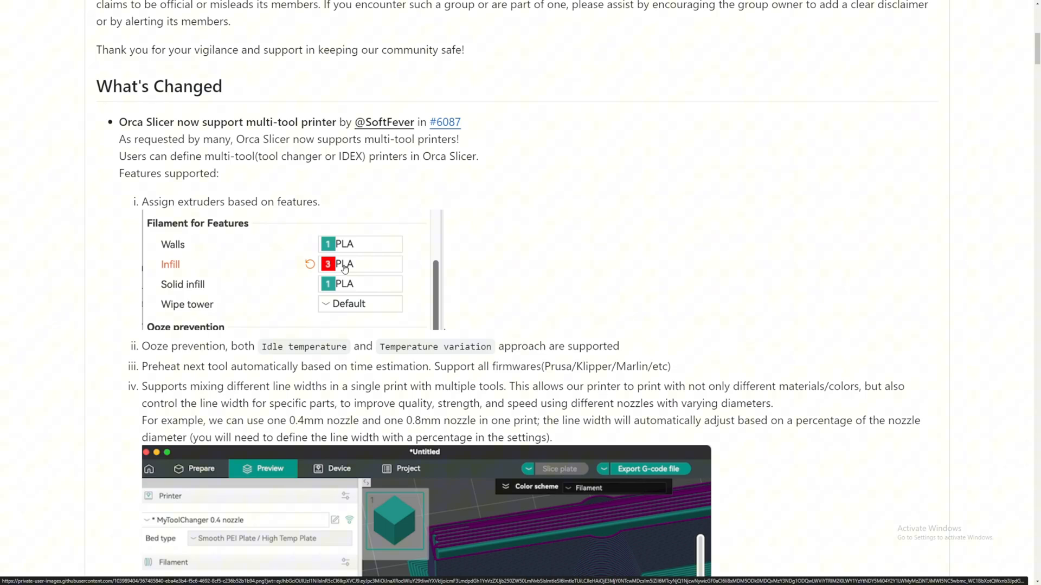
{"action": "mouse_move", "coordinate": [137, 355]}
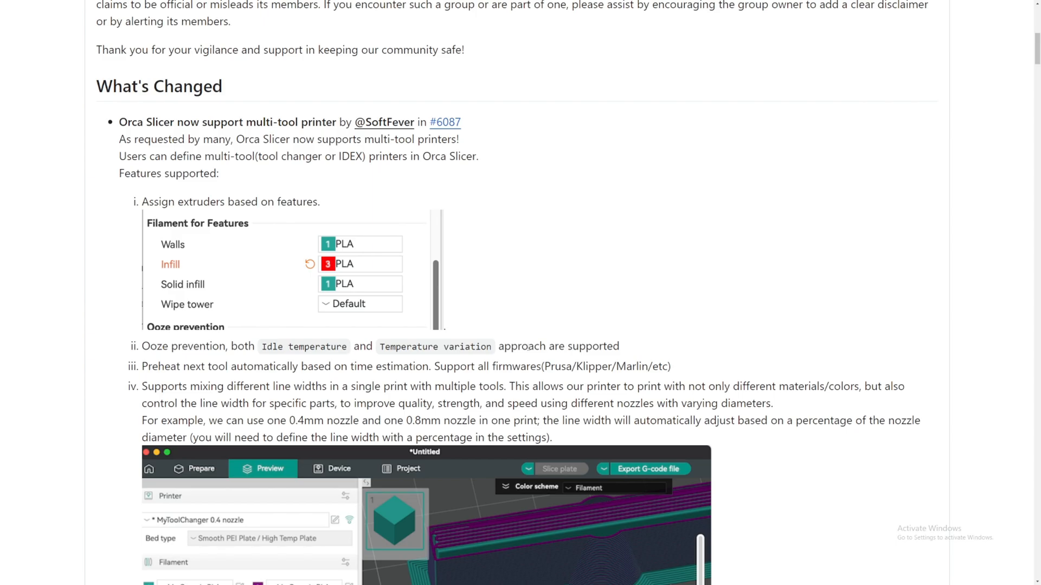
{"action": "scroll", "scroll_direction": "down", "scroll_amount": 3}
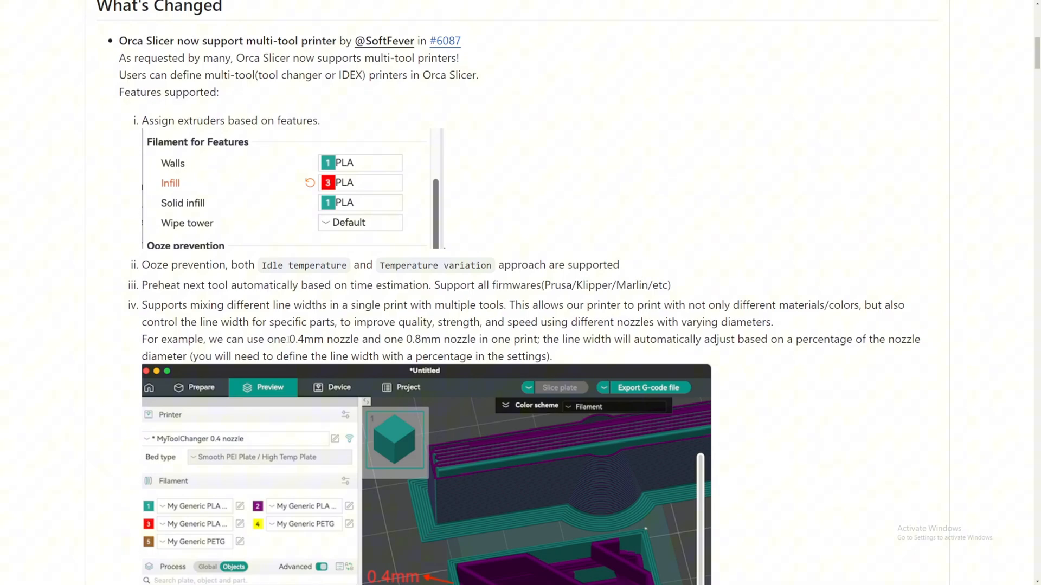
{"action": "double_click", "coordinate": [303, 340]}
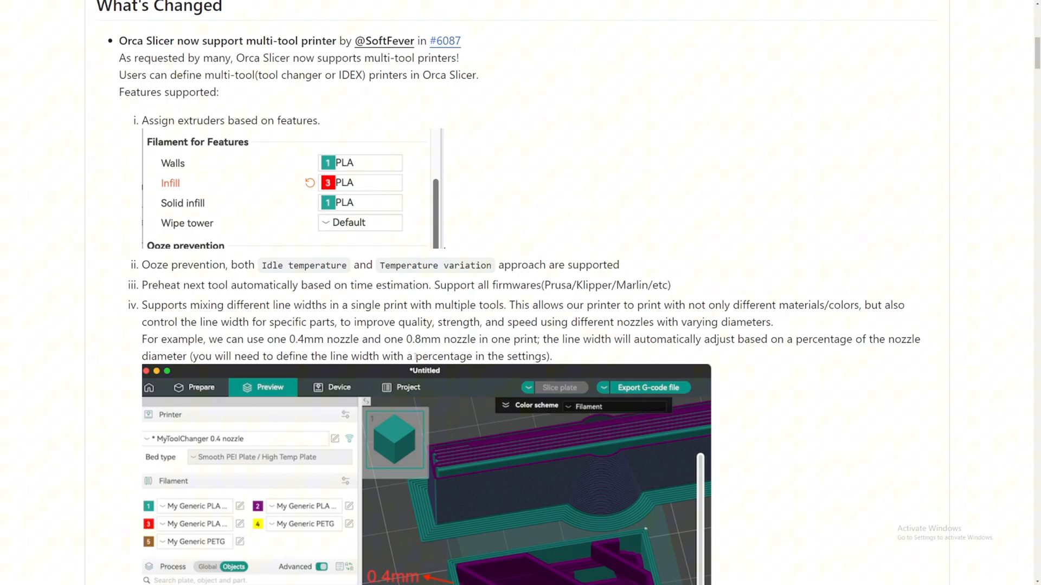
{"action": "scroll", "scroll_direction": "down", "scroll_amount": 3}
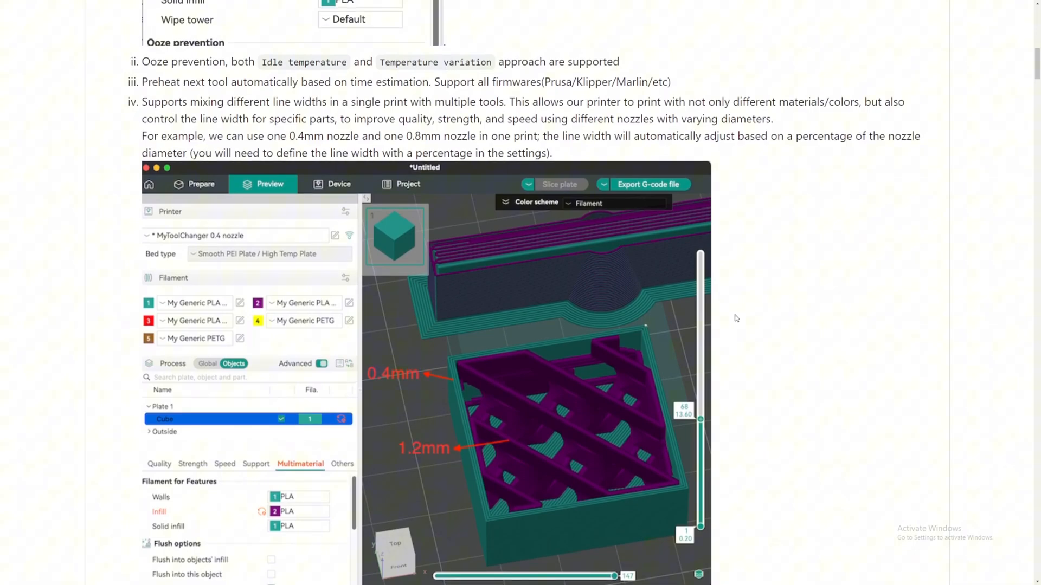
- Scroll to the note on two new tool changer profiles and the multi-tool.mp4 video
{"action": "scroll", "scroll_direction": "down", "scroll_amount": 3}
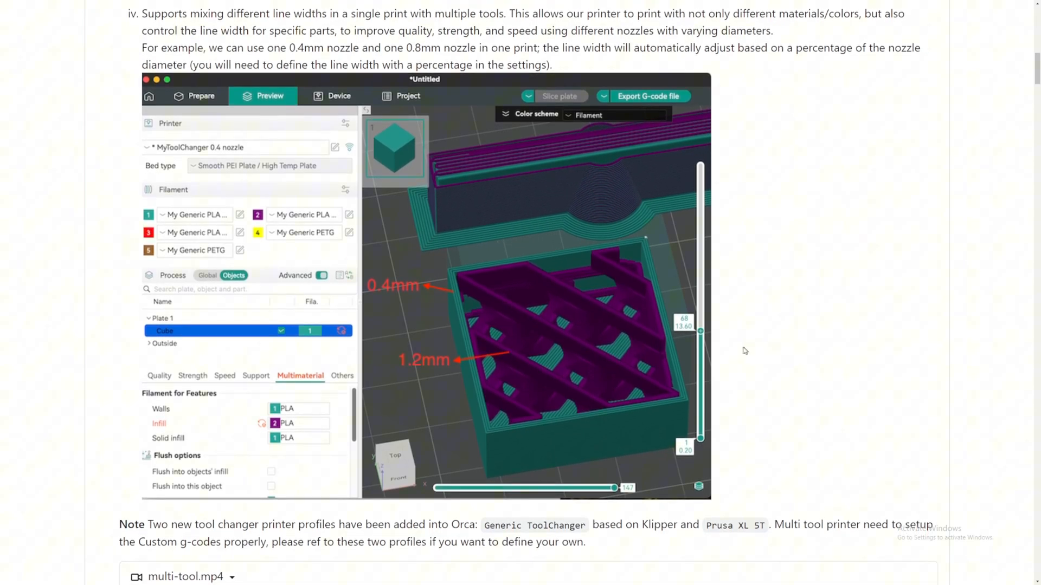
{"action": "mouse_move", "coordinate": [485, 383]}
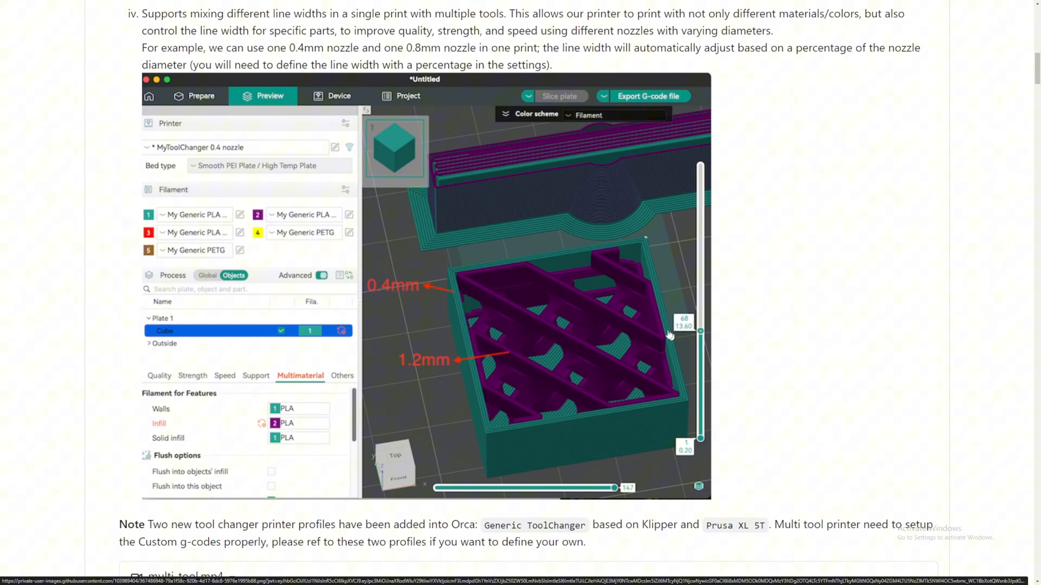
{"action": "mouse_move", "coordinate": [438, 364]}
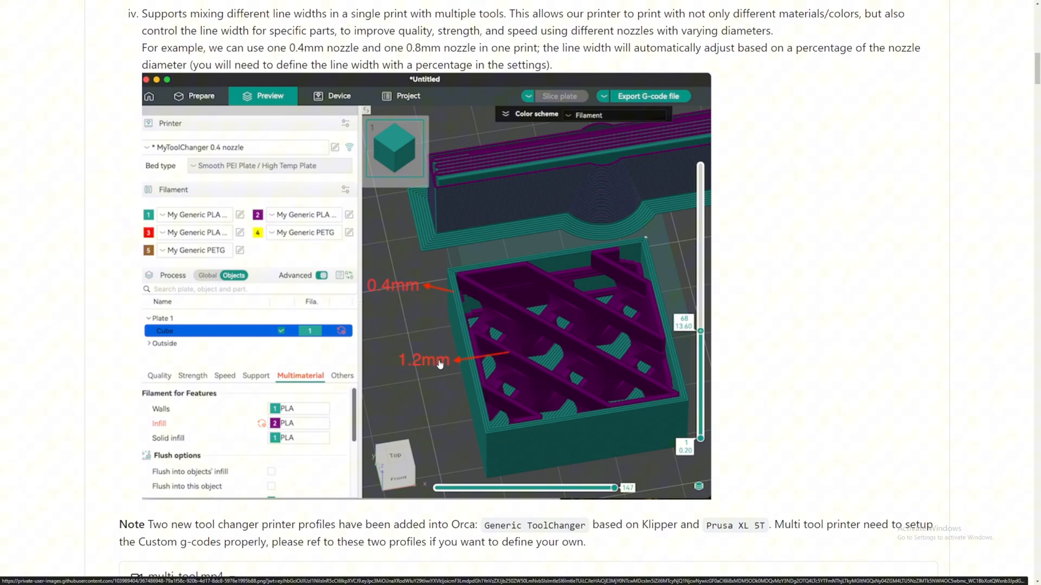
{"action": "mouse_move", "coordinate": [598, 396]}
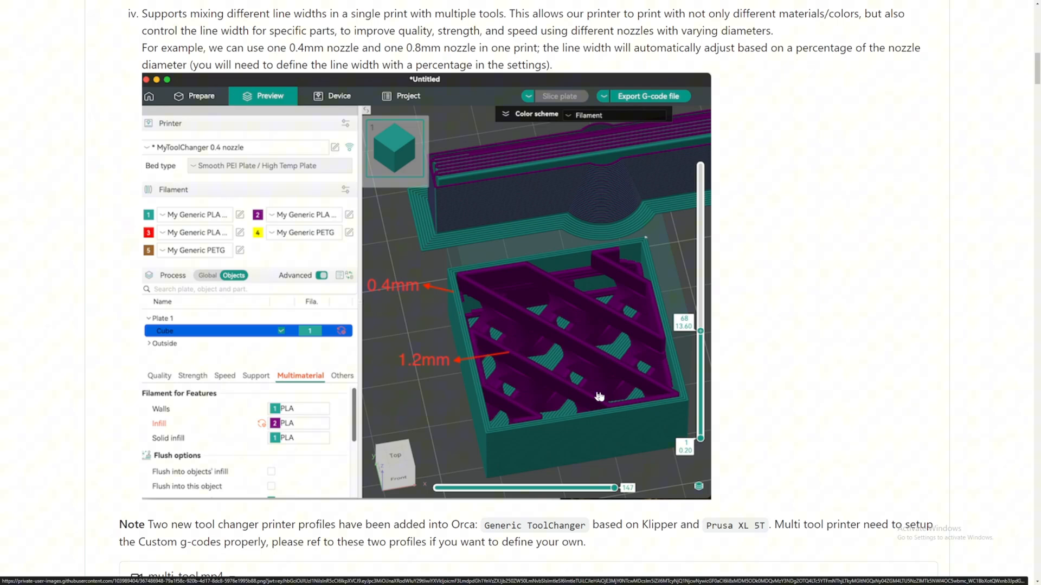
{"action": "scroll", "scroll_direction": "down", "scroll_amount": 3}
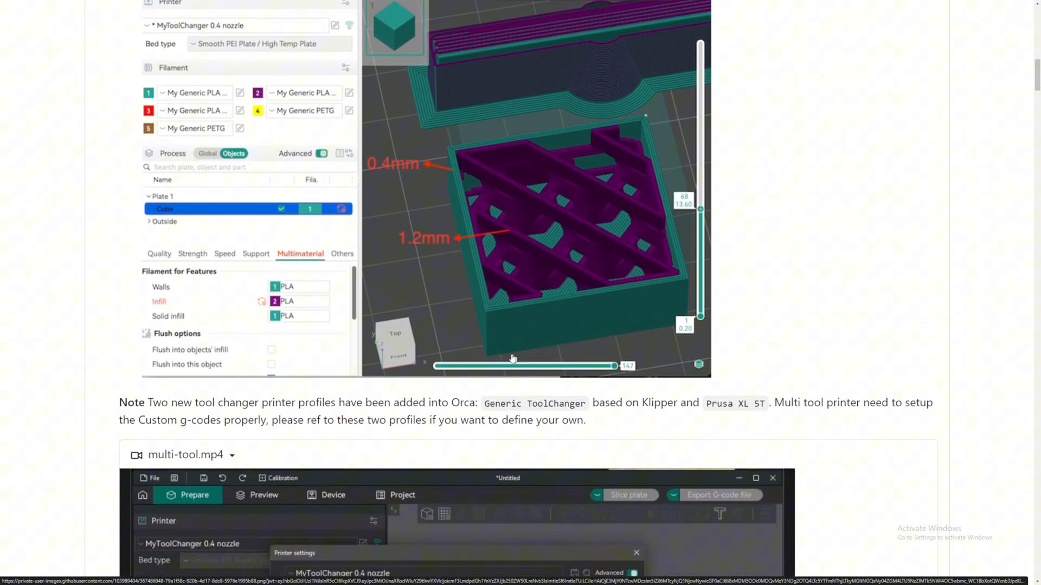
{"action": "scroll", "scroll_direction": "down", "scroll_amount": 3}
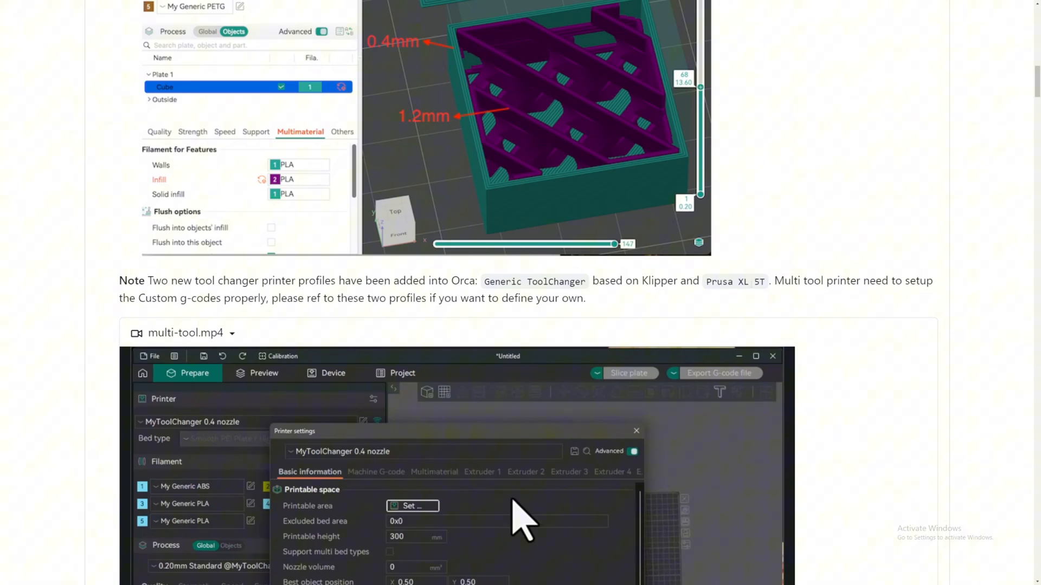
{"action": "mouse_move", "coordinate": [721, 299]}
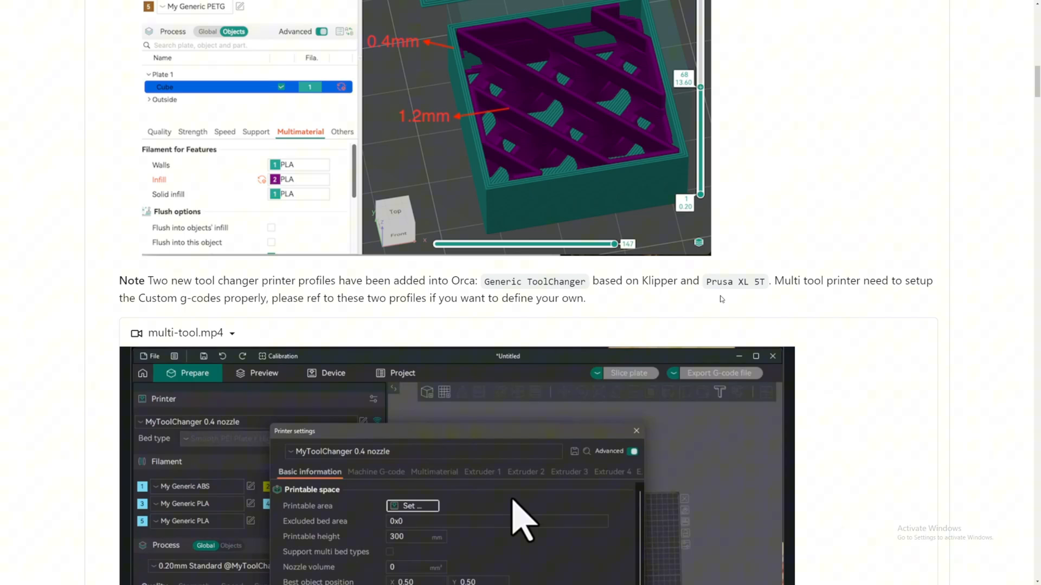
{"action": "scroll", "scroll_direction": "down", "scroll_amount": 3}
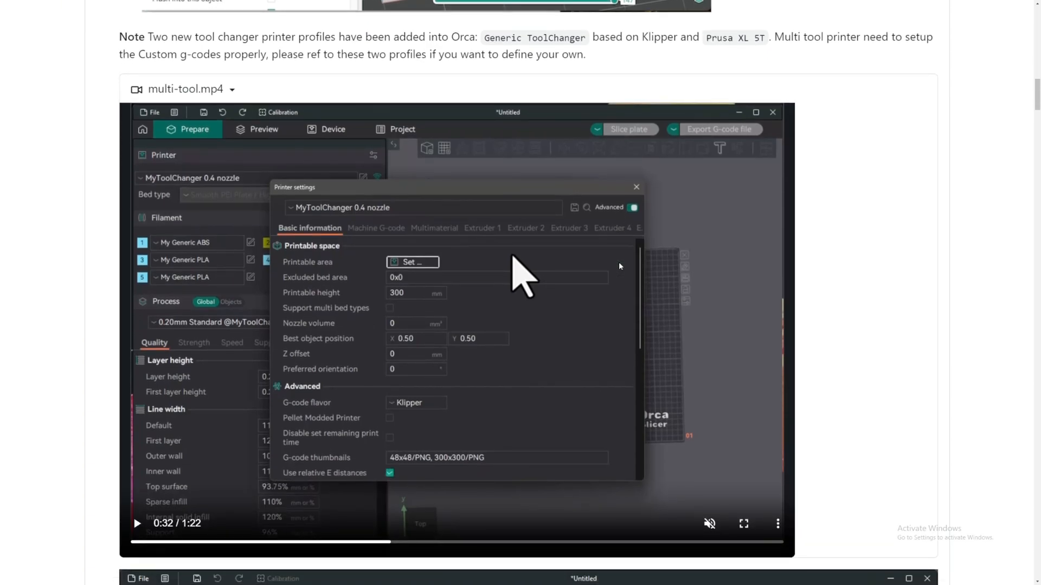
- Seek multi-tool.mp4 to 0:15, then scroll to the Prusa XL 5T sliced preview
{"action": "left_click", "coordinate": [136, 524]}
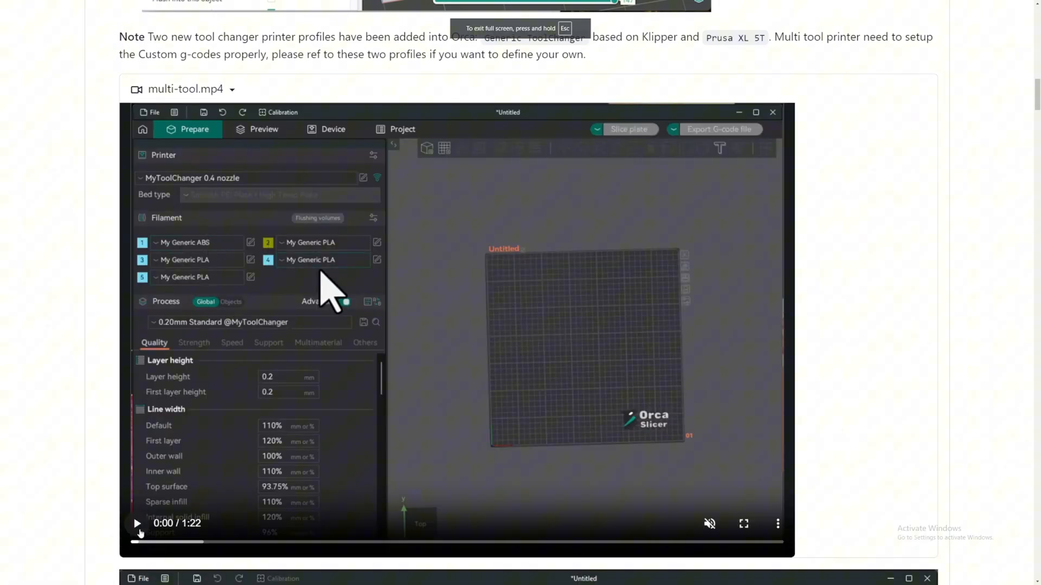
{"action": "left_click", "coordinate": [136, 523]}
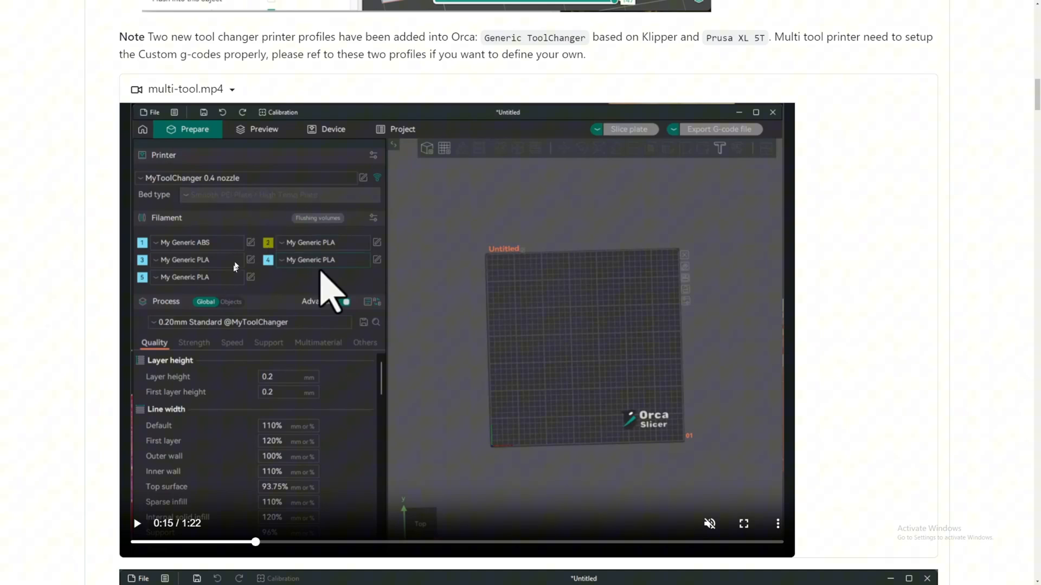
{"action": "scroll", "scroll_direction": "down", "scroll_amount": 3}
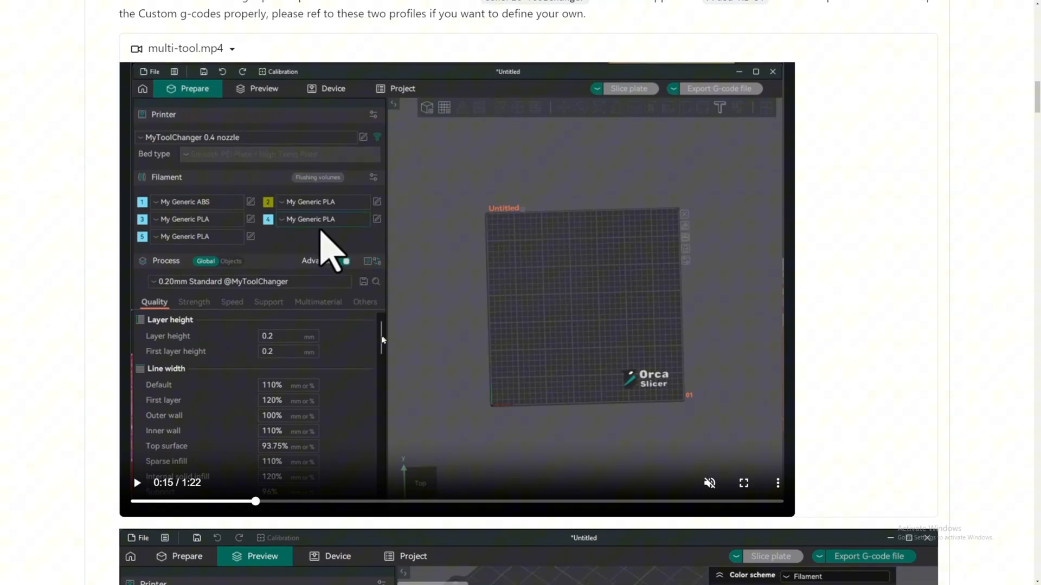
{"action": "scroll", "scroll_direction": "down", "scroll_amount": 3}
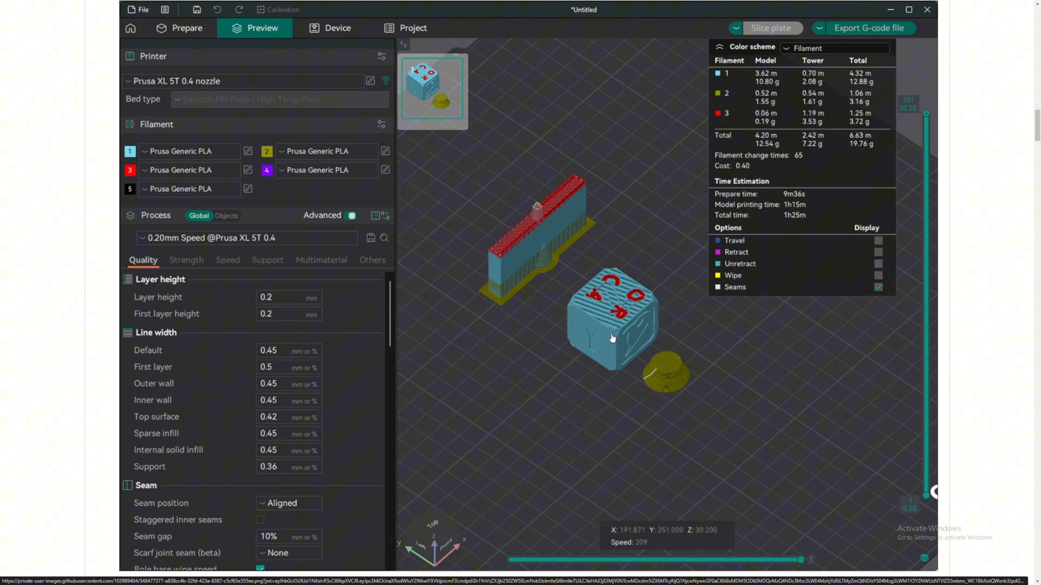
{"action": "mouse_move", "coordinate": [675, 375]}
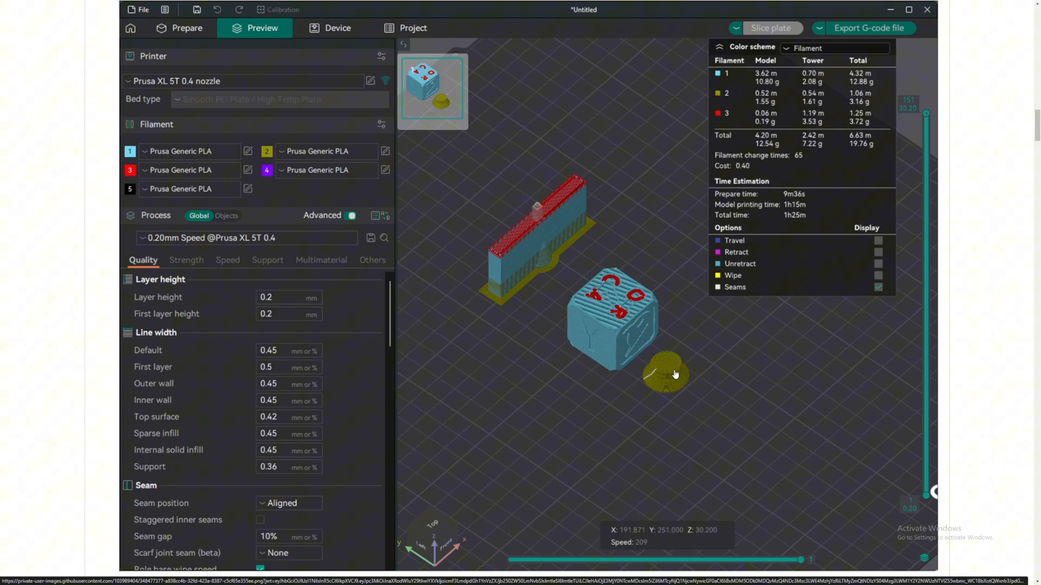
{"action": "mouse_move", "coordinate": [606, 297]}
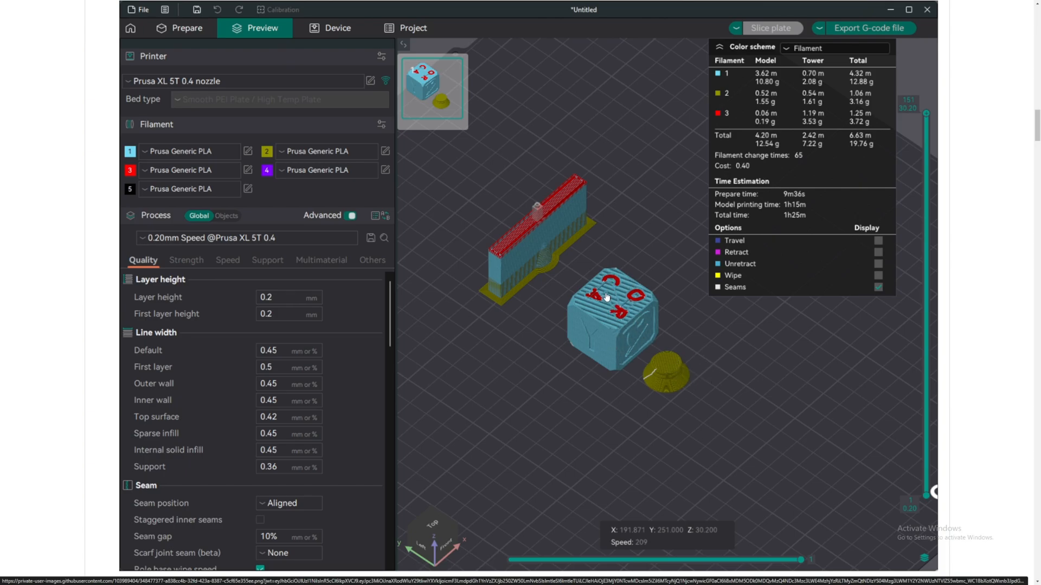
{"action": "mouse_move", "coordinate": [561, 320]}
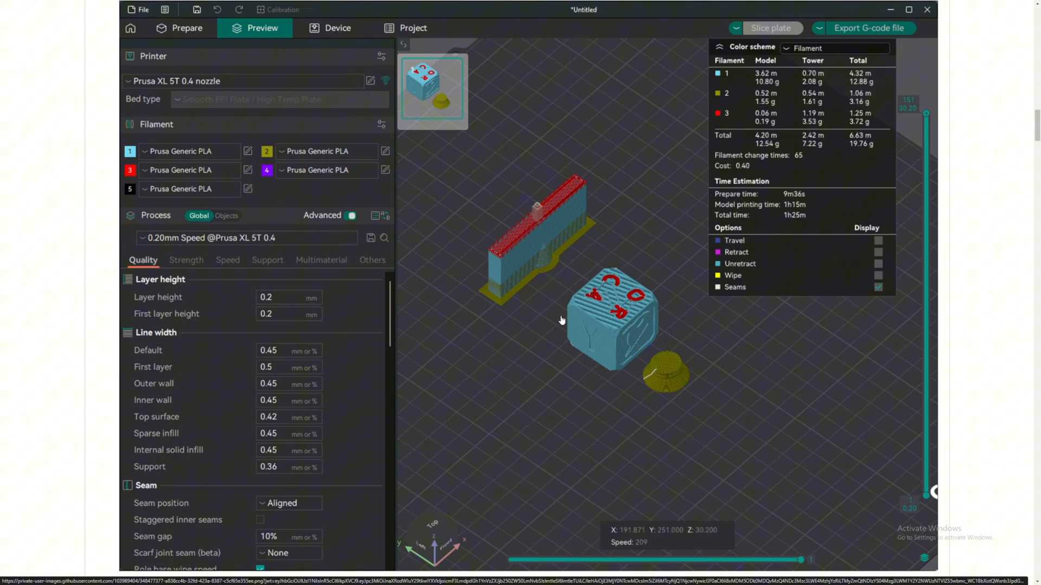
- Scroll to the Prusa Slicer credit and the YOLO flow rate calibration entry
{"action": "scroll", "scroll_direction": "down", "scroll_amount": 3}
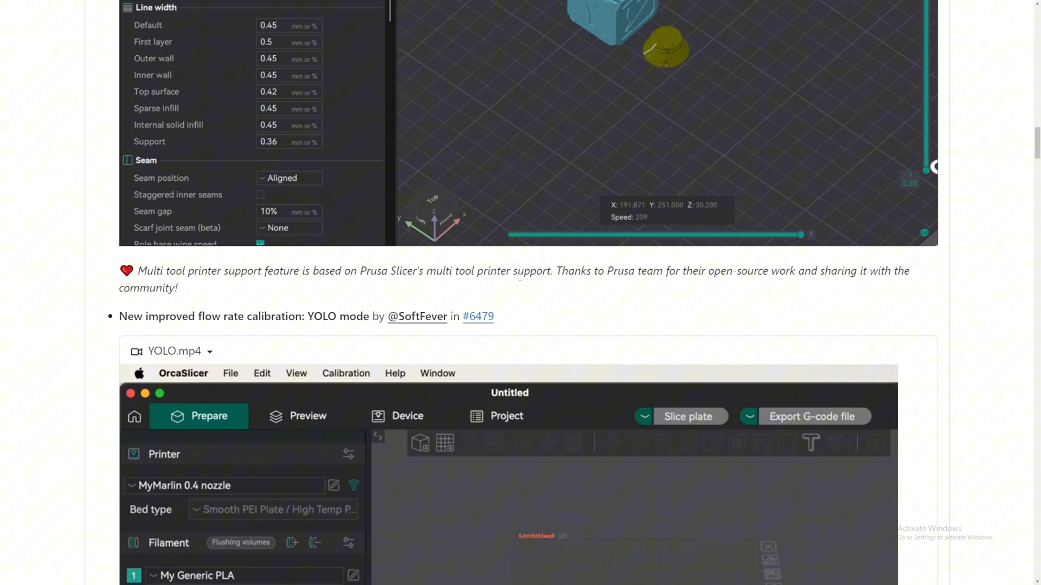
- Bring the YOLO.mp4 demo into view, playing at 0:21 of 0:35
{"action": "double_click", "coordinate": [632, 271]}
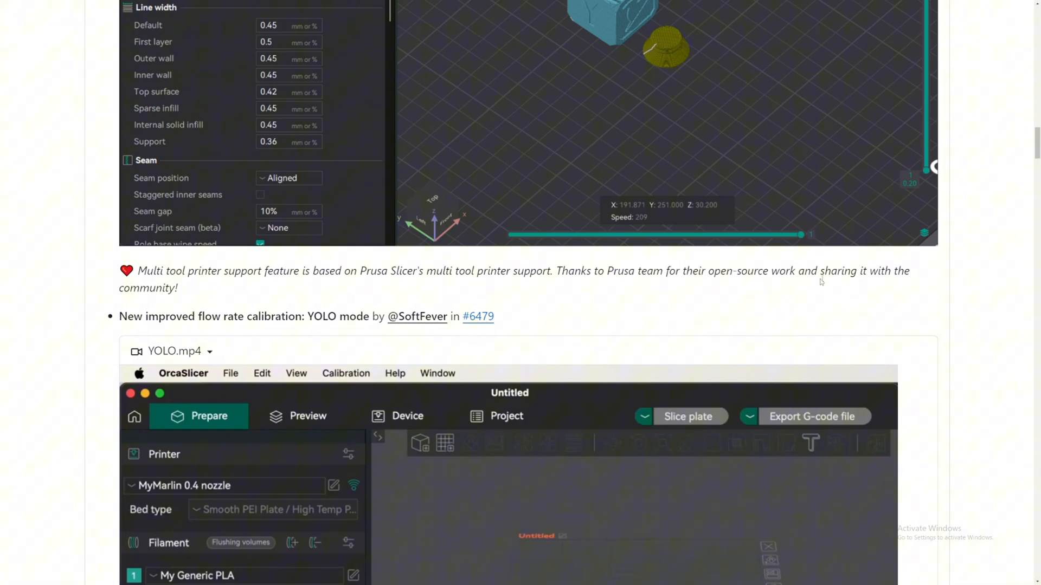
{"action": "mouse_move", "coordinate": [329, 284]}
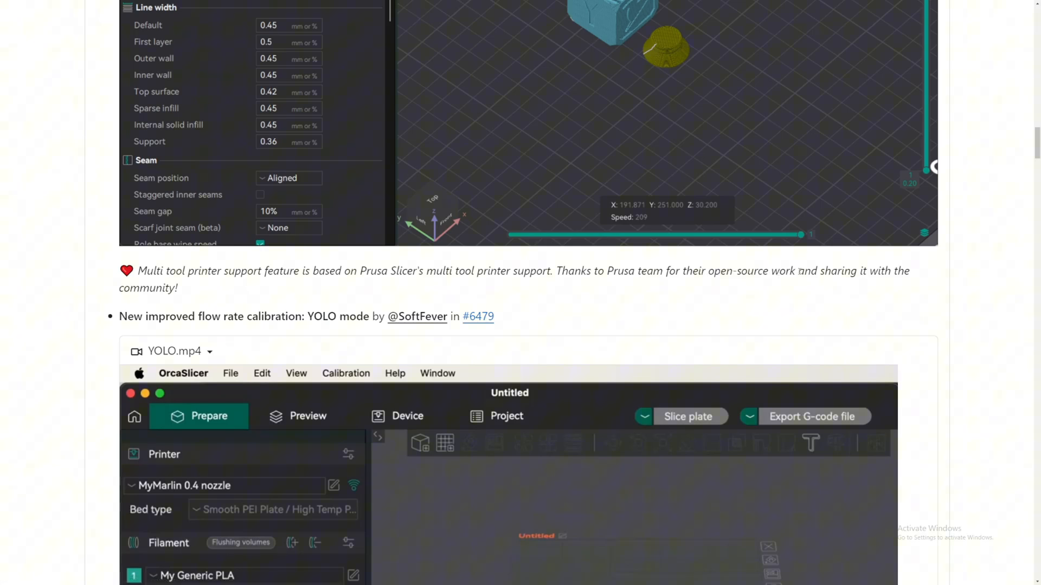
{"action": "mouse_move", "coordinate": [352, 285]}
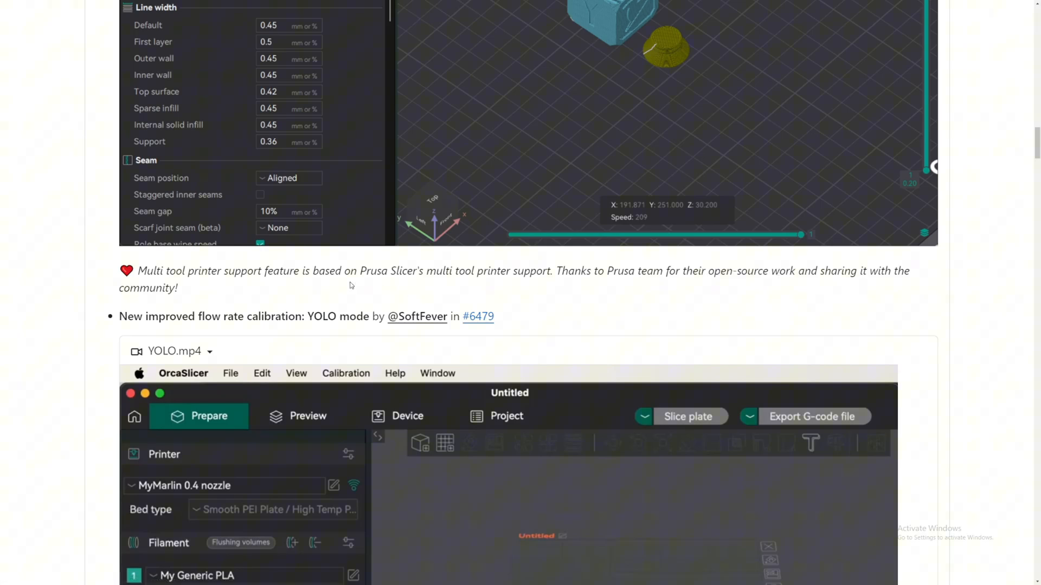
{"action": "mouse_move", "coordinate": [340, 290]}
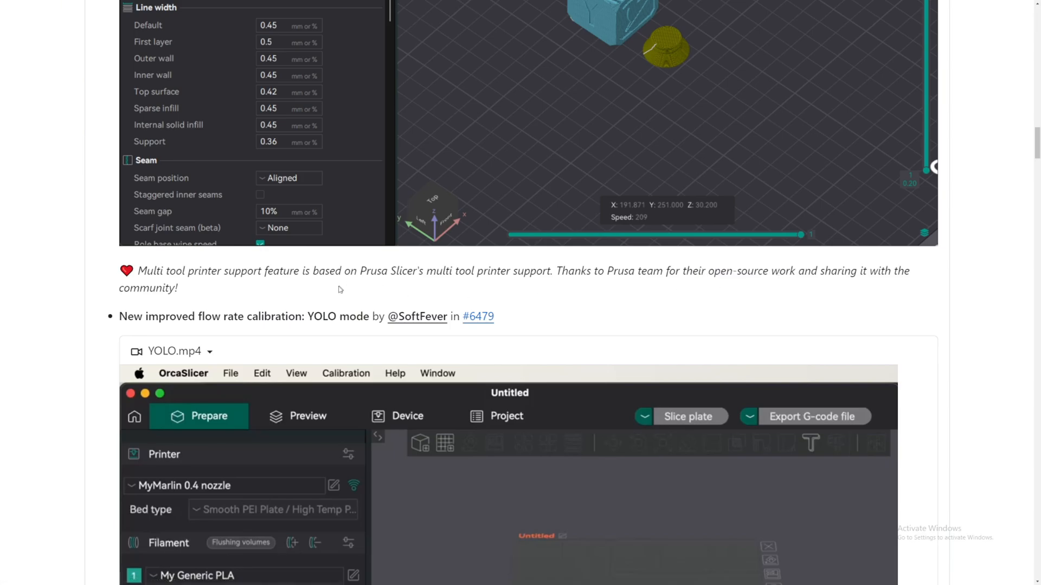
{"action": "scroll", "scroll_direction": "down", "scroll_amount": 3}
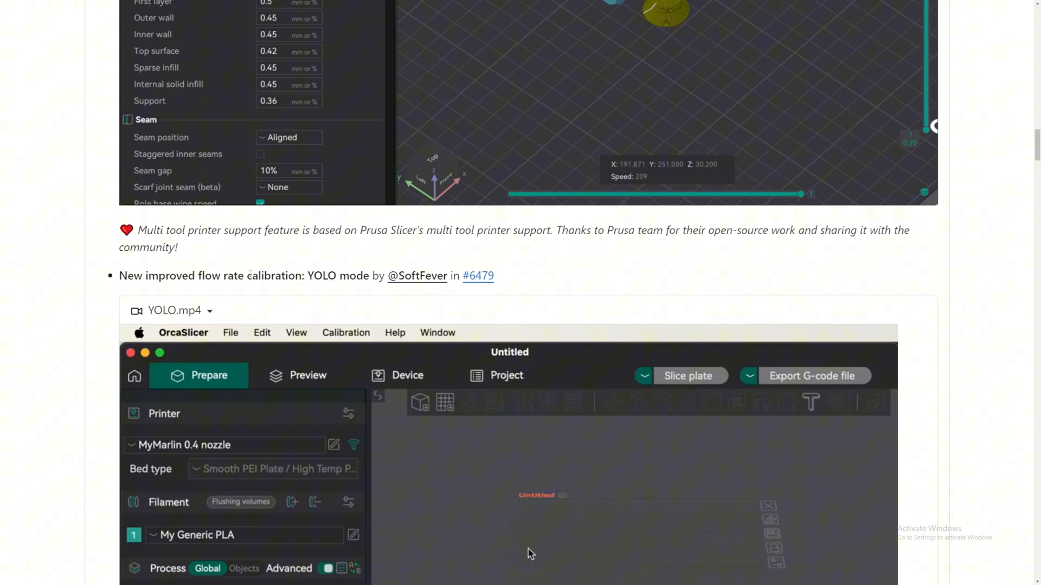
{"action": "scroll", "scroll_direction": "down", "scroll_amount": 3}
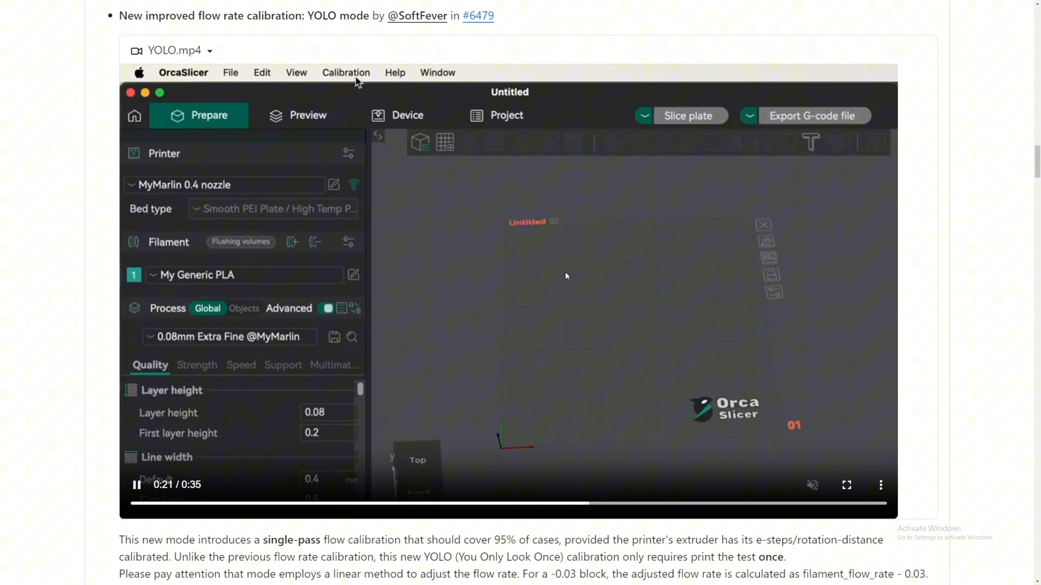
- Let YOLO.mp4 finish at 0:35 and reach the YOLO benchmark range explanation
{"action": "left_click", "coordinate": [346, 73]}
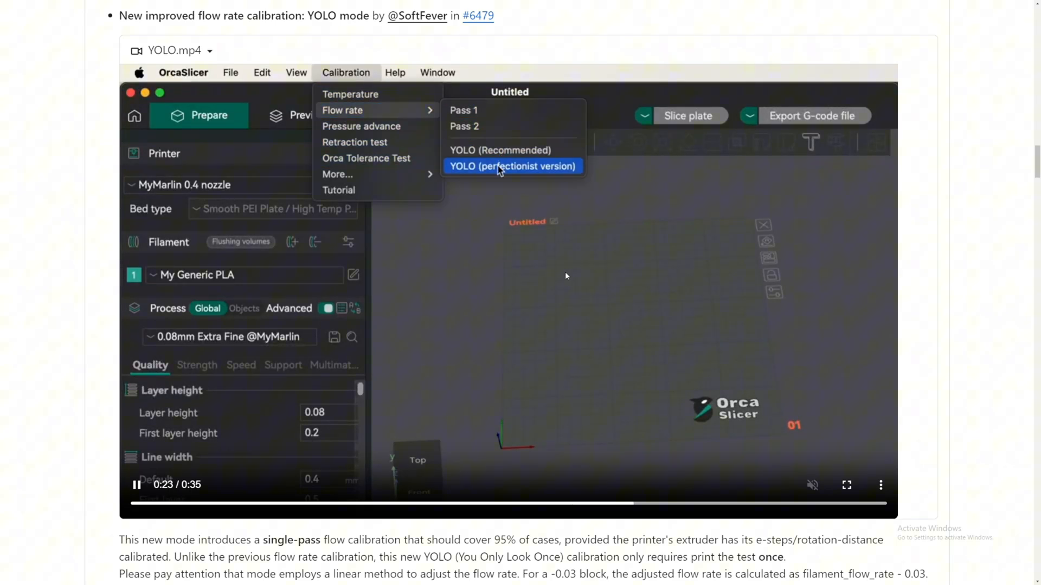
{"action": "mouse_move", "coordinate": [478, 110]}
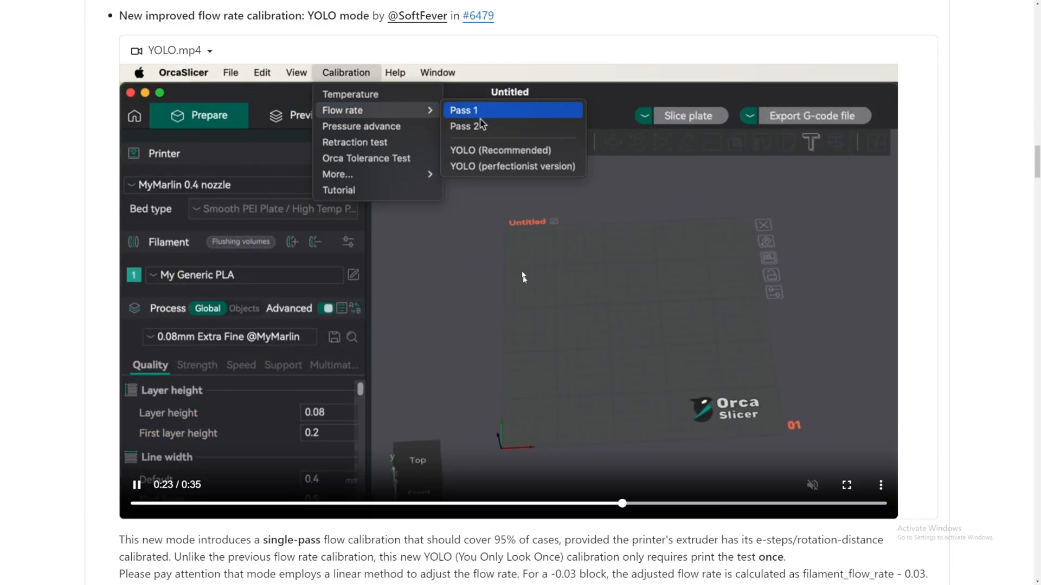
{"action": "left_click", "coordinate": [511, 166]}
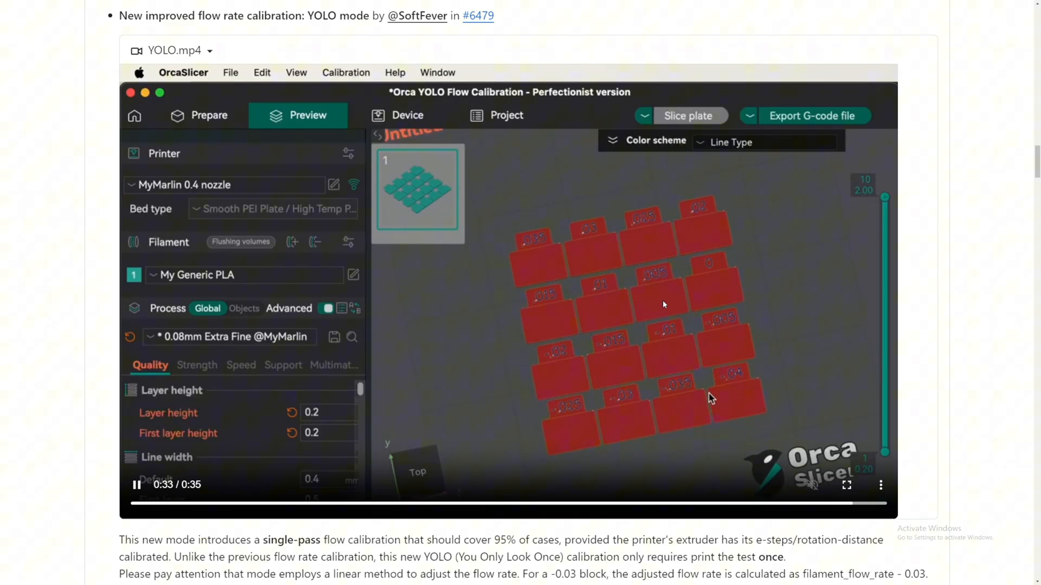
{"action": "scroll", "scroll_direction": "down", "scroll_amount": 3}
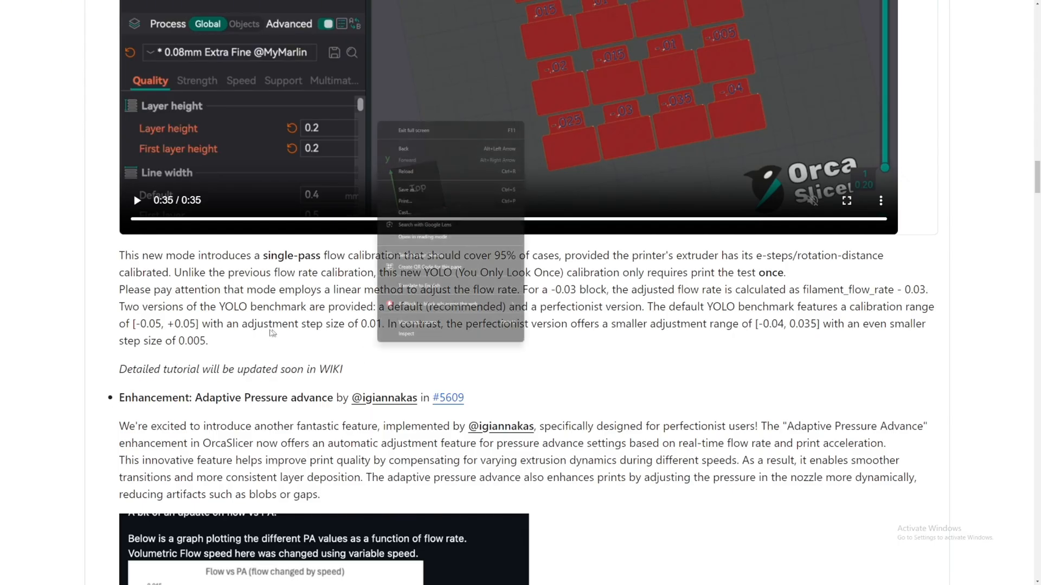
- Scroll to the Adaptive Pressure Advance description and its flow-versus-PA graph
{"action": "scroll", "scroll_direction": "down", "scroll_amount": 3}
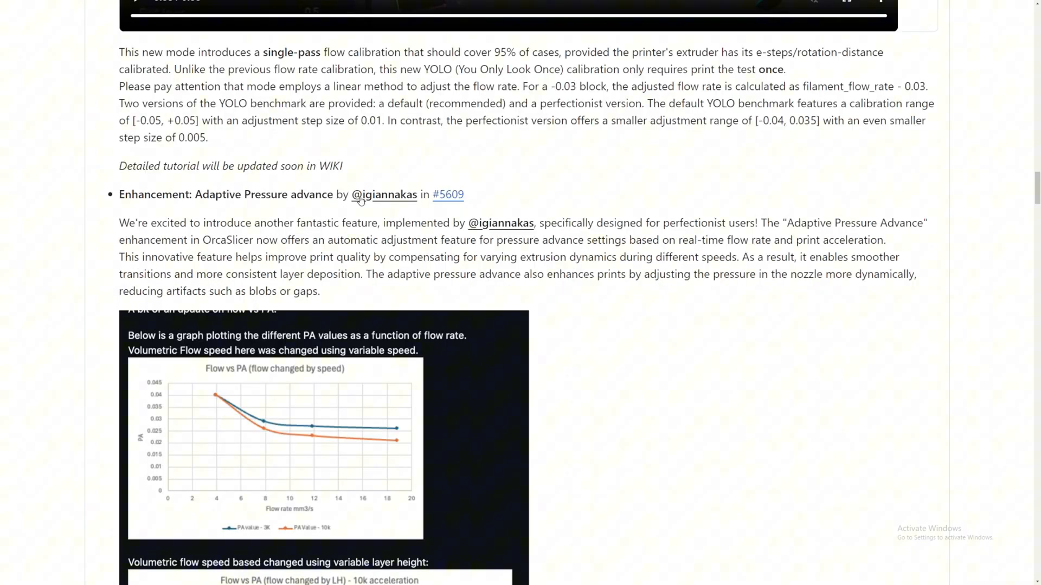
{"action": "mouse_move", "coordinate": [384, 194]}
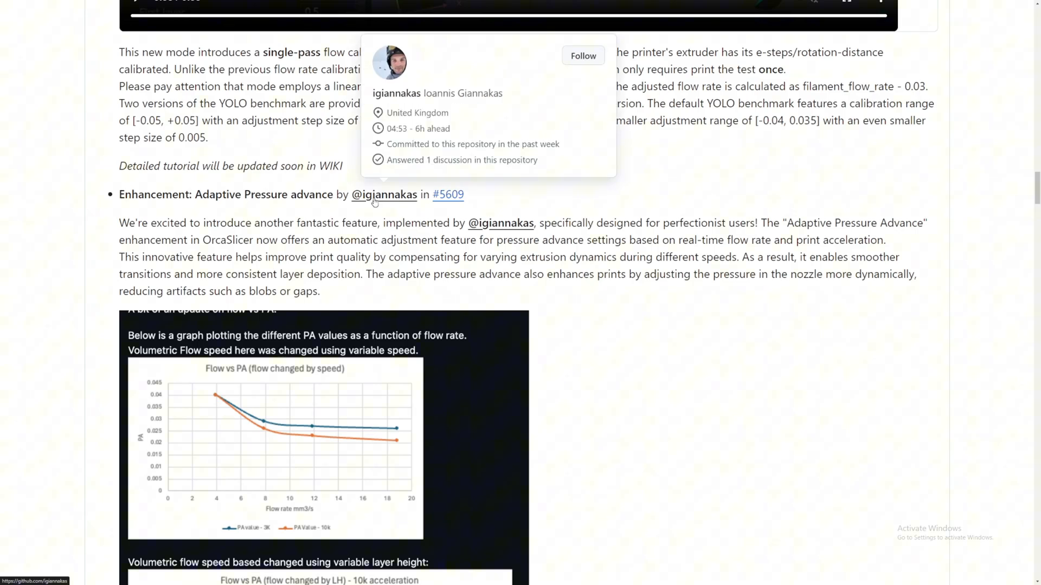
{"action": "mouse_move", "coordinate": [401, 211]}
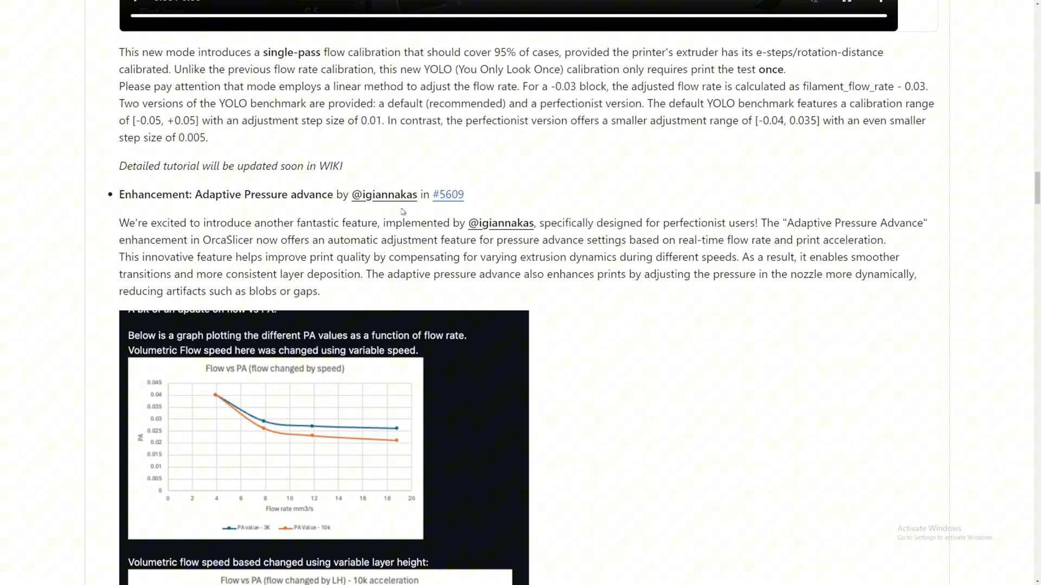
{"action": "mouse_move", "coordinate": [206, 214]}
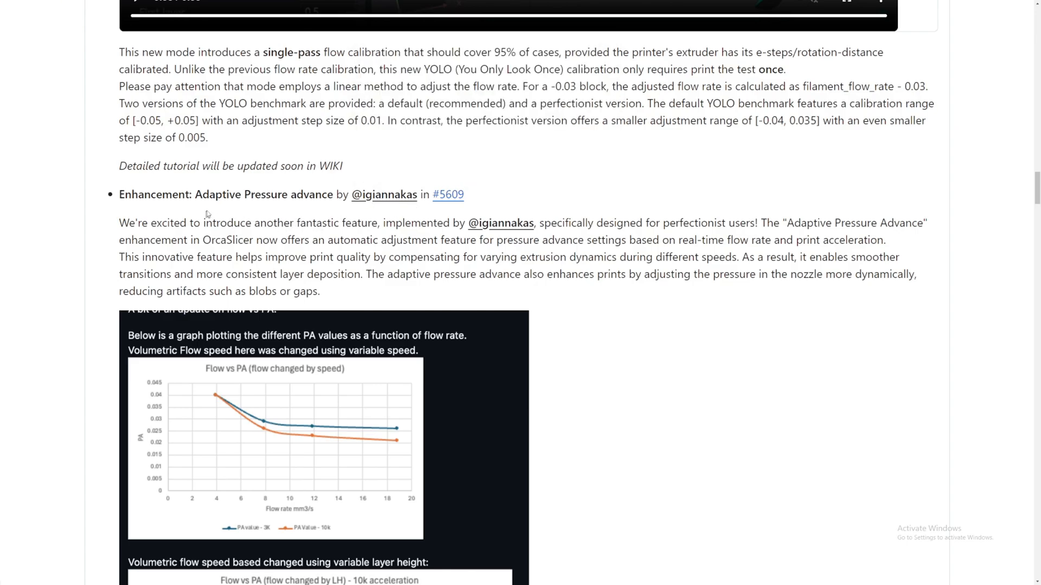
{"action": "mouse_move", "coordinate": [383, 195]}
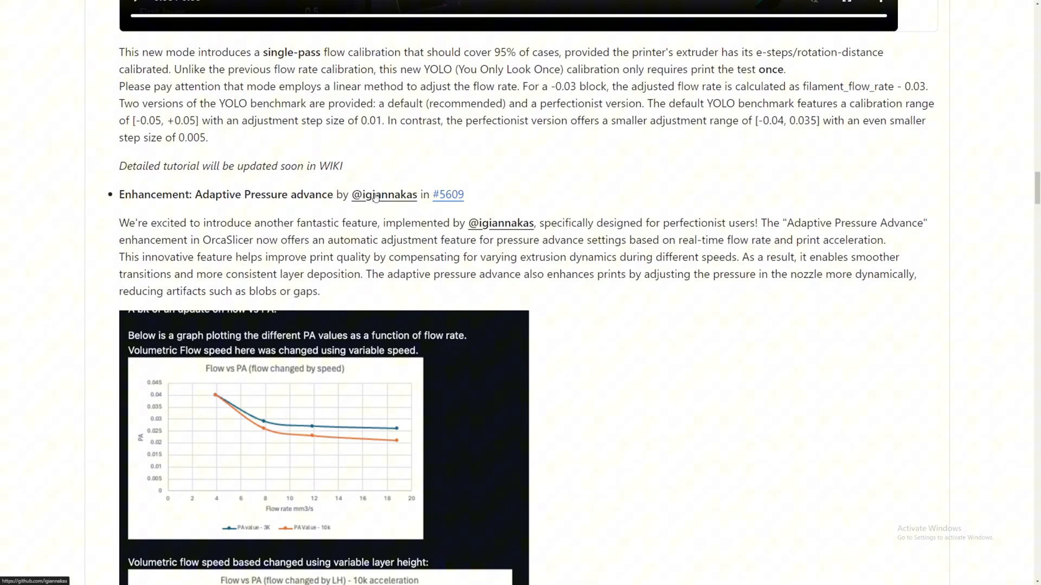
{"action": "mouse_move", "coordinate": [581, 216]}
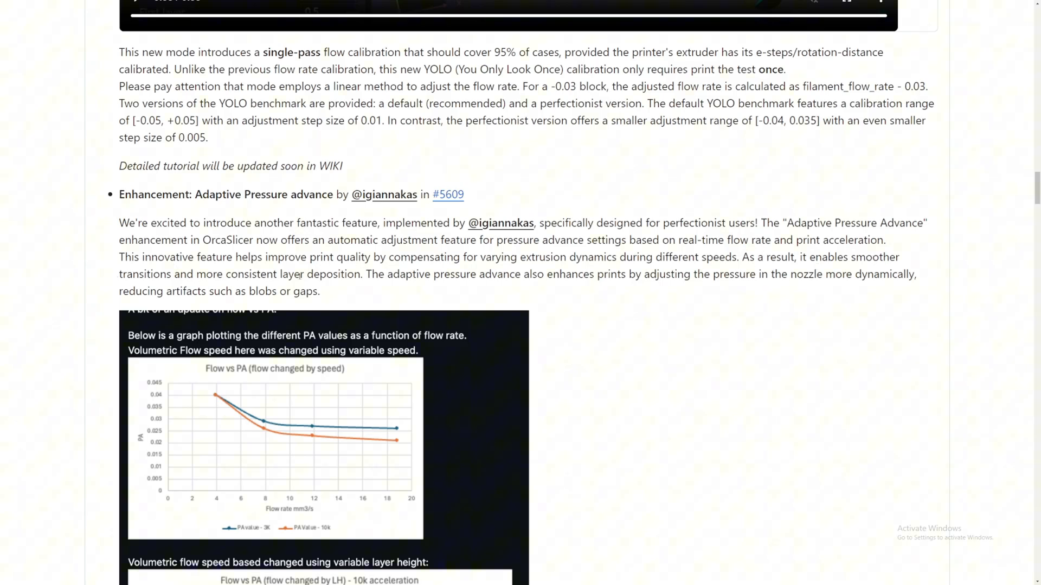
- Scroll to Noisyfox's Cura multi-material interlocking entry and its multi-color preview
{"action": "scroll", "scroll_direction": "down", "scroll_amount": 3}
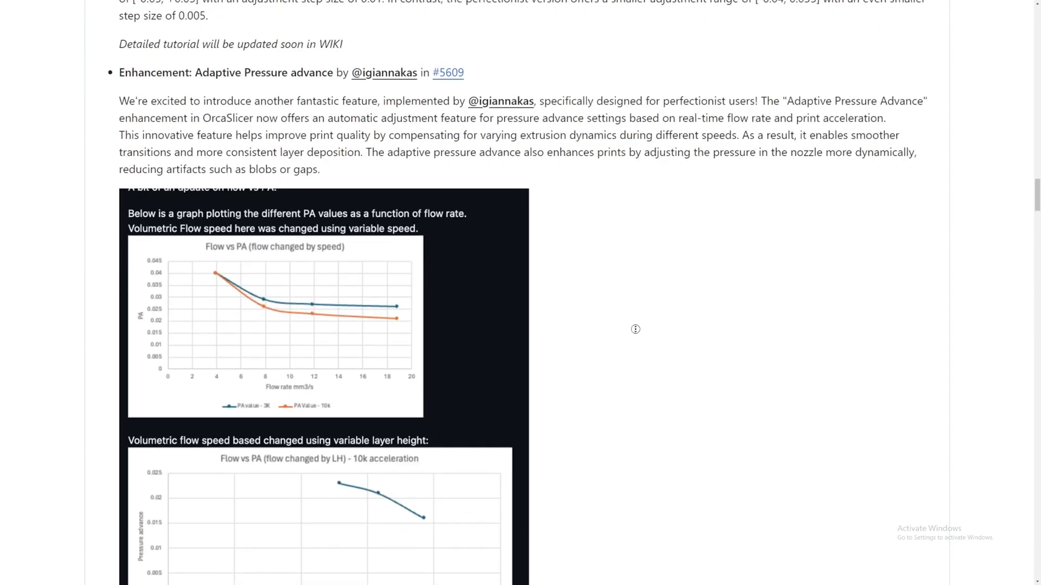
{"action": "mouse_move", "coordinate": [635, 332]}
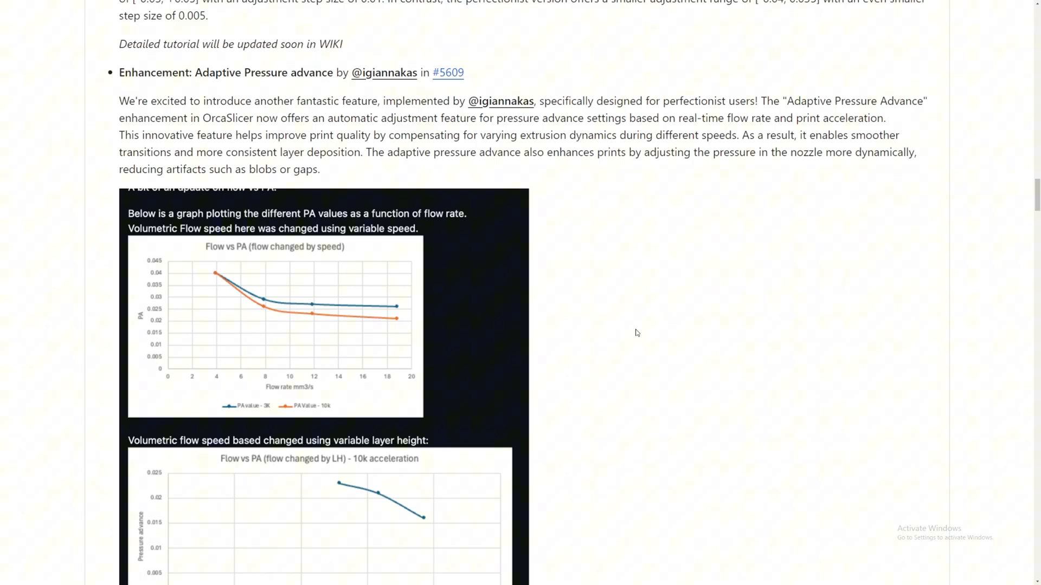
{"action": "mouse_move", "coordinate": [598, 322]}
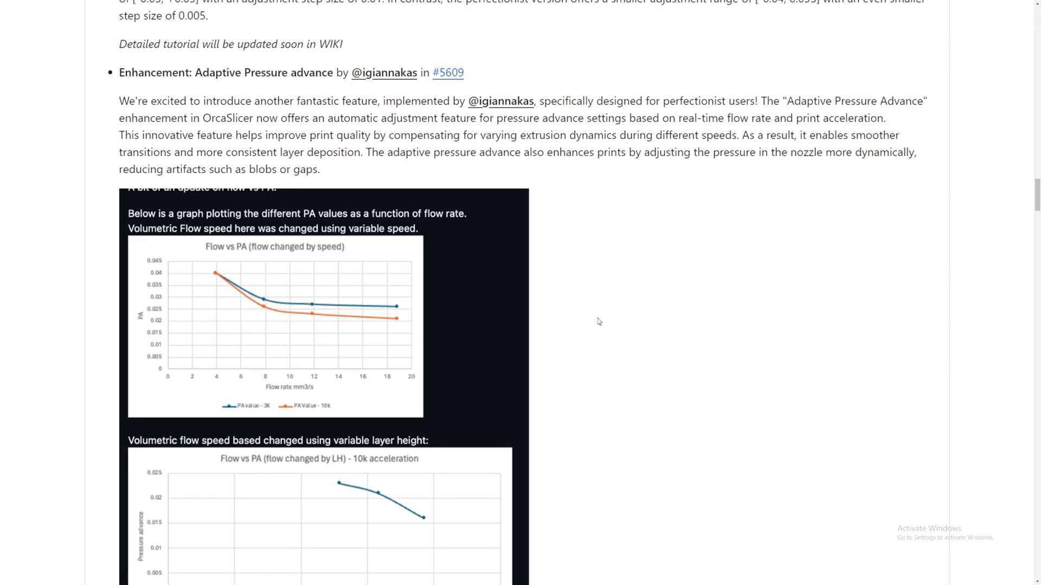
{"action": "mouse_move", "coordinate": [364, 283]}
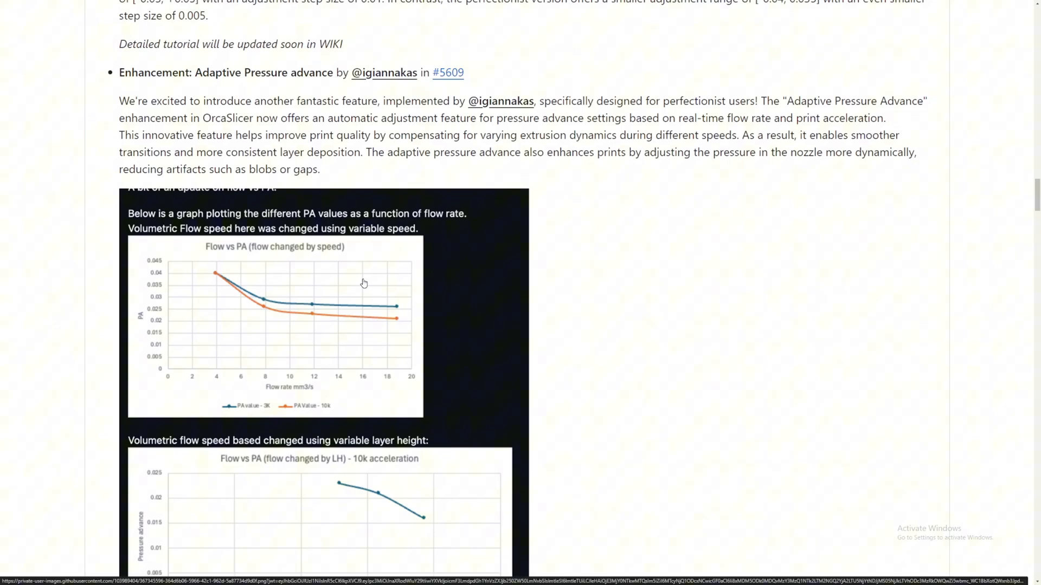
{"action": "mouse_move", "coordinate": [246, 242]}
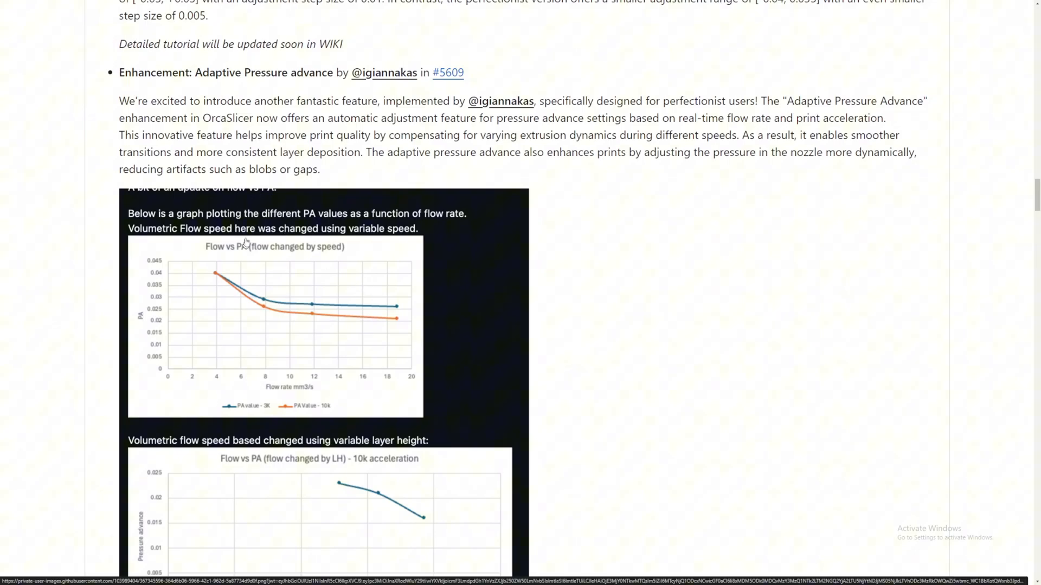
{"action": "scroll", "scroll_direction": "down", "scroll_amount": 3}
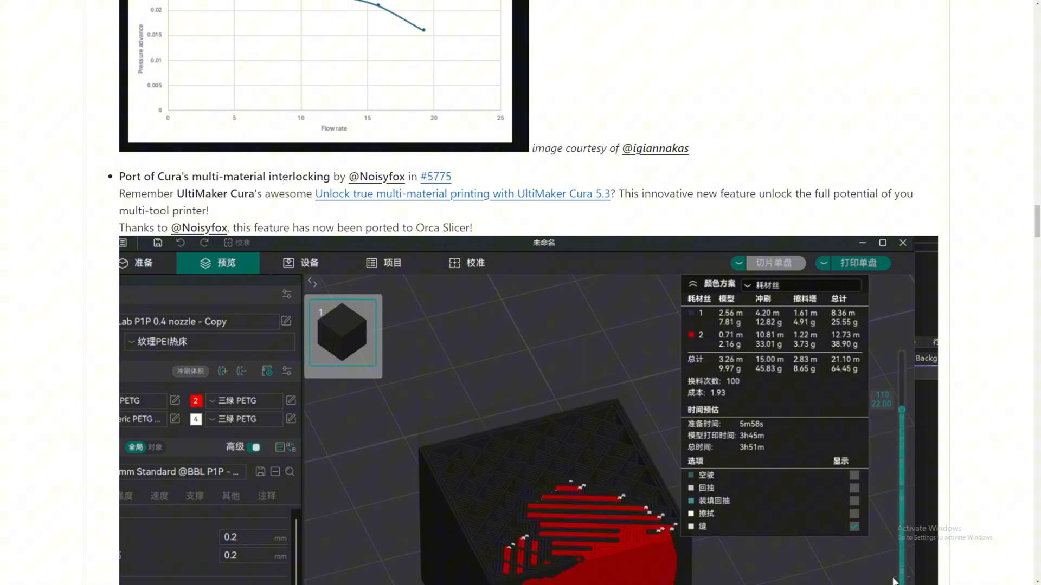
- Work the interlocking demo's playback controls, then scroll to the Ultimaker Cura thanks
{"action": "left_click", "coordinate": [144, 263]}
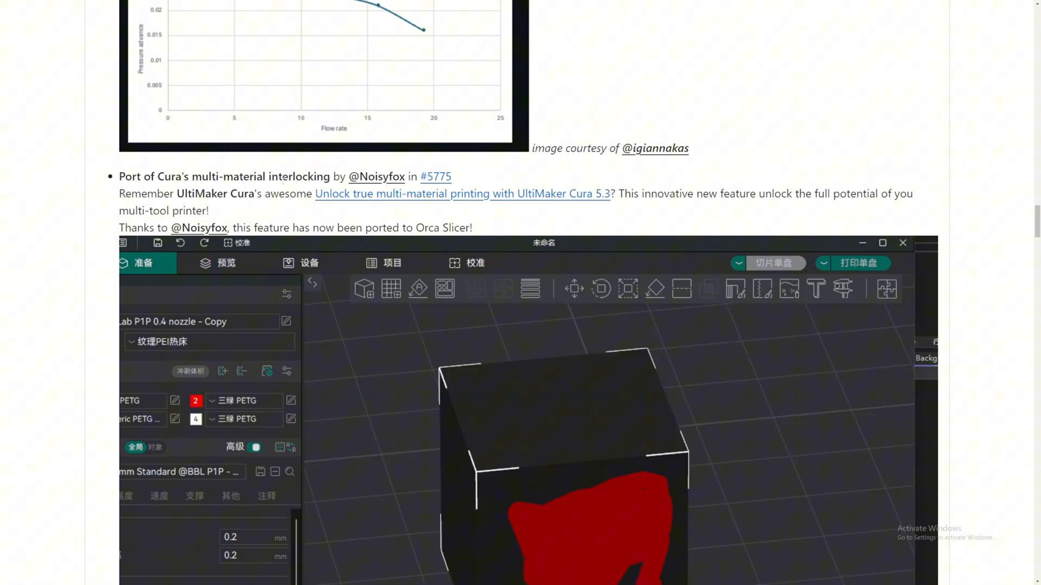
{"action": "left_click", "coordinate": [216, 263]}
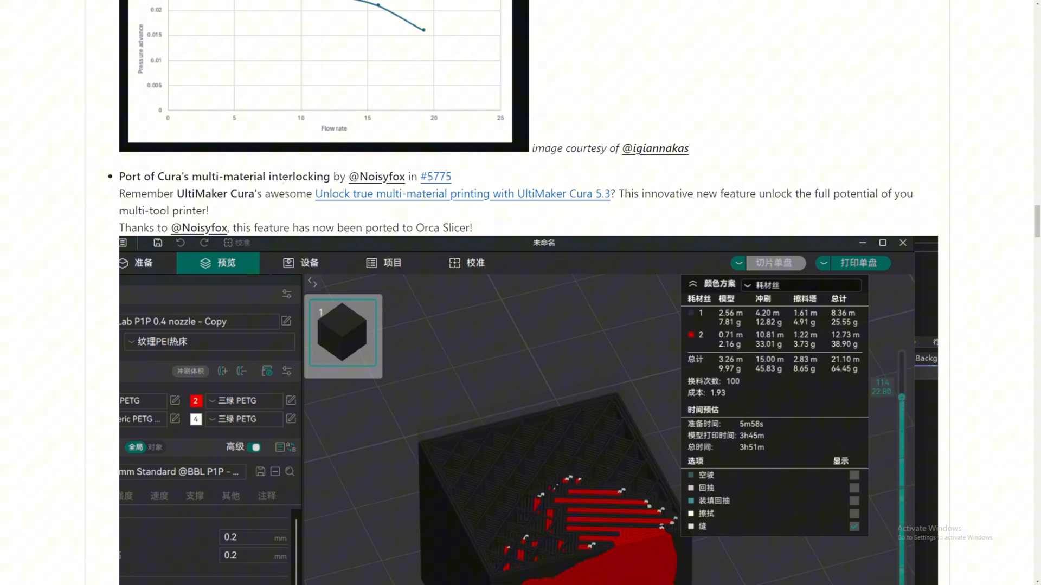
{"action": "left_click", "coordinate": [144, 263]}
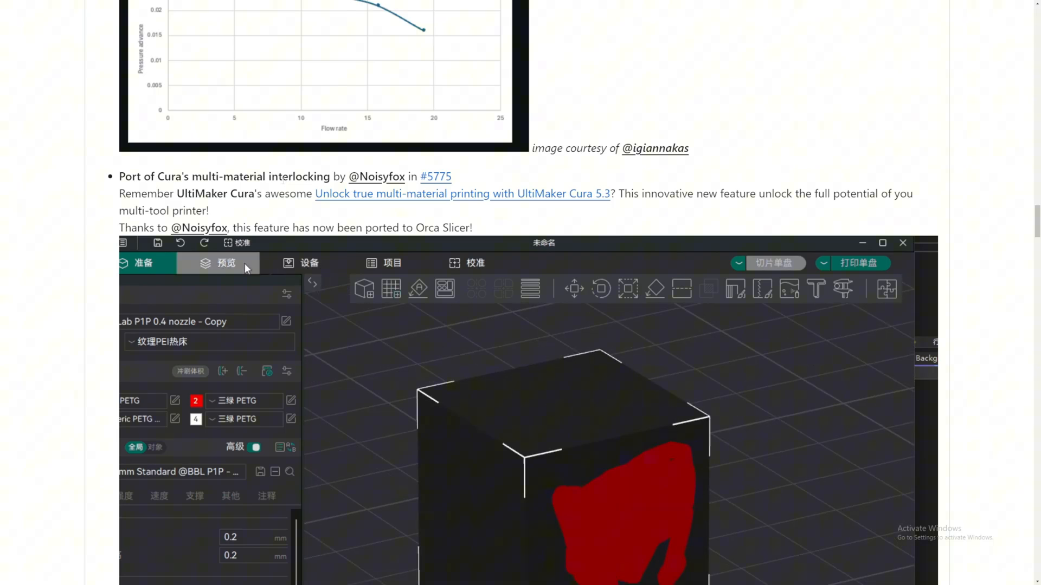
{"action": "left_click", "coordinate": [225, 263]}
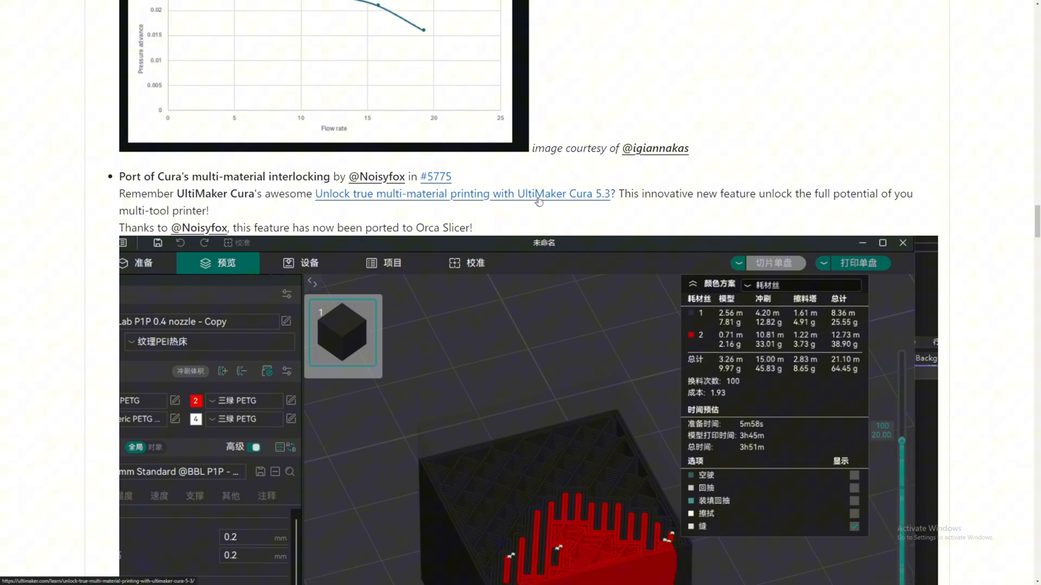
{"action": "left_click", "coordinate": [145, 263]}
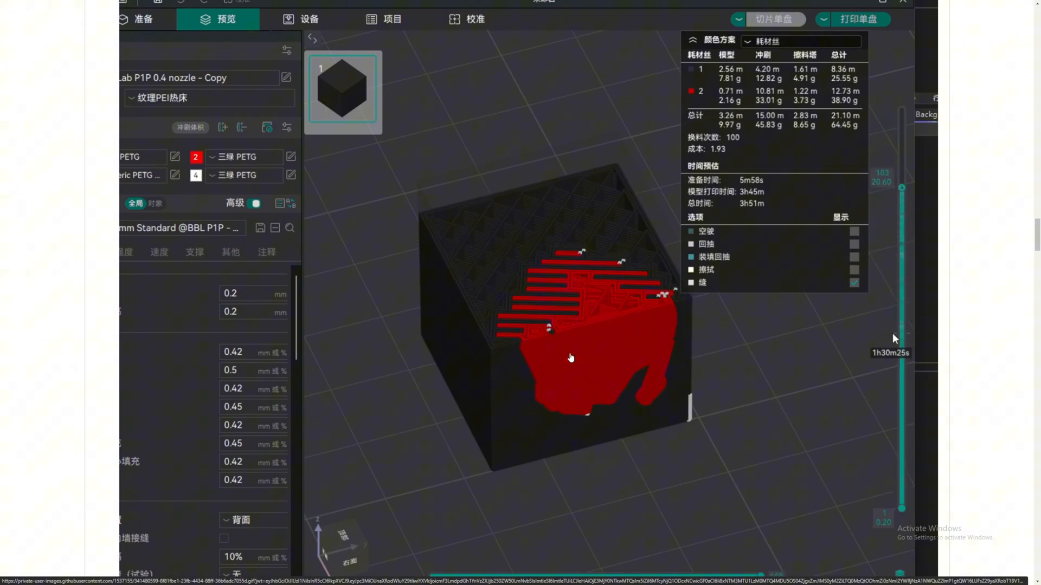
{"action": "left_click", "coordinate": [142, 18]}
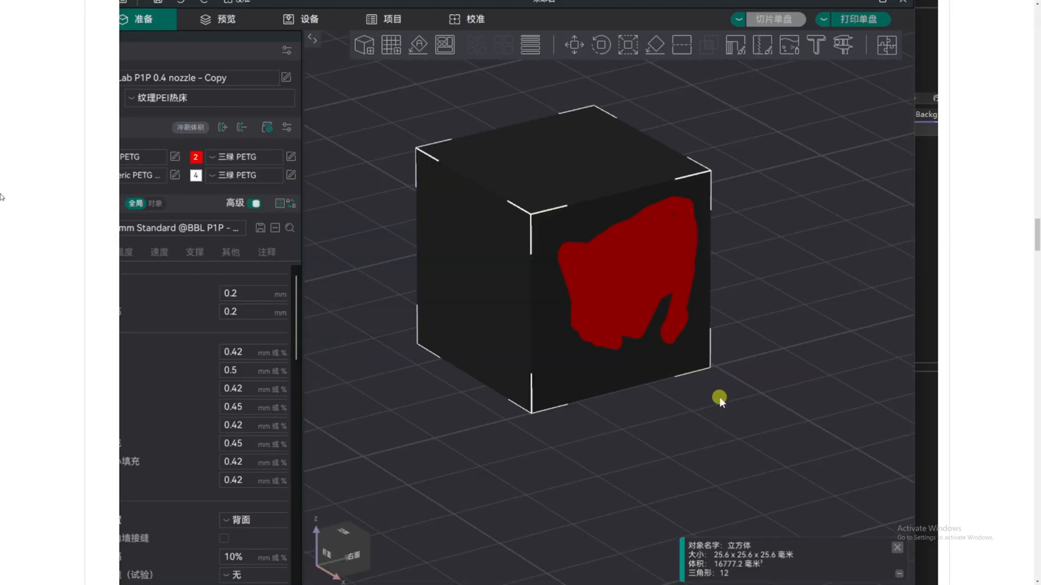
{"action": "left_click", "coordinate": [226, 18]}
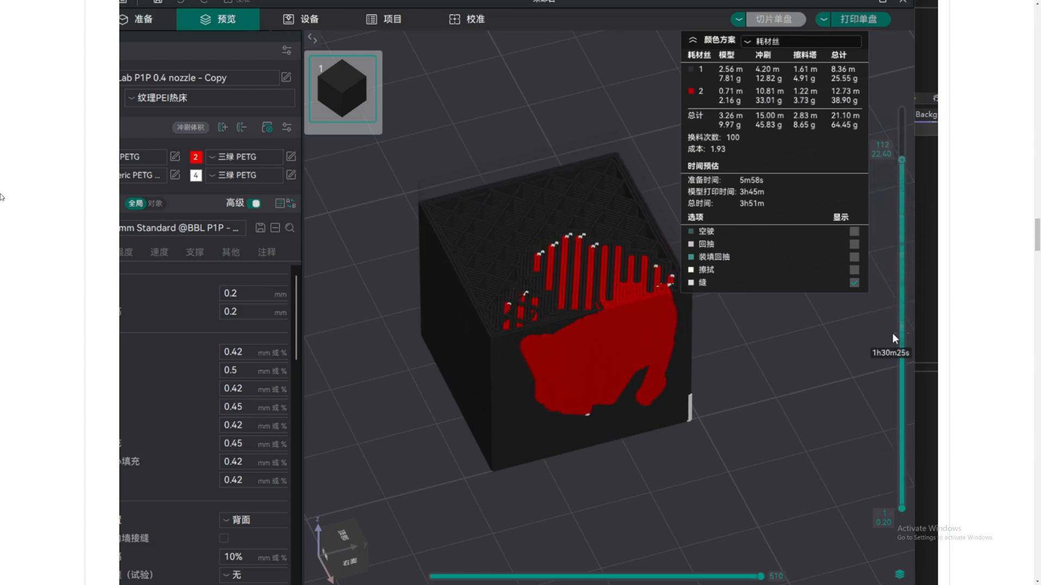
{"action": "left_click", "coordinate": [142, 18]}
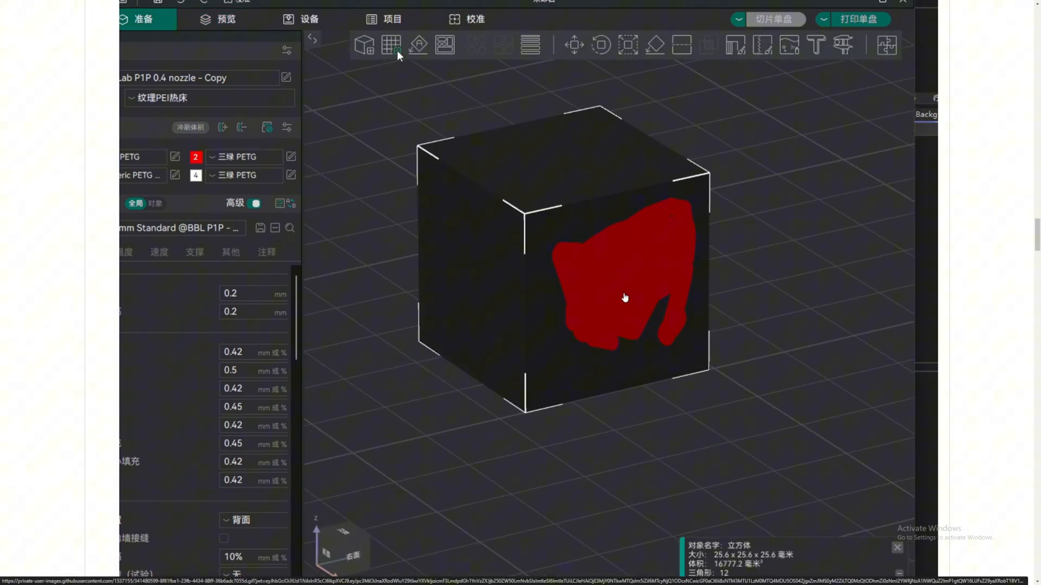
{"action": "left_click", "coordinate": [226, 18]}
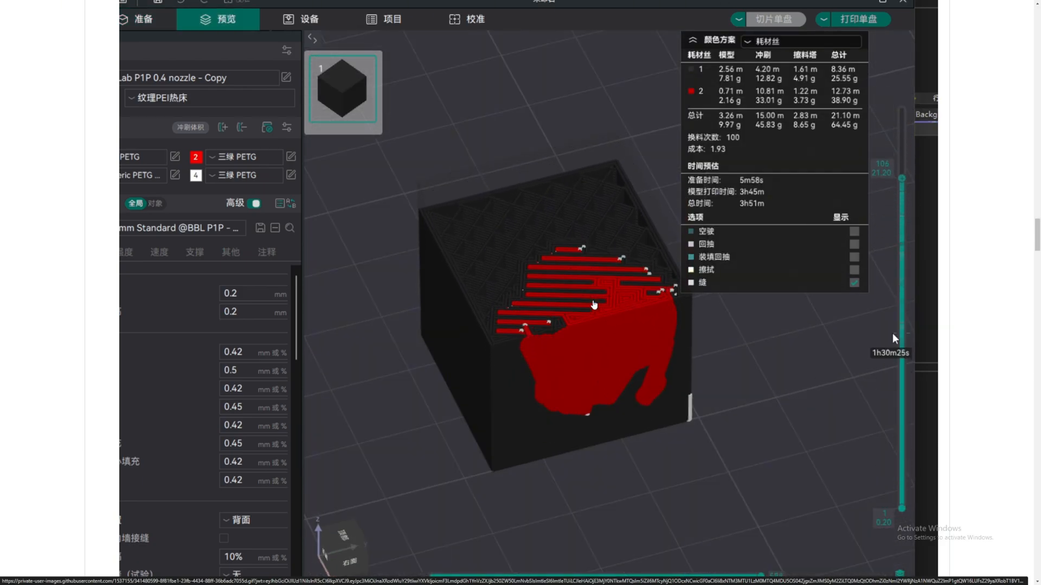
{"action": "left_click", "coordinate": [143, 18]}
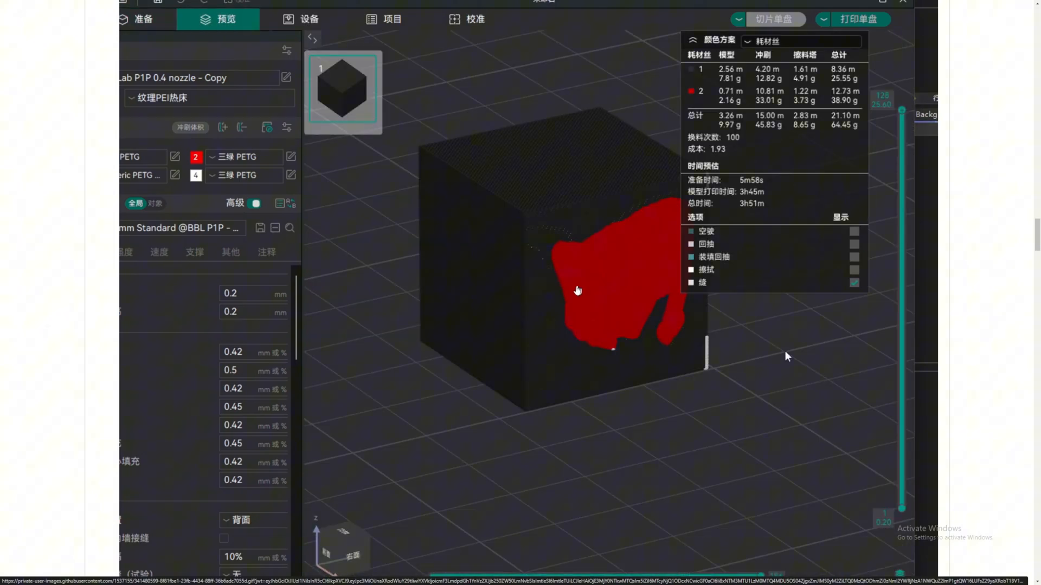
{"action": "scroll", "scroll_direction": "down", "scroll_amount": 3}
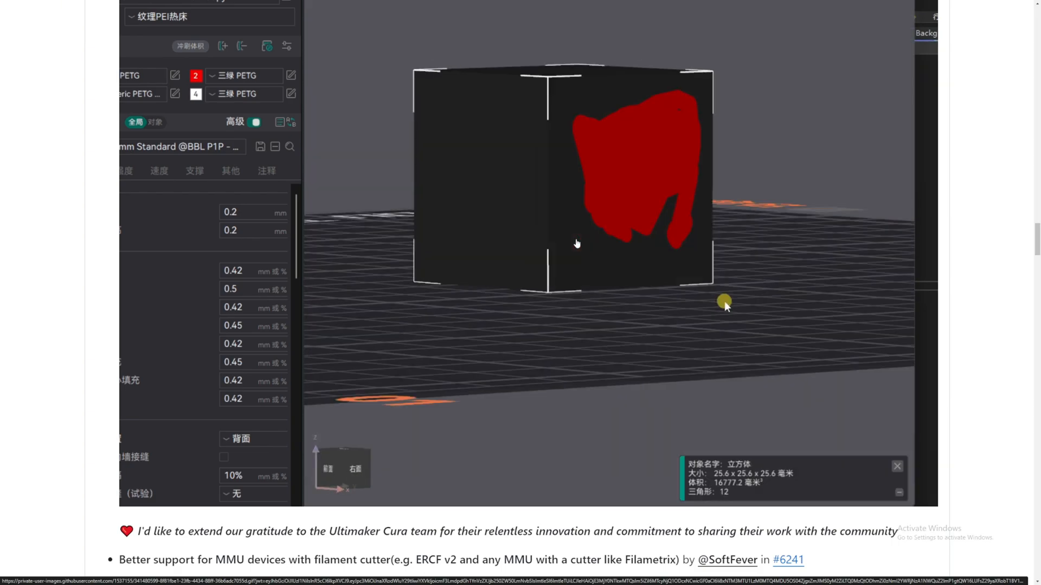
- Scroll to the filament cutter flush_length pseudo code and deselect its text
{"action": "scroll", "scroll_direction": "down", "scroll_amount": 3}
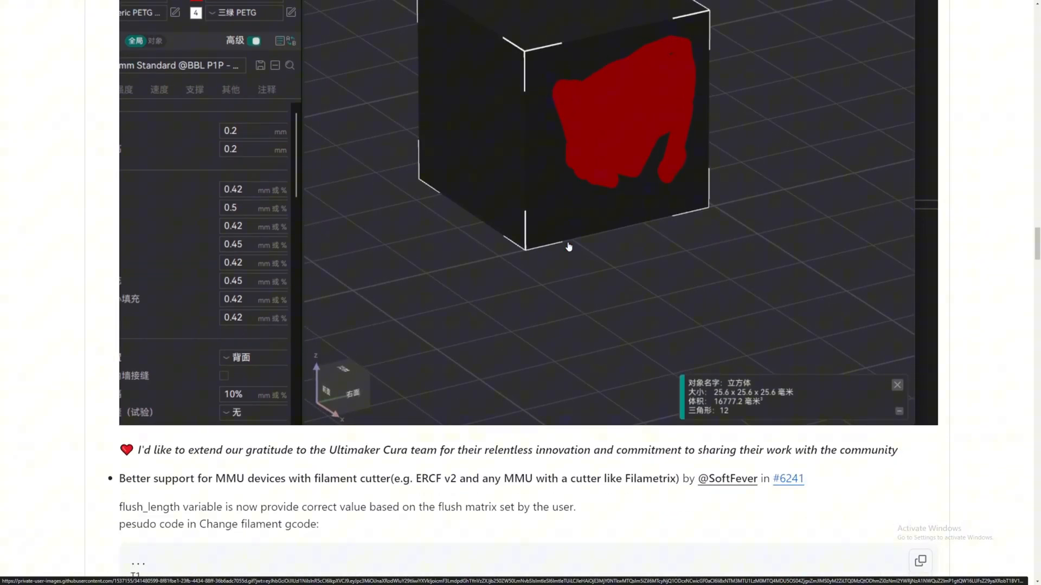
{"action": "scroll", "scroll_direction": "down", "scroll_amount": 3}
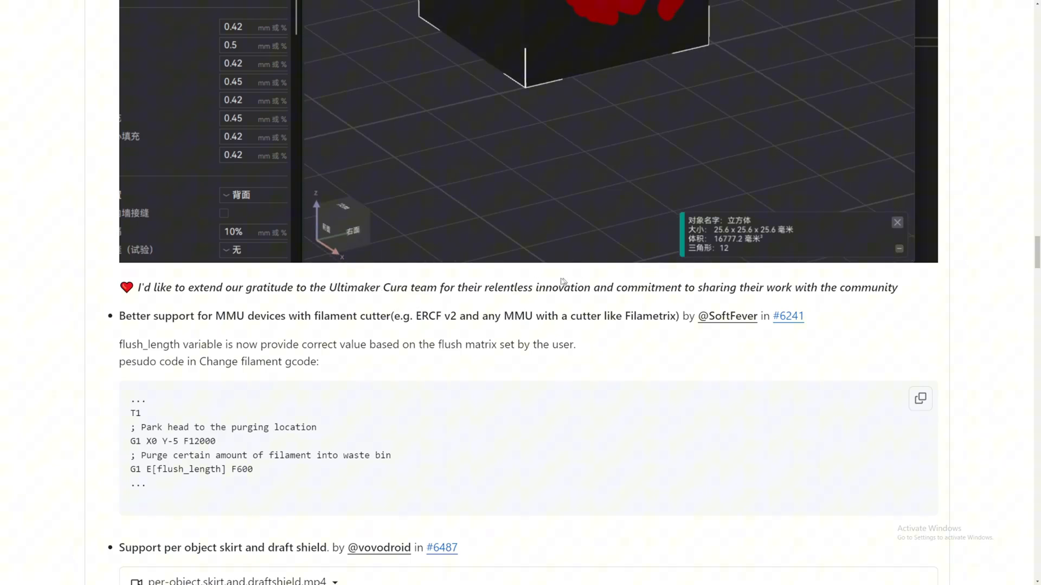
{"action": "scroll", "scroll_direction": "down", "scroll_amount": 3}
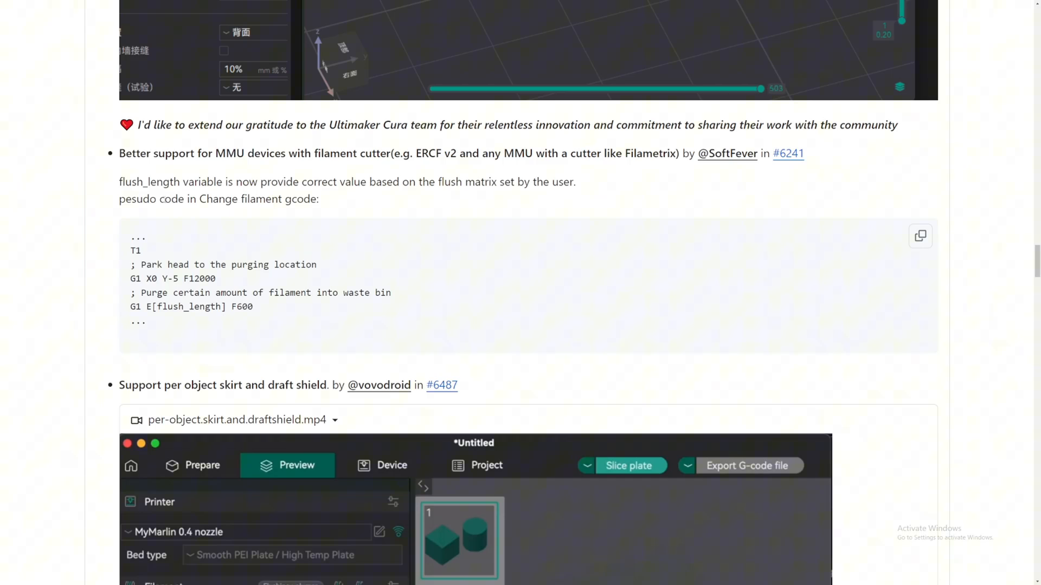
{"action": "scroll", "scroll_direction": "down", "scroll_amount": 3}
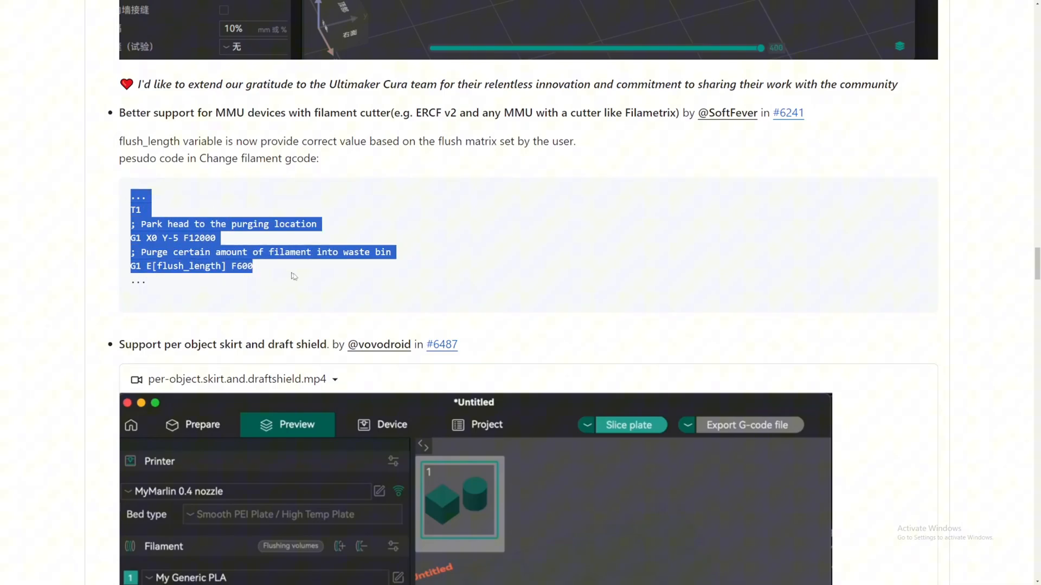
{"action": "left_click", "coordinate": [308, 281]}
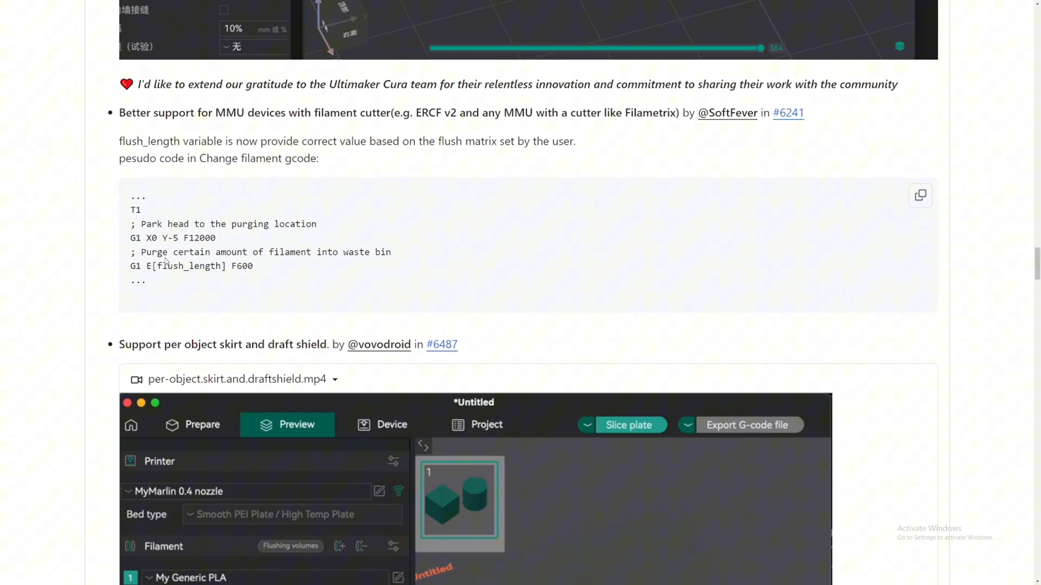
- Play the per-object skirt and draft shield video to 0:27, then scroll to the overhang_speed_classic notes
{"action": "scroll", "scroll_direction": "down", "scroll_amount": 3}
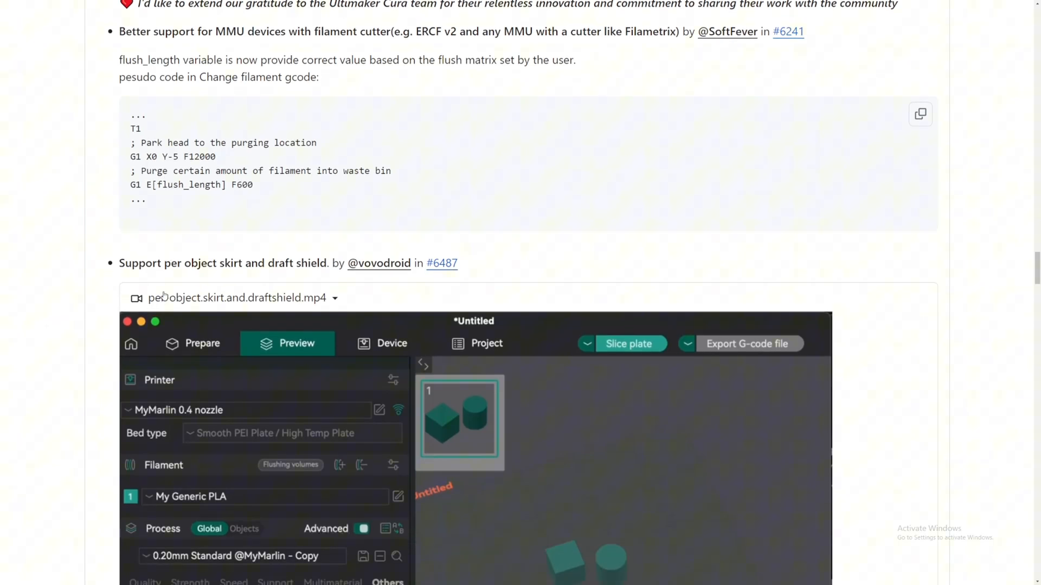
{"action": "scroll", "scroll_direction": "down", "scroll_amount": 3}
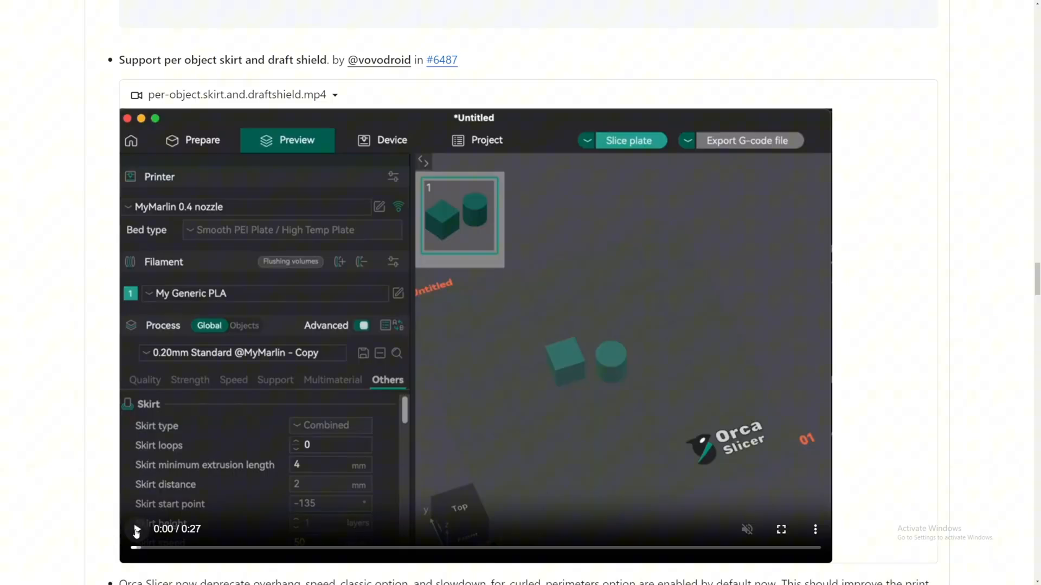
{"action": "mouse_move", "coordinate": [101, 422]}
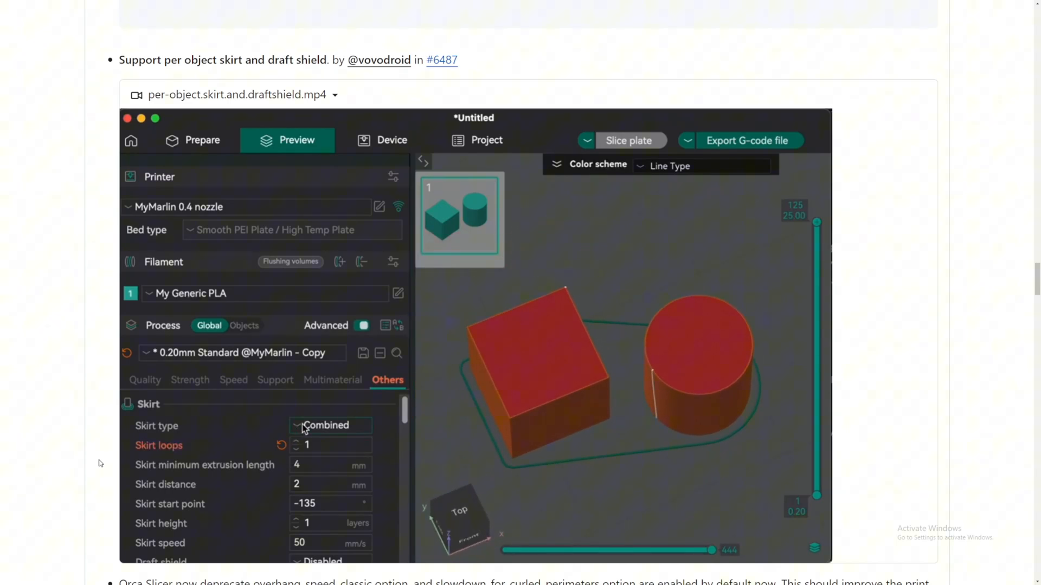
{"action": "left_click", "coordinate": [330, 426]}
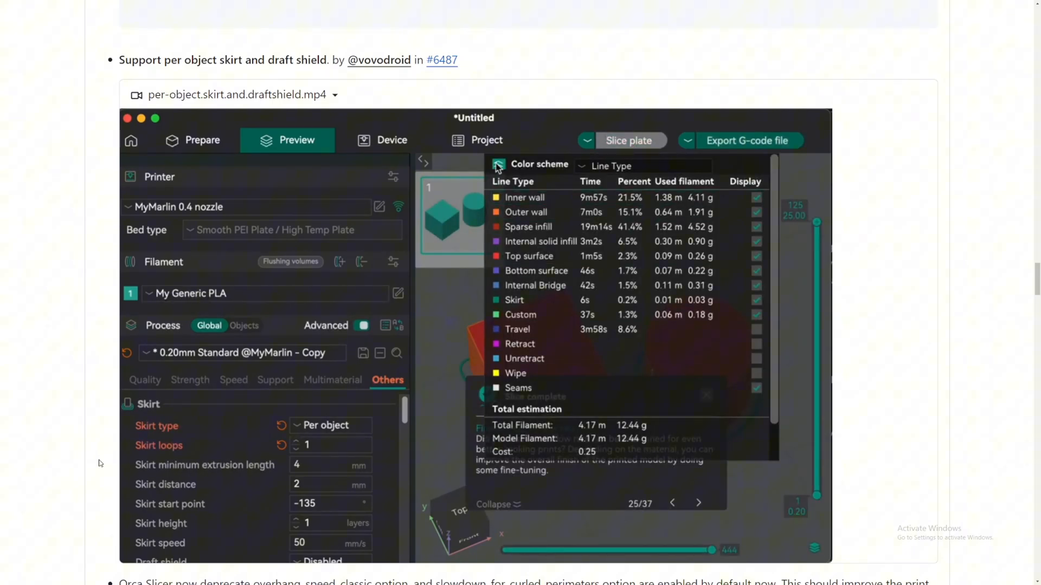
{"action": "left_click", "coordinate": [499, 165]}
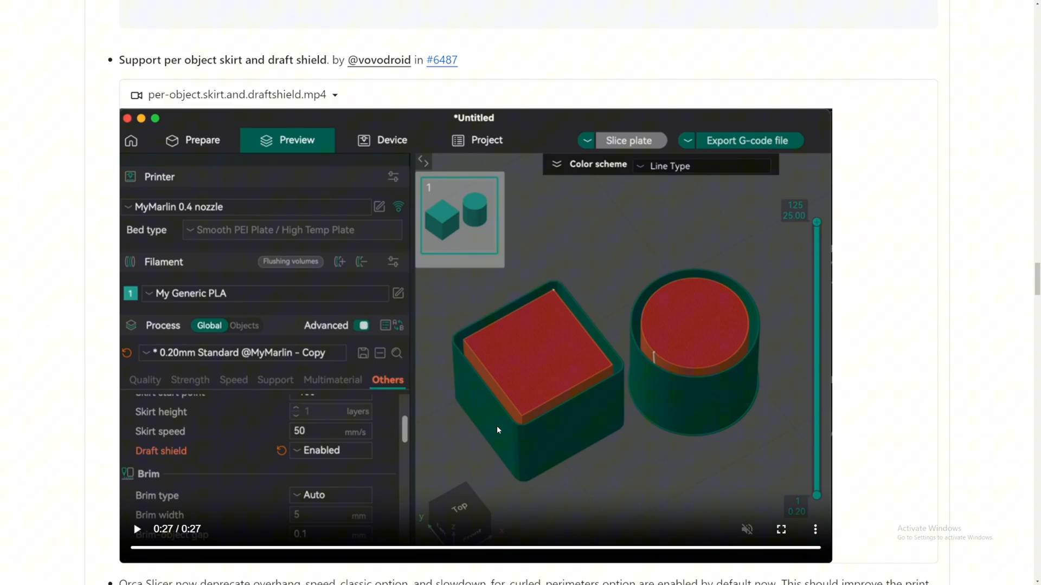
{"action": "scroll", "scroll_direction": "down", "scroll_amount": 3}
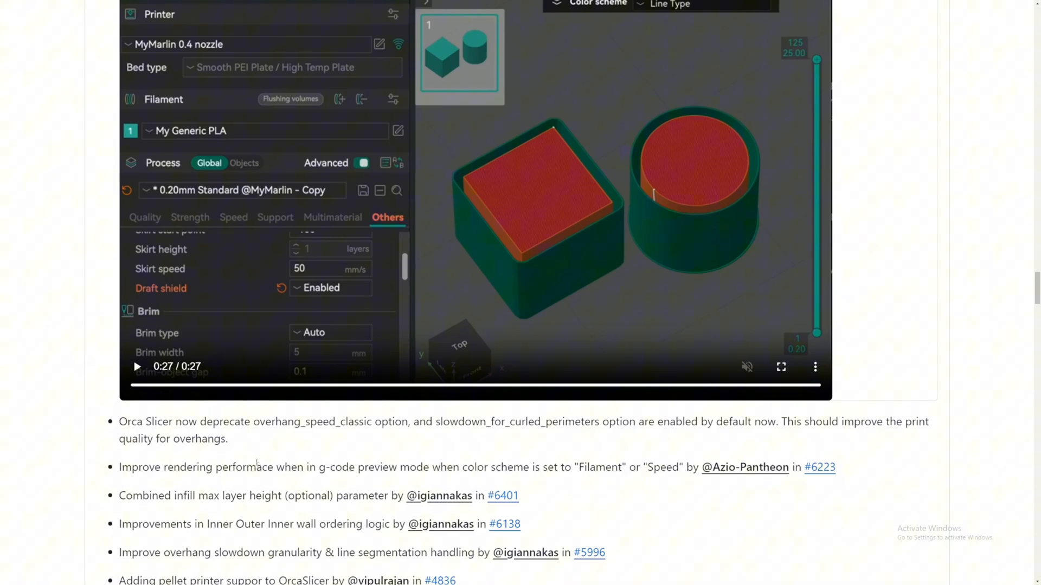
- Scroll through the What's Changed list to the MK3.5 profiles and Qidi X3 thumbnail entries
{"action": "scroll", "scroll_direction": "down", "scroll_amount": 3}
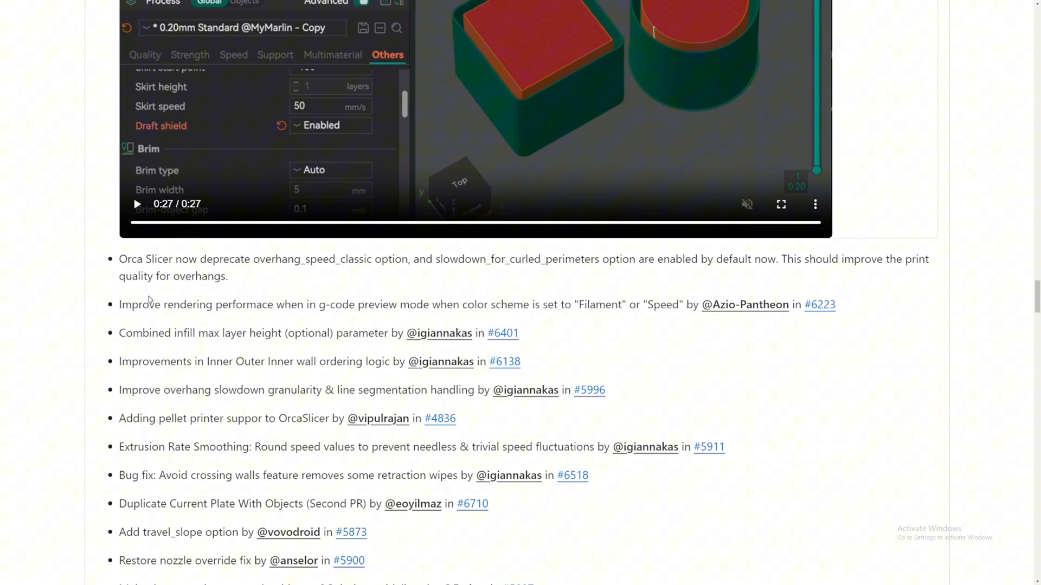
{"action": "scroll", "scroll_direction": "down", "scroll_amount": 3}
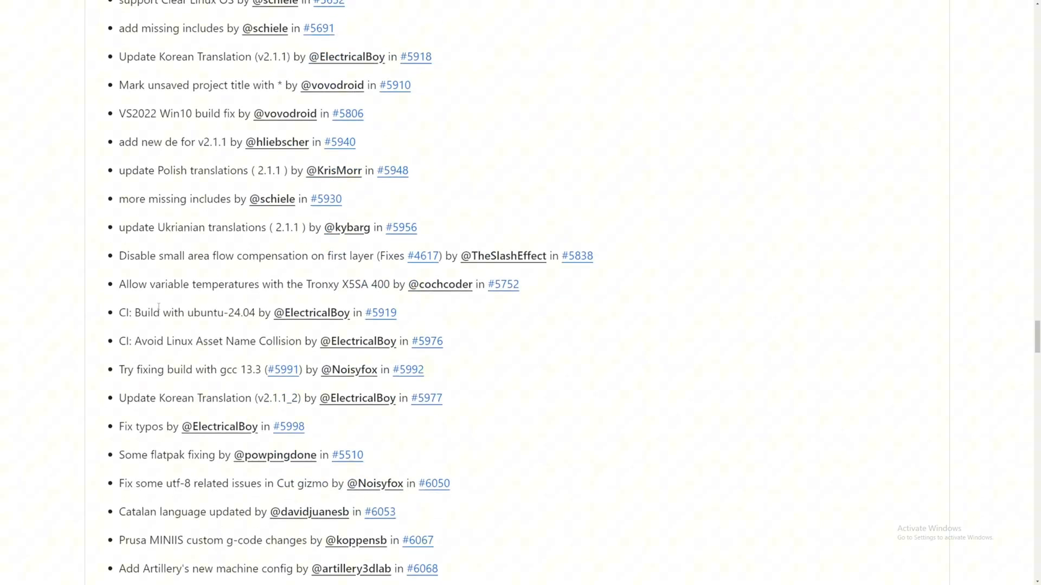
{"action": "scroll", "scroll_direction": "down", "scroll_amount": 3}
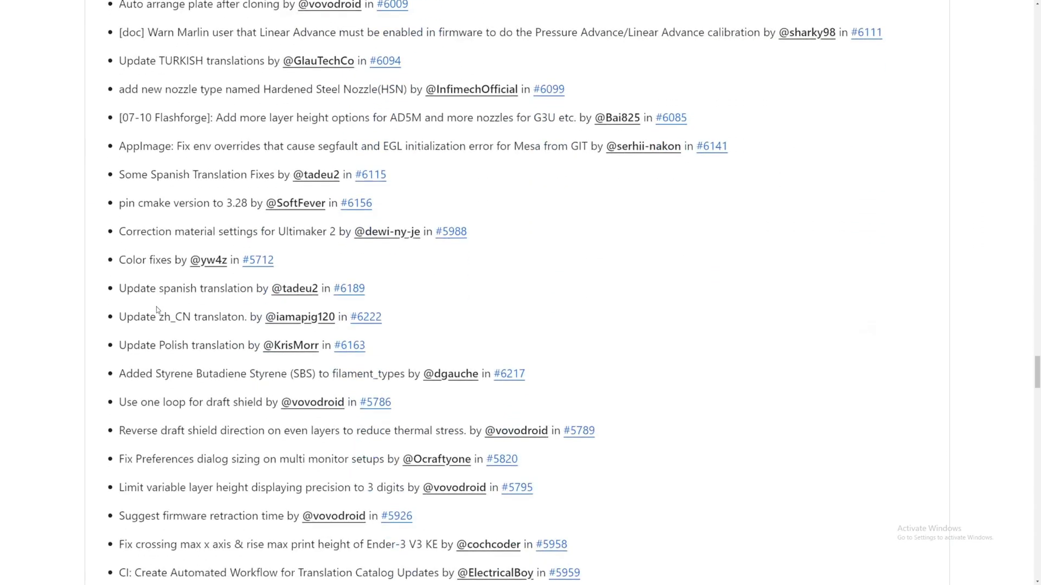
{"action": "scroll", "scroll_direction": "down", "scroll_amount": 3}
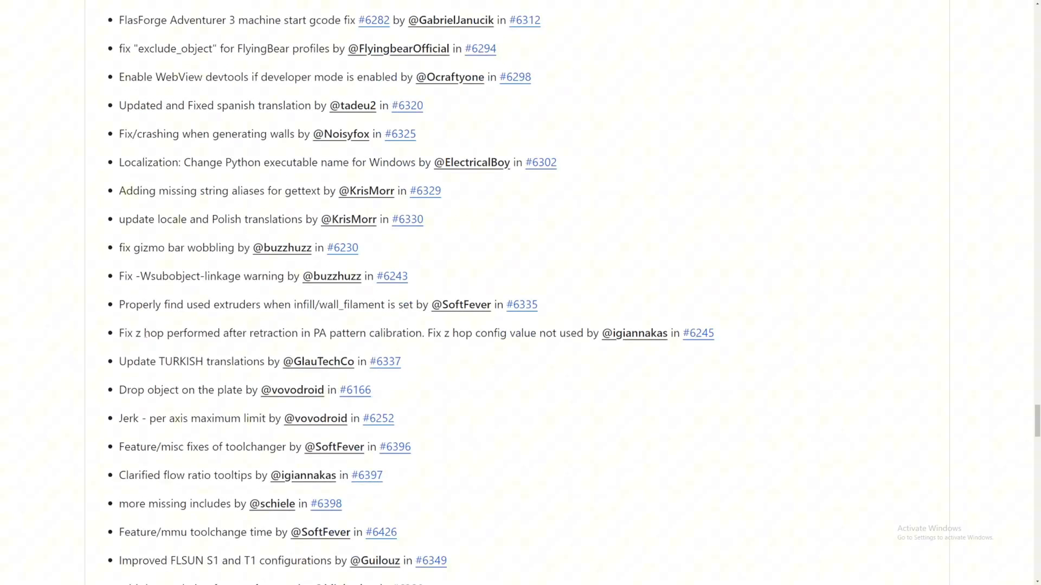
{"action": "scroll", "scroll_direction": "down", "scroll_amount": 3}
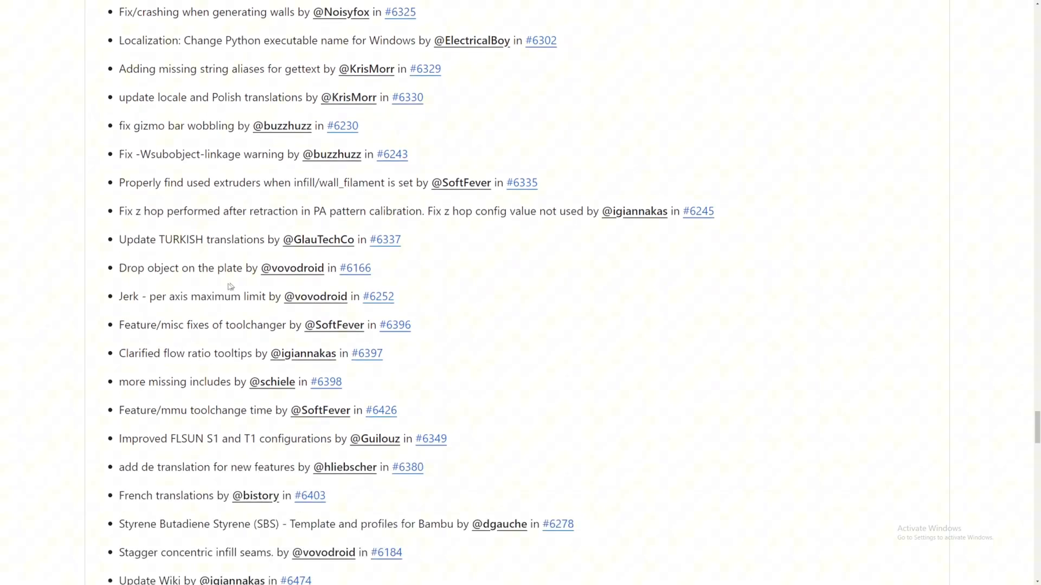
{"action": "scroll", "scroll_direction": "down", "scroll_amount": 3}
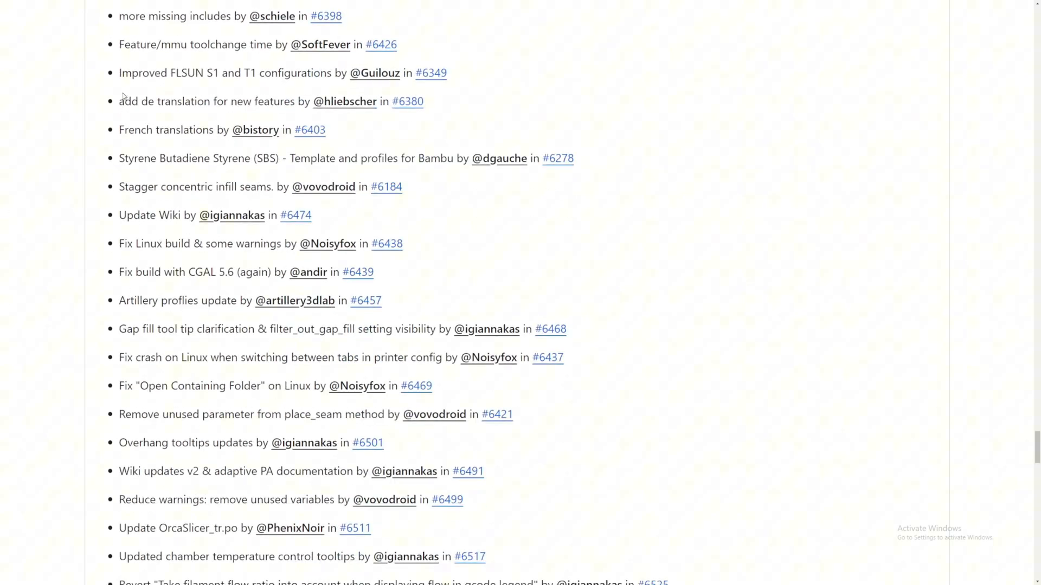
{"action": "scroll", "scroll_direction": "down", "scroll_amount": 3}
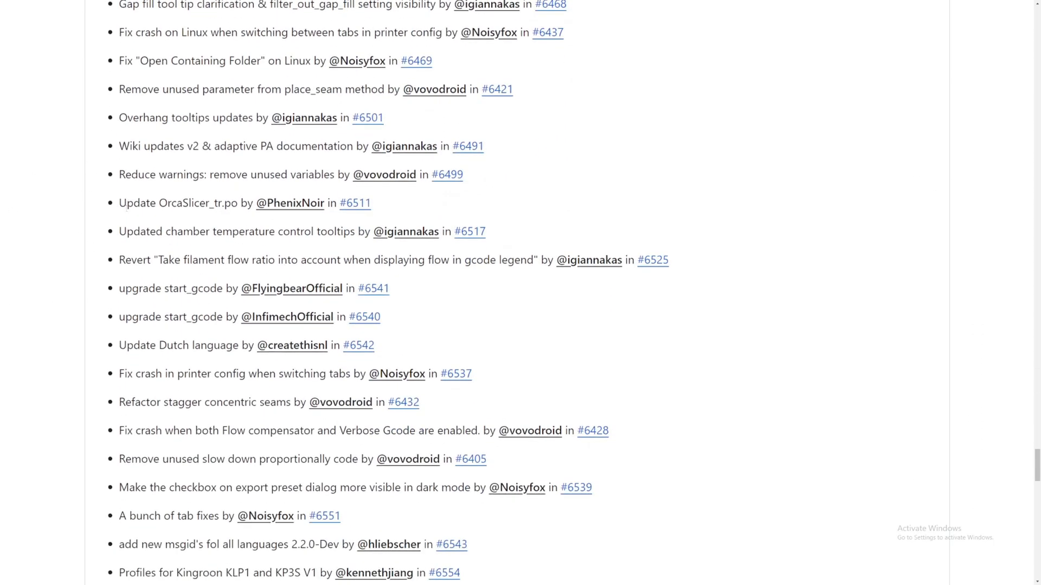
{"action": "scroll", "scroll_direction": "down", "scroll_amount": 3}
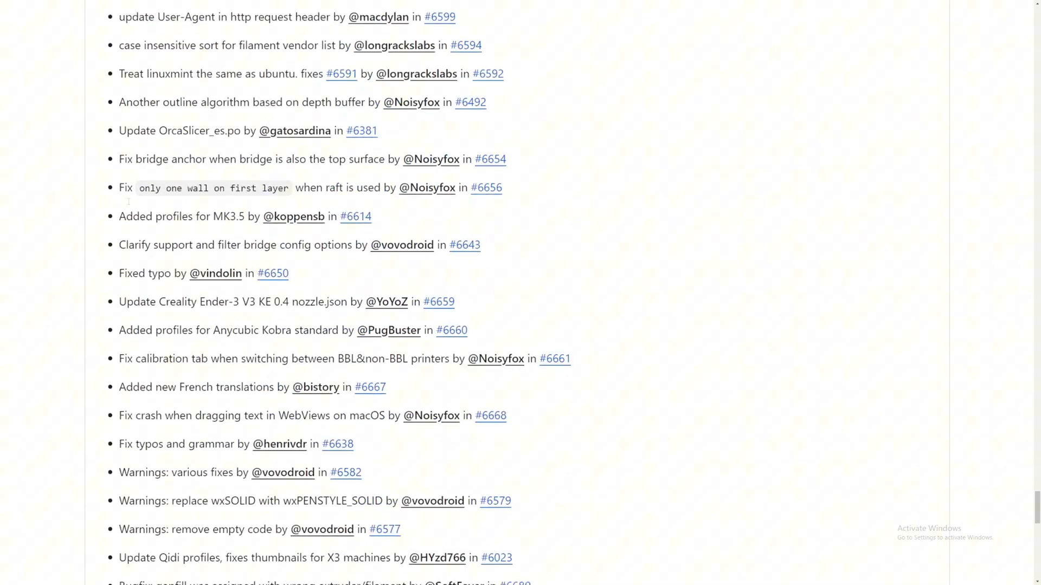
- Scroll to the page end showing Support, contributors and the eight V2.2.0 beta assets
{"action": "scroll", "scroll_direction": "down", "scroll_amount": 3}
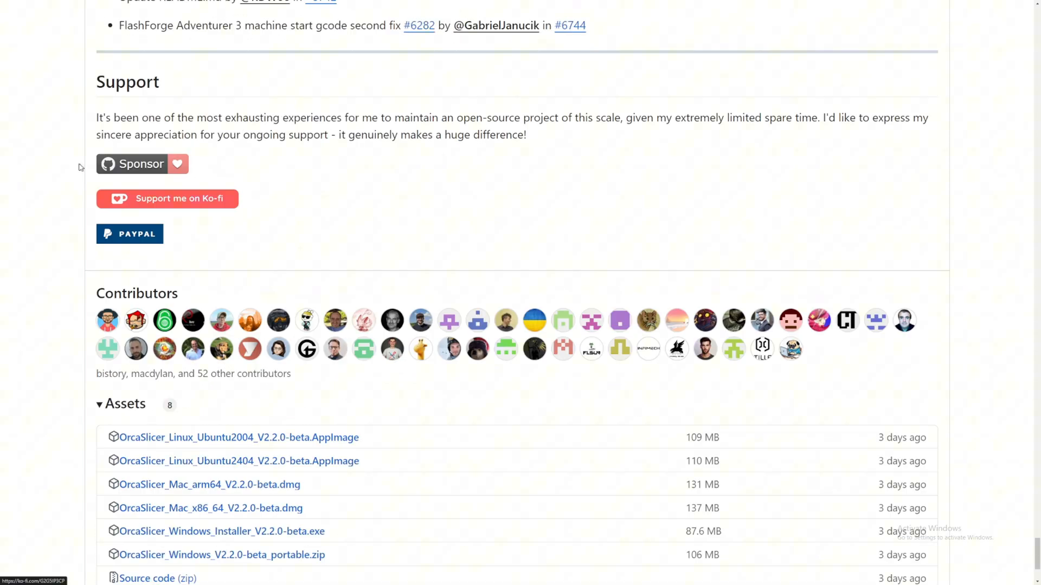
{"action": "scroll", "scroll_direction": "down", "scroll_amount": 3}
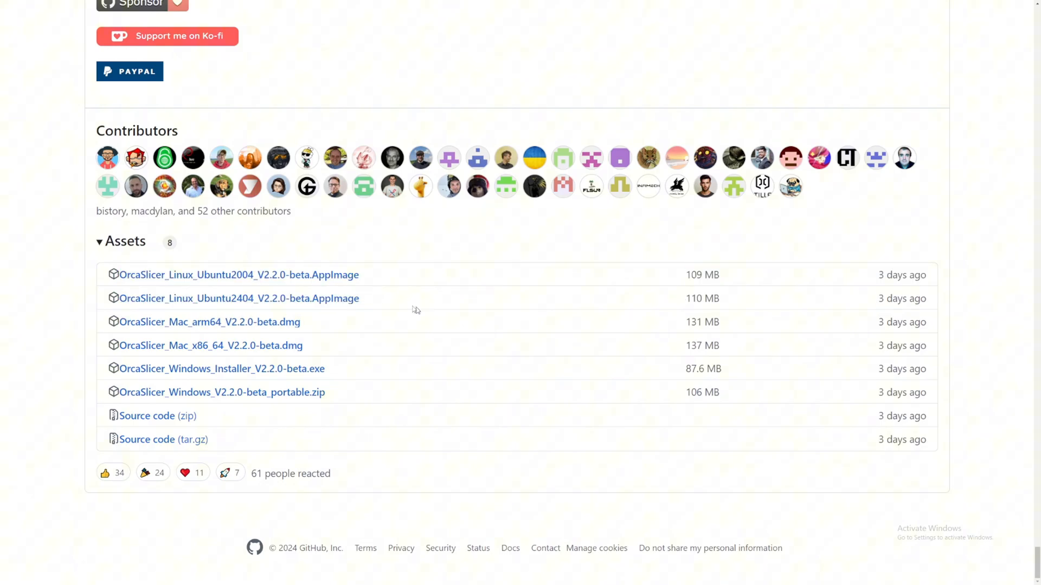
{"action": "mouse_move", "coordinate": [183, 387]}
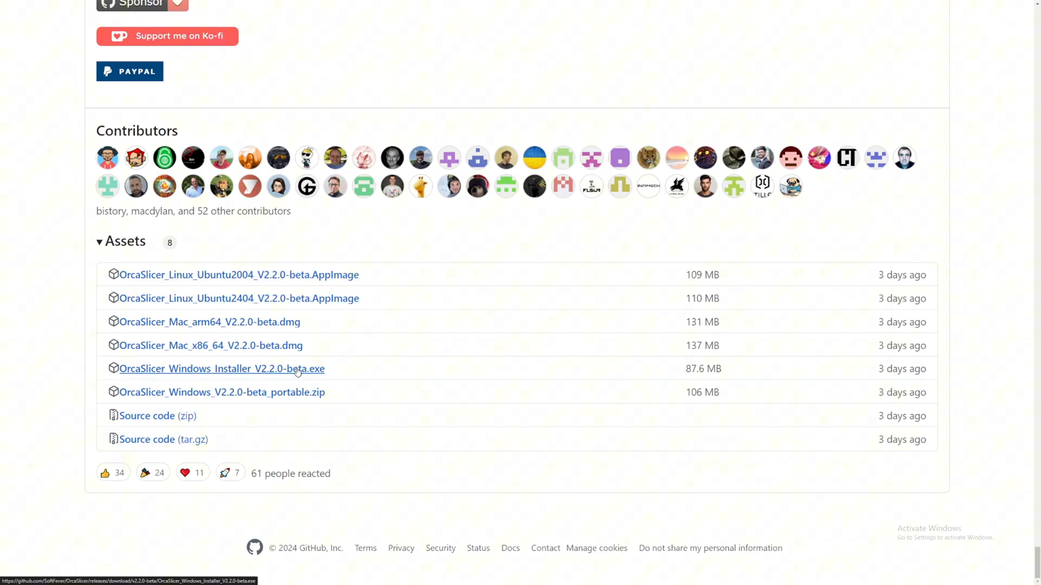
{"action": "mouse_move", "coordinate": [407, 333]}
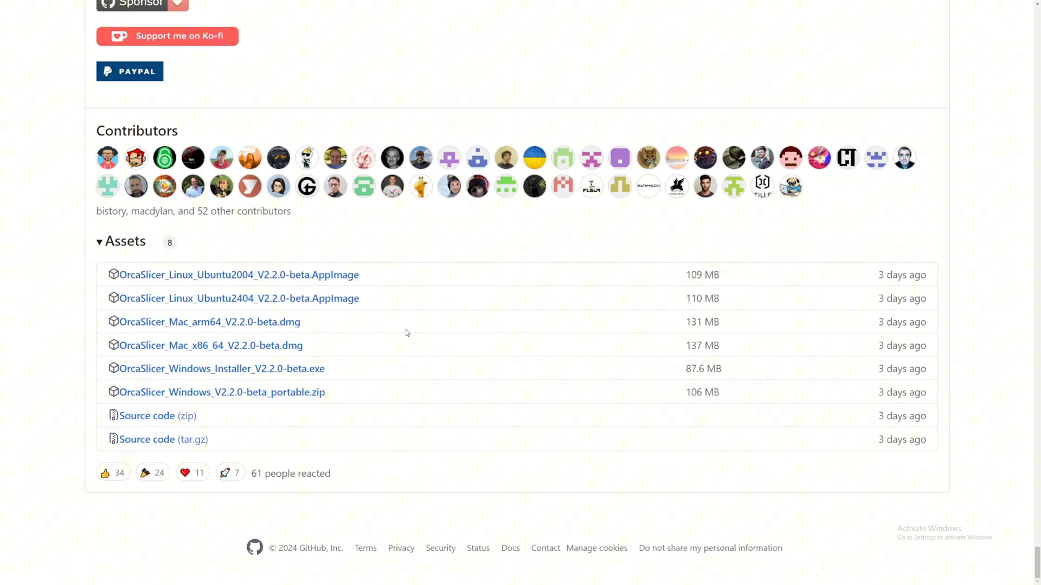
{"action": "mouse_move", "coordinate": [98, 275]}
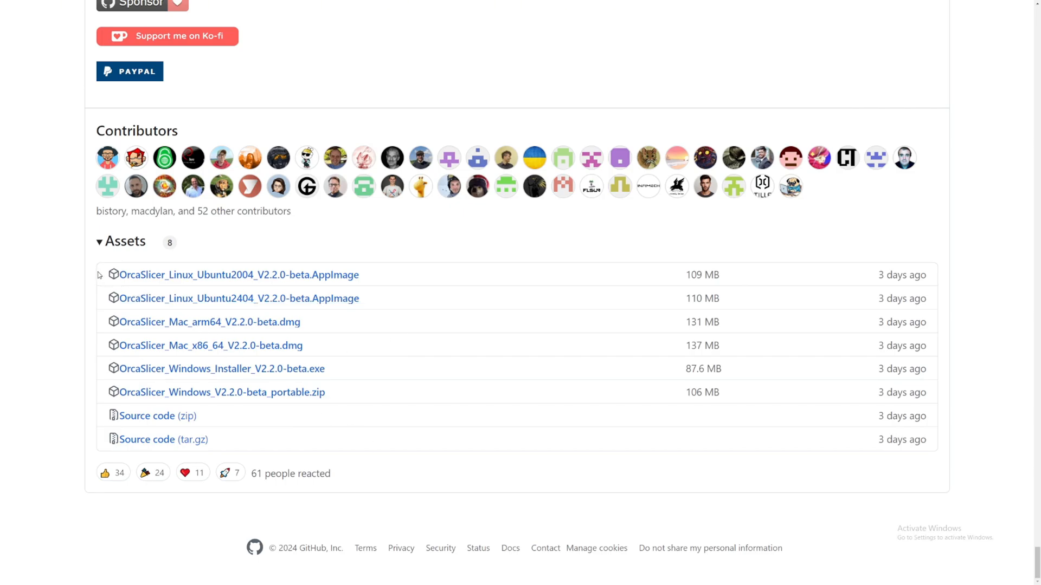
{"action": "mouse_move", "coordinate": [483, 476]}
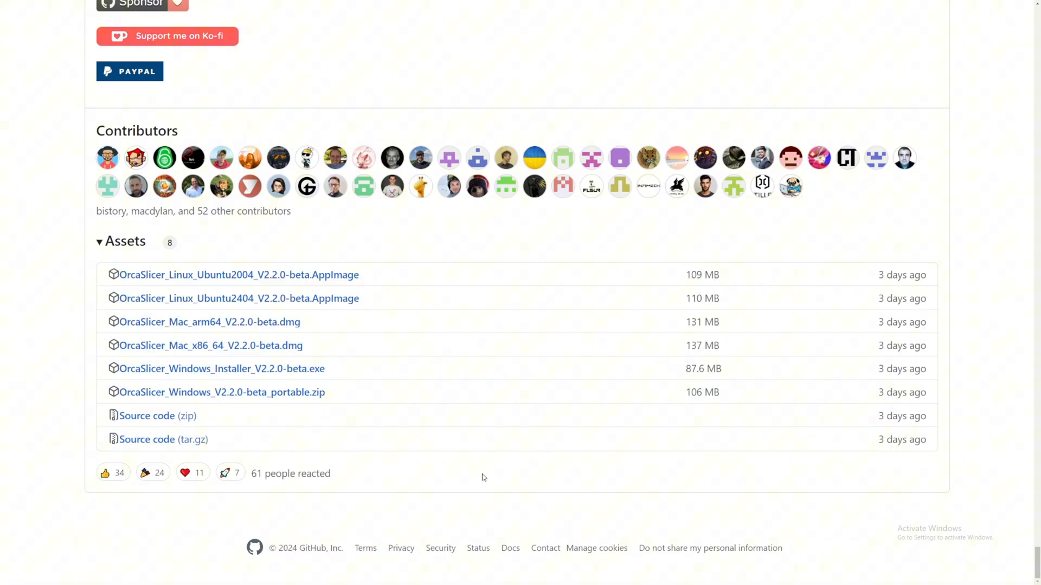